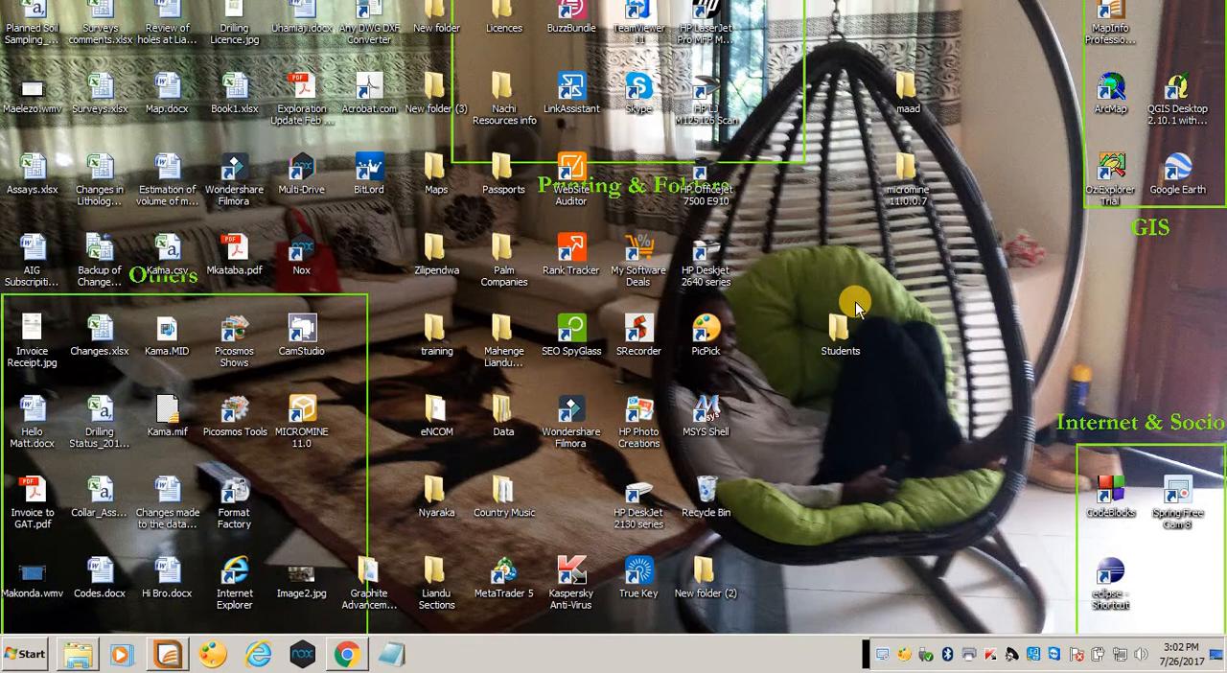
mouse_move(854, 303)
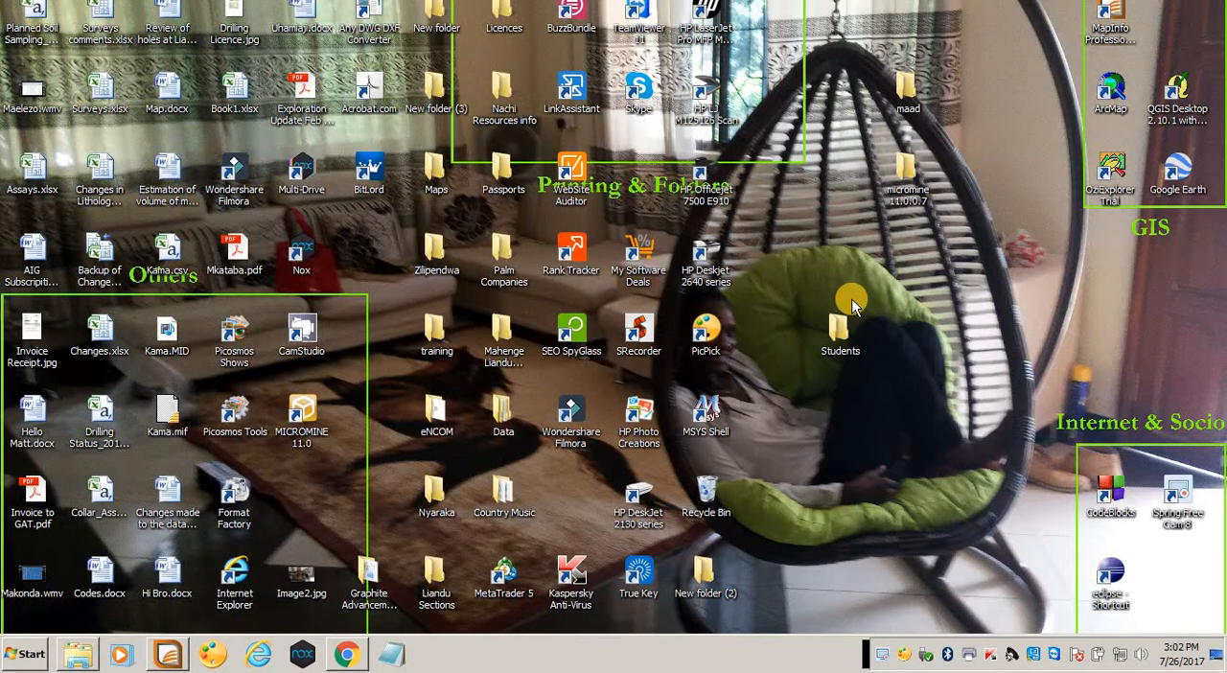
mouse_move(978, 307)
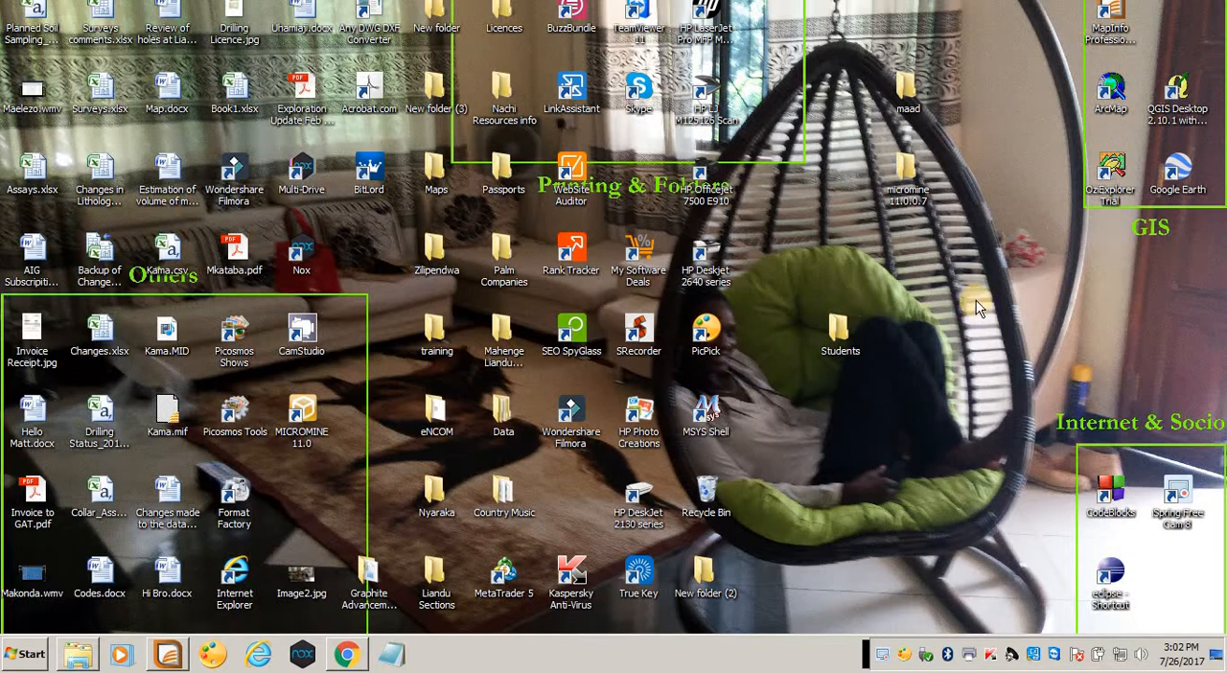
mouse_move(591, 547)
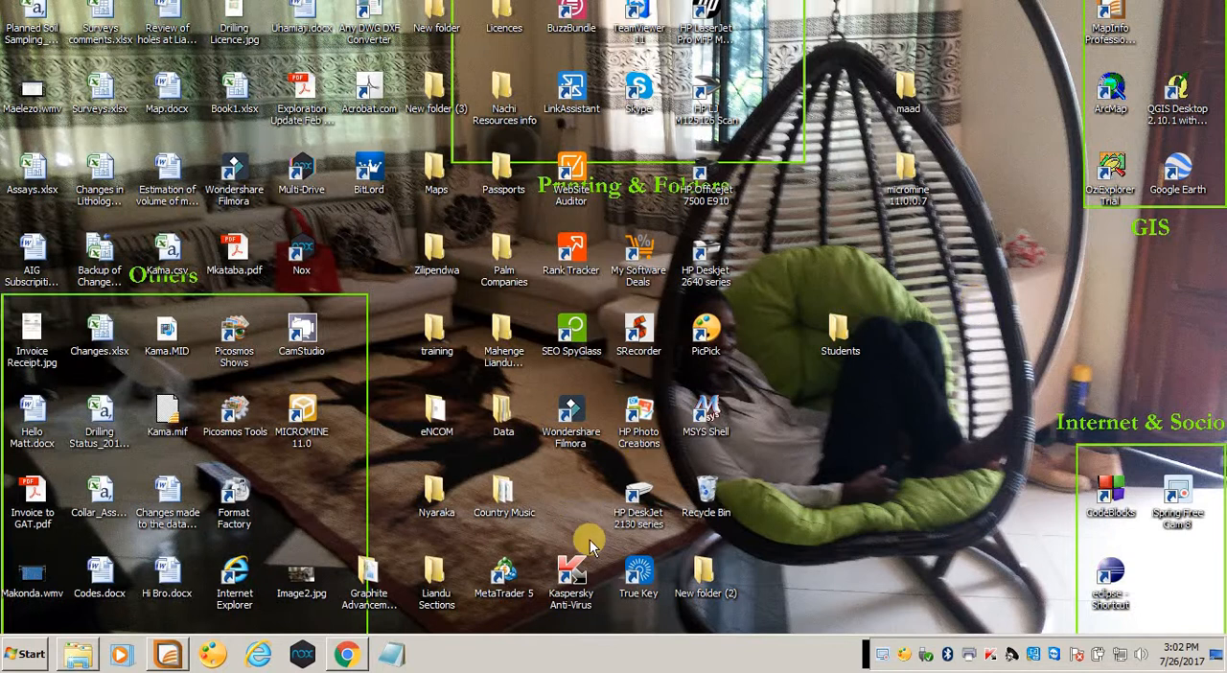
mouse_move(886, 348)
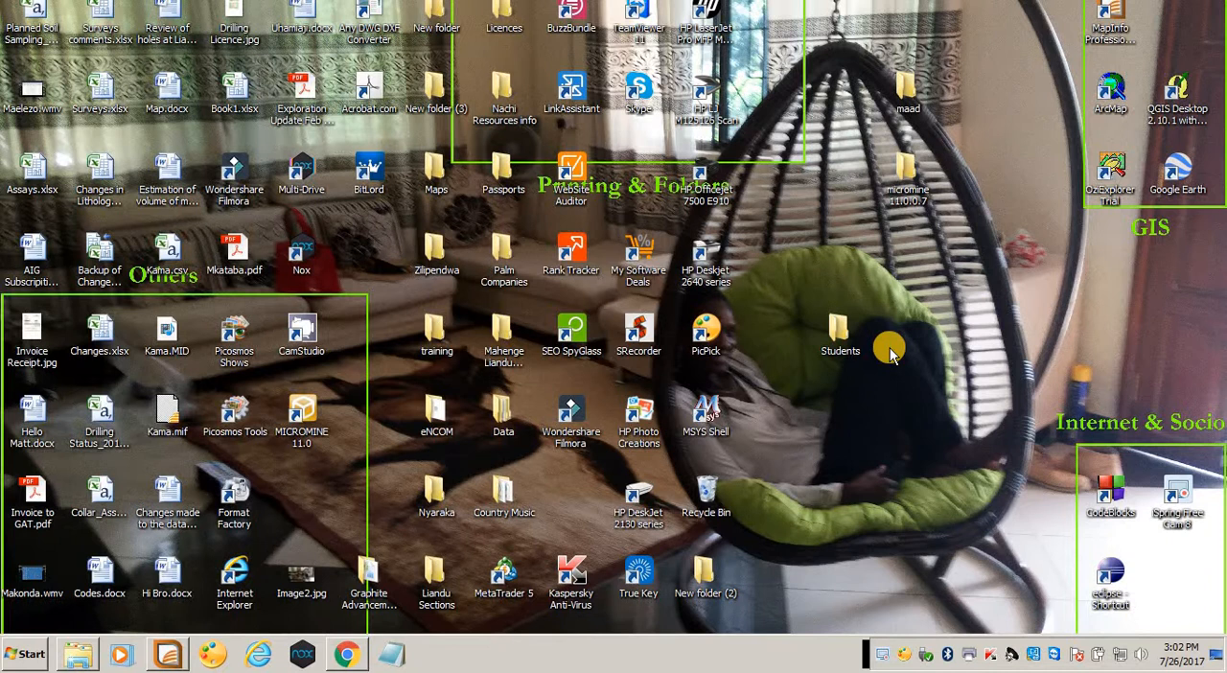
mouse_move(886, 338)
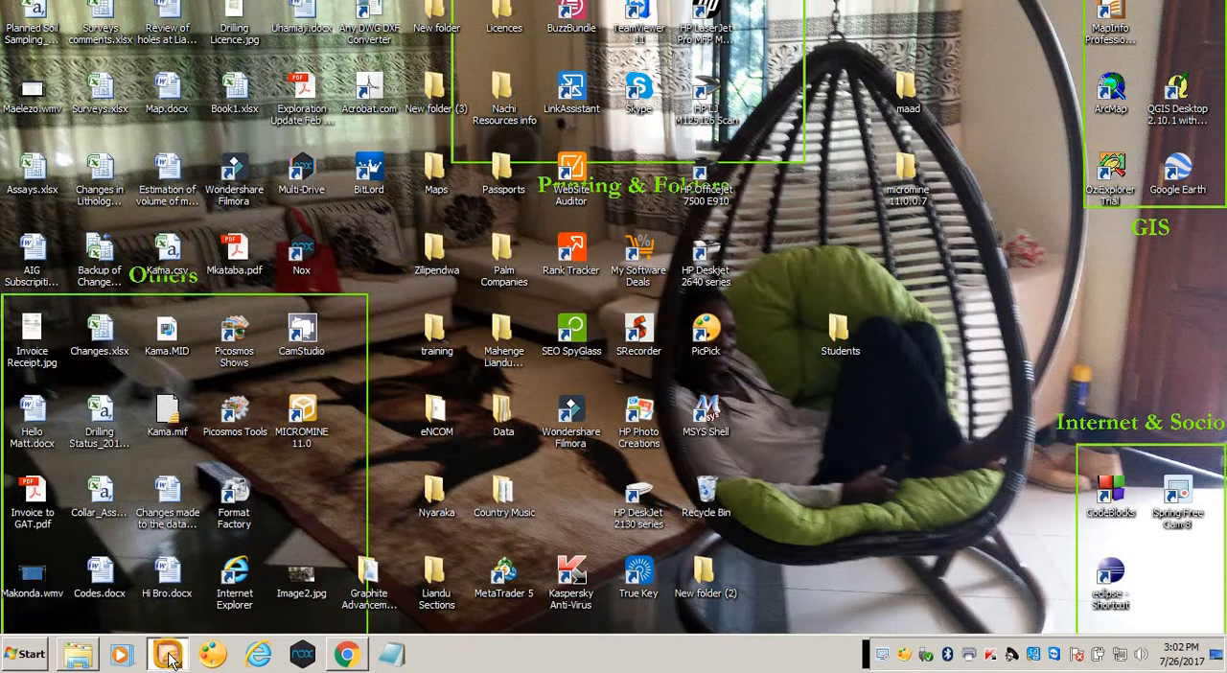
Start a new table set to be added to the current mapper instead of a new one.
left_click(165, 654)
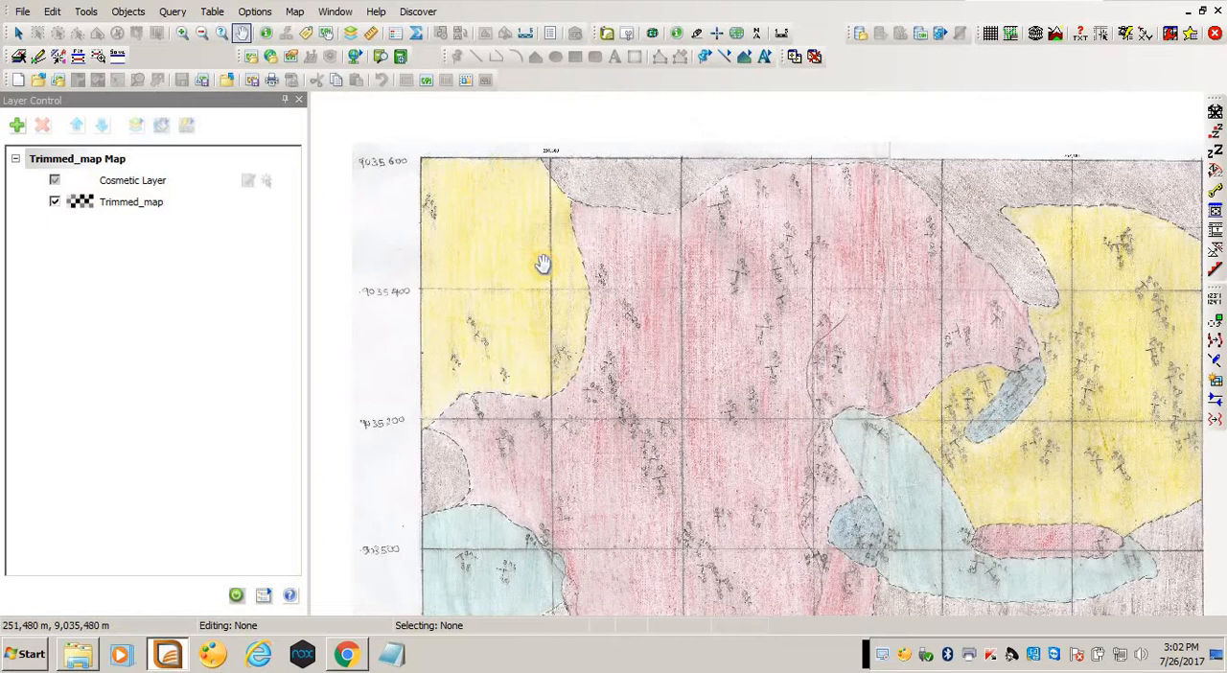
mouse_move(550, 228)
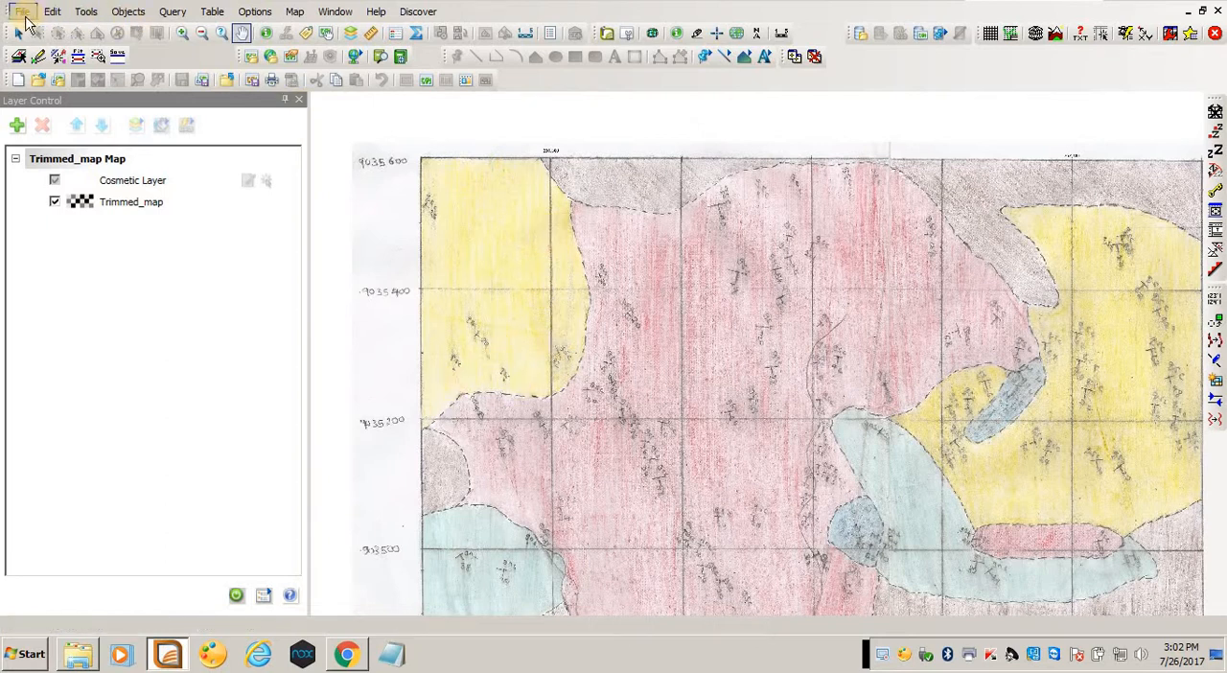
left_click(21, 11)
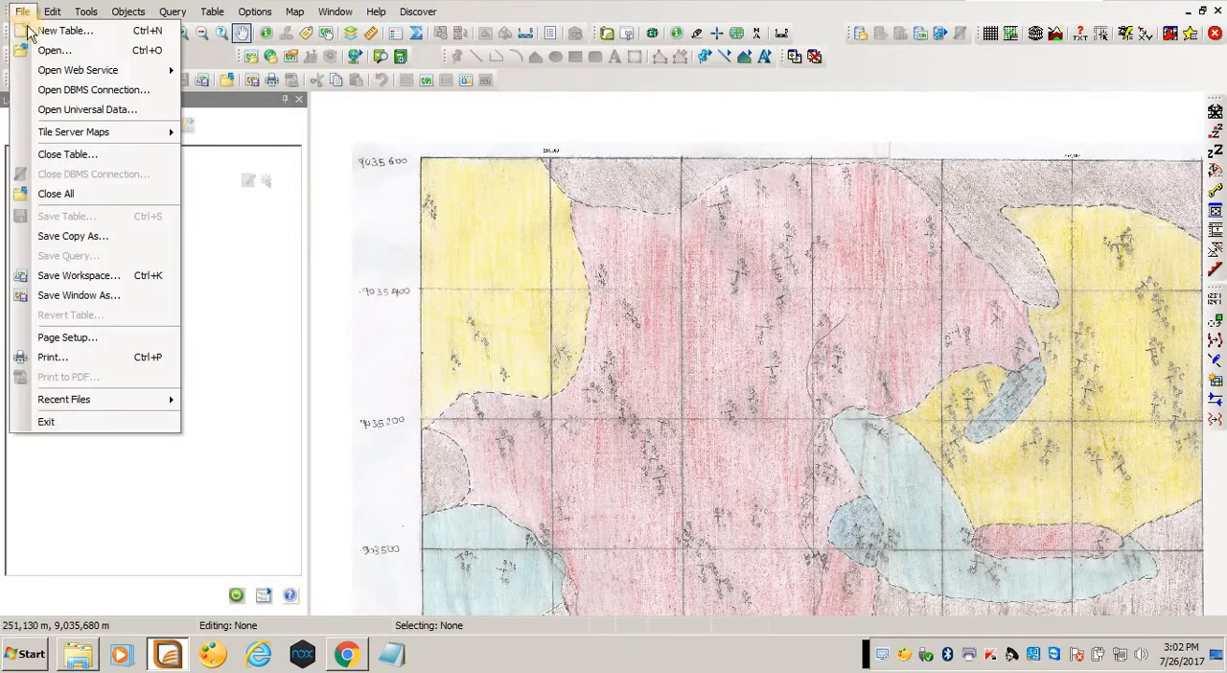
left_click(65, 30)
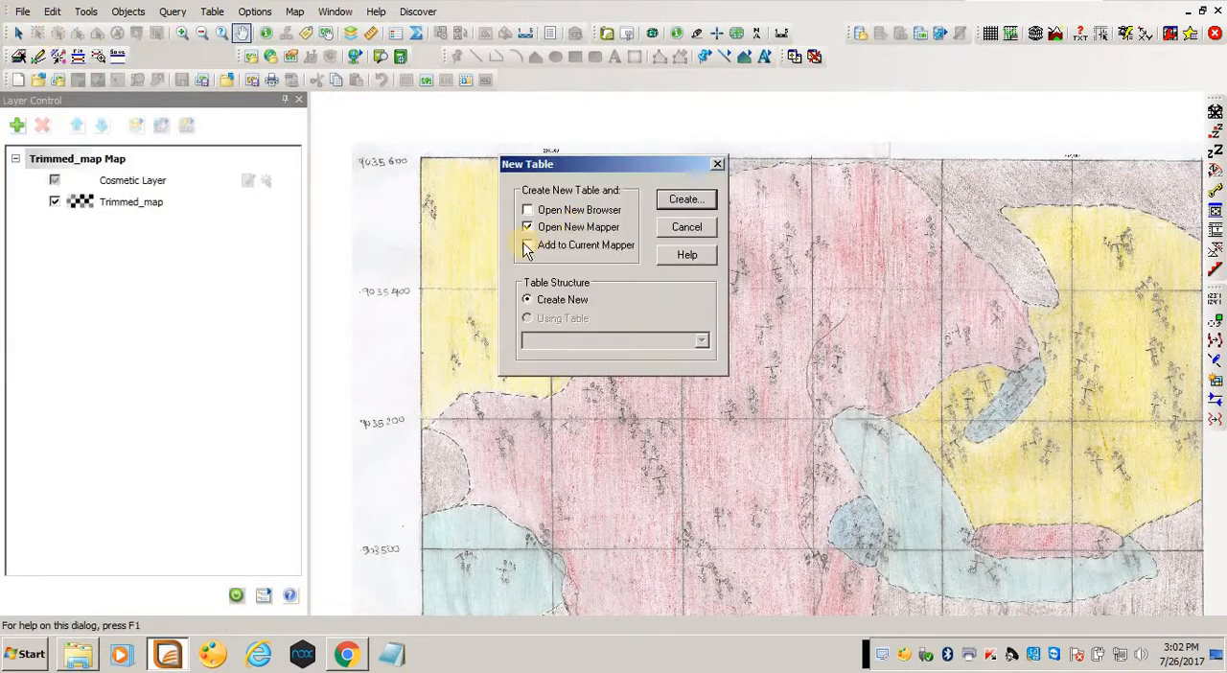
left_click(525, 245)
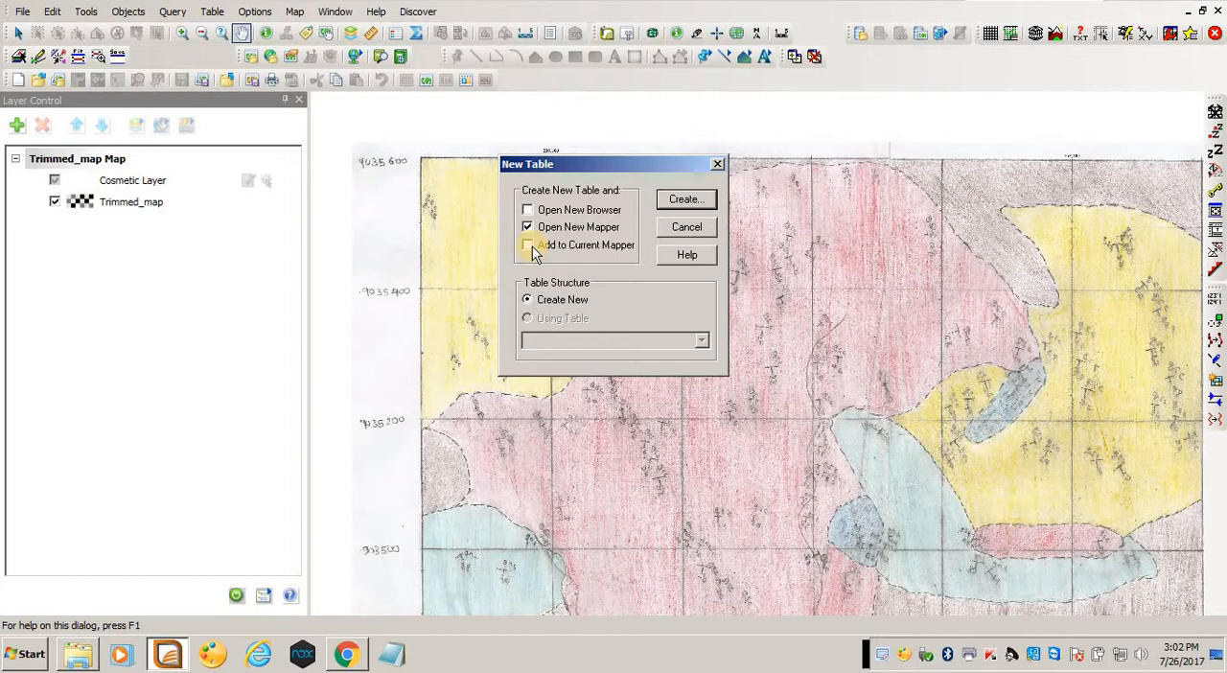
left_click(528, 246)
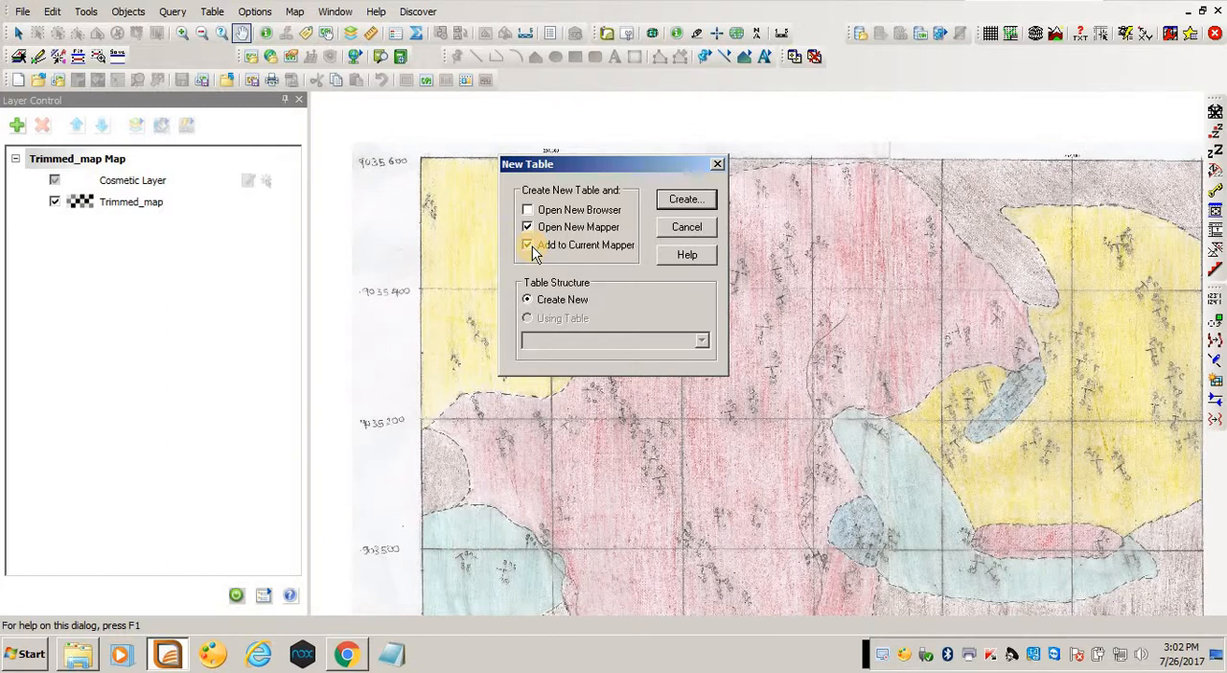
left_click(527, 226)
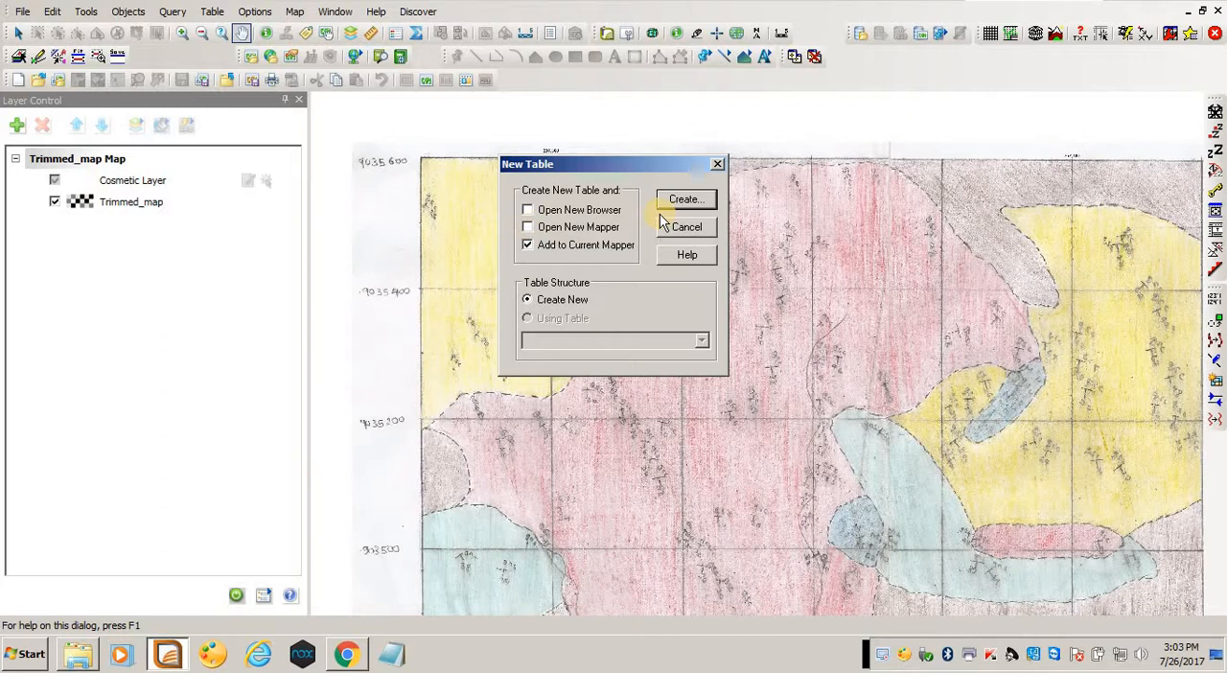
Give the table a UTM Zone 37 Southern Hemisphere projection and a Lithology character field.
left_click(686, 199)
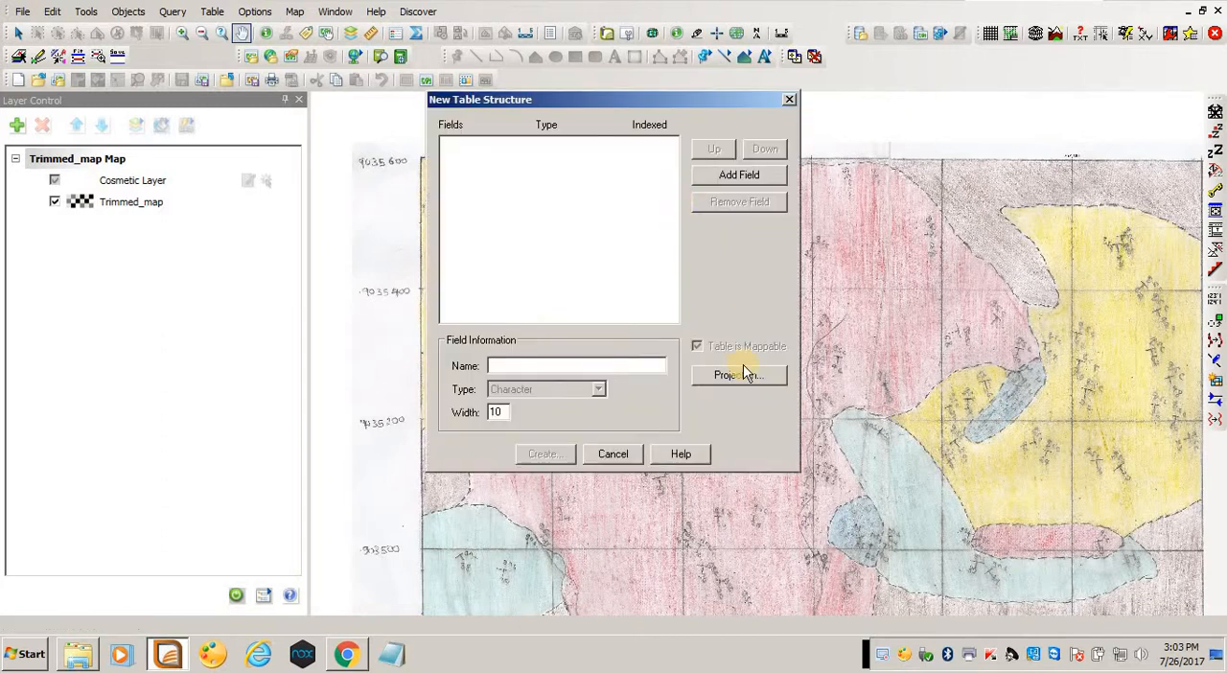
left_click(736, 374)
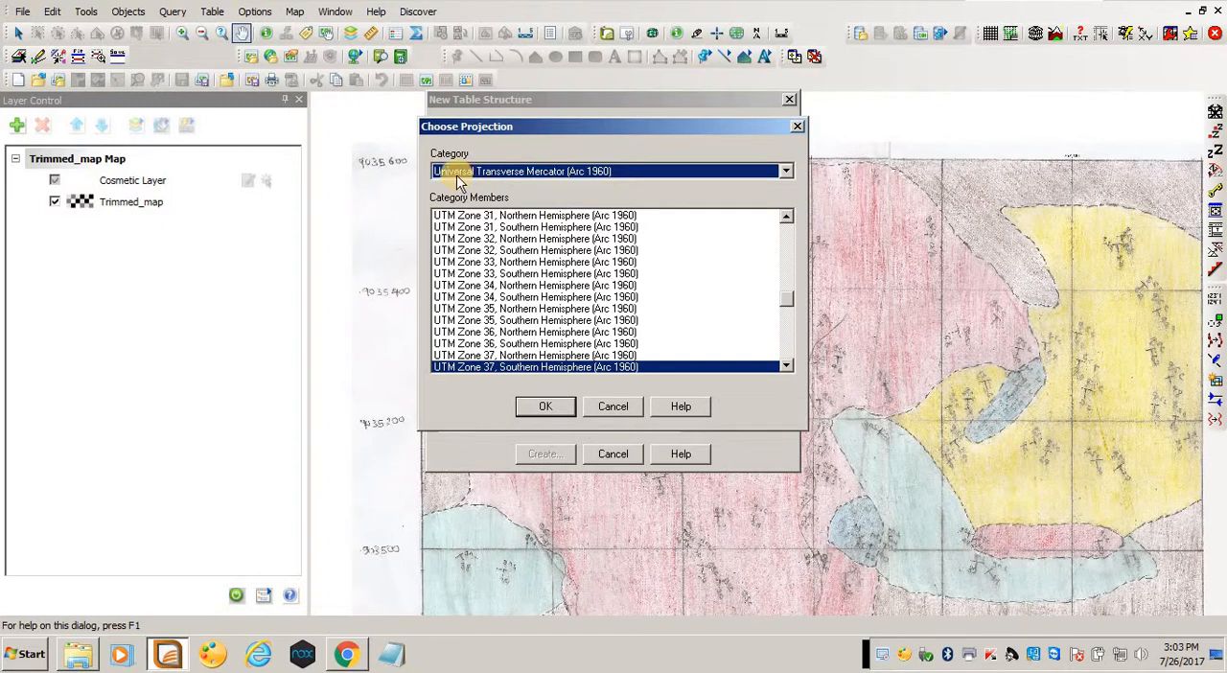
mouse_move(746, 182)
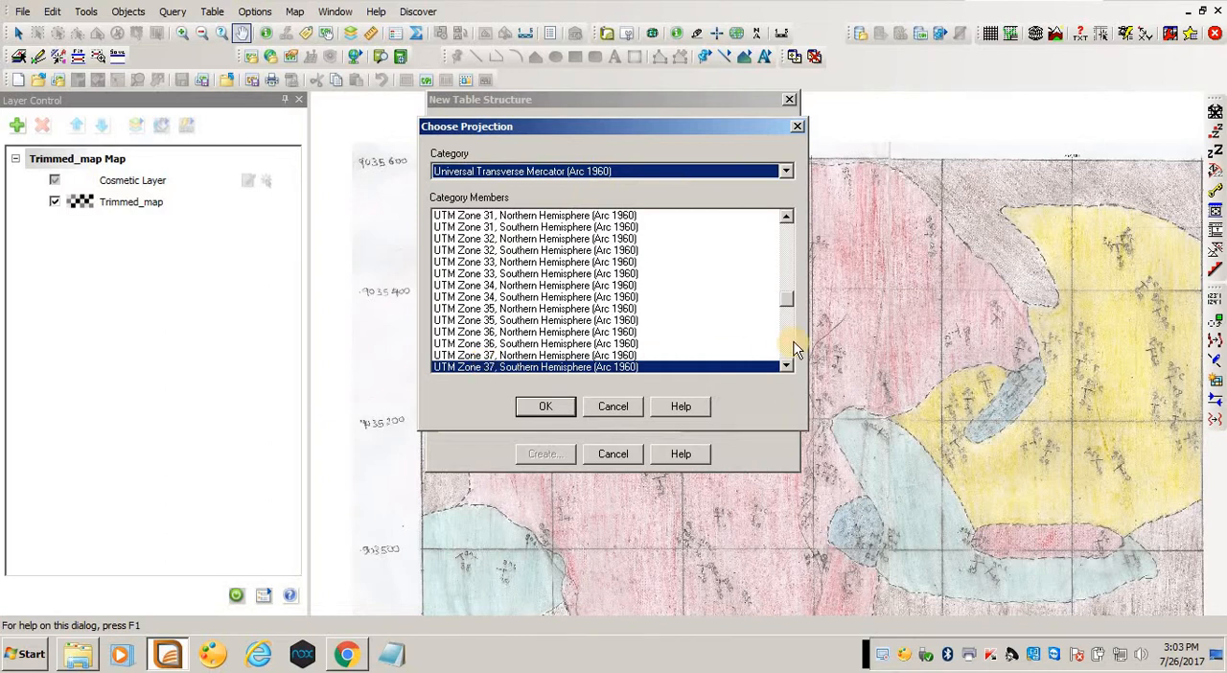
mouse_move(437, 374)
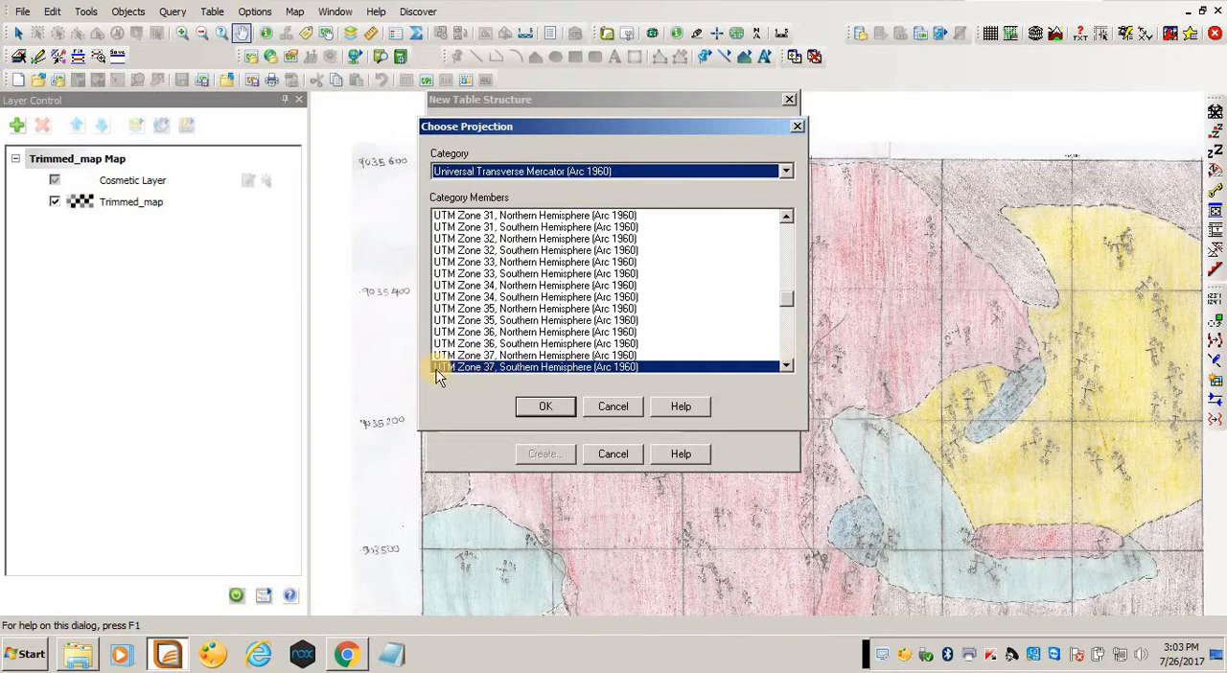
left_click(545, 406)
type("Lit")
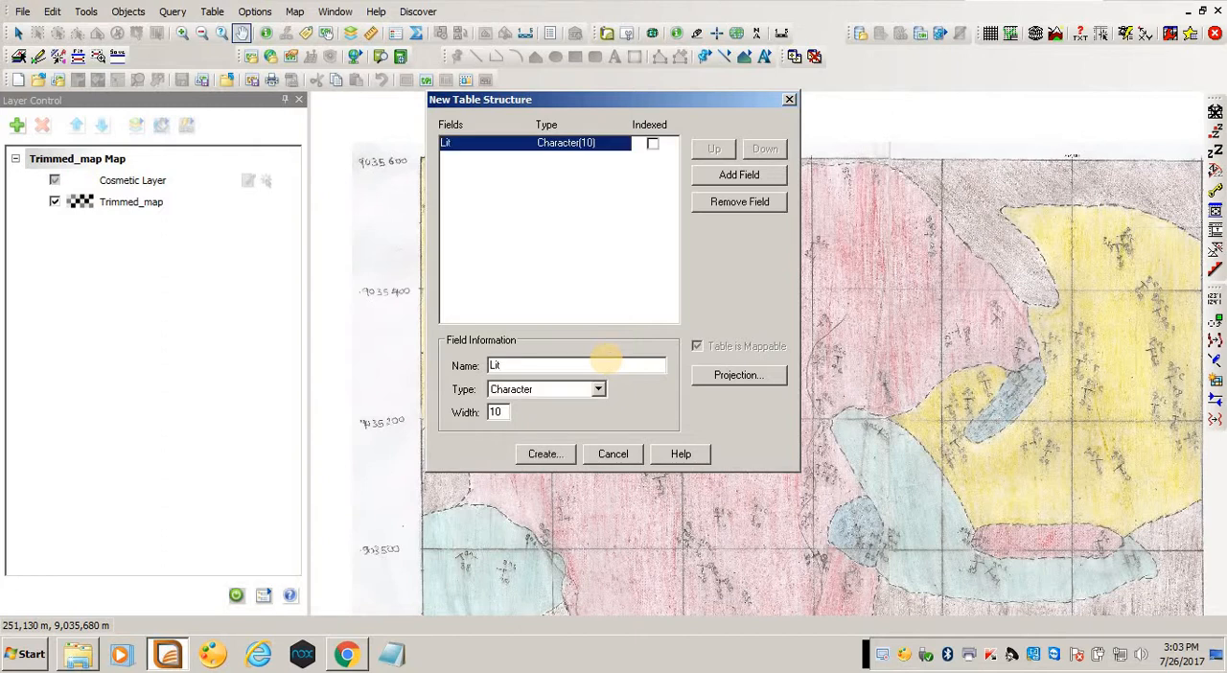
type("hology")
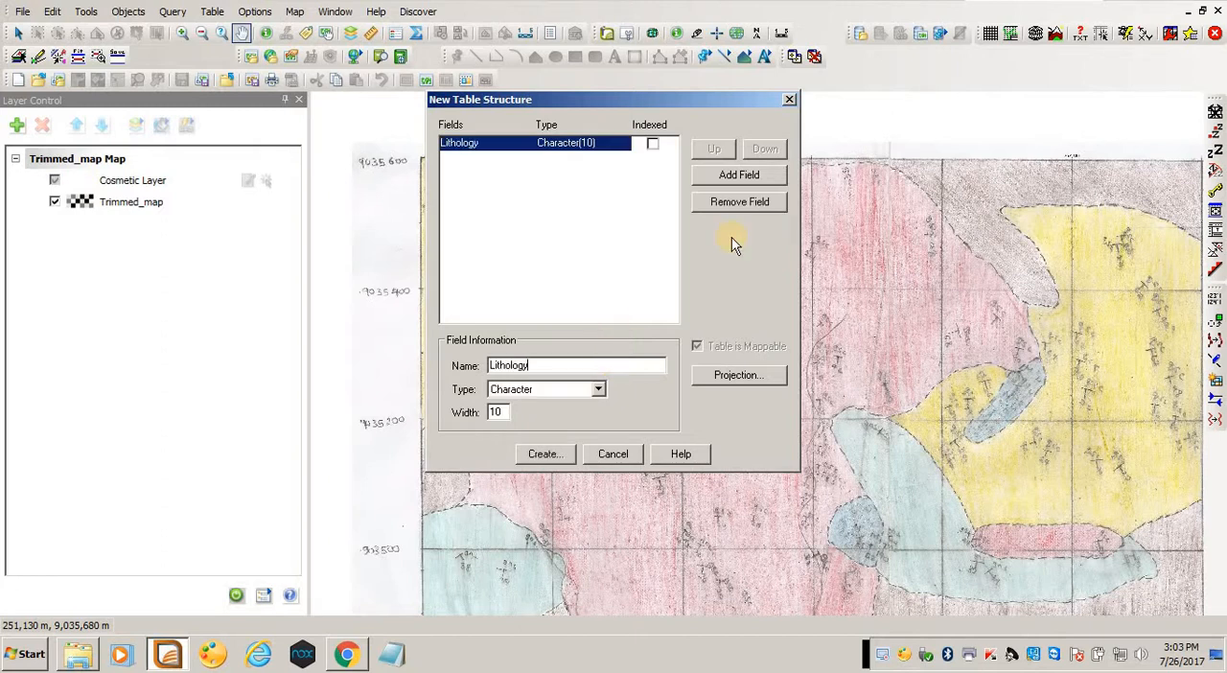
Save the new table as Quartz_Mica_Schist_2 in the Students folder.
left_click(545, 452)
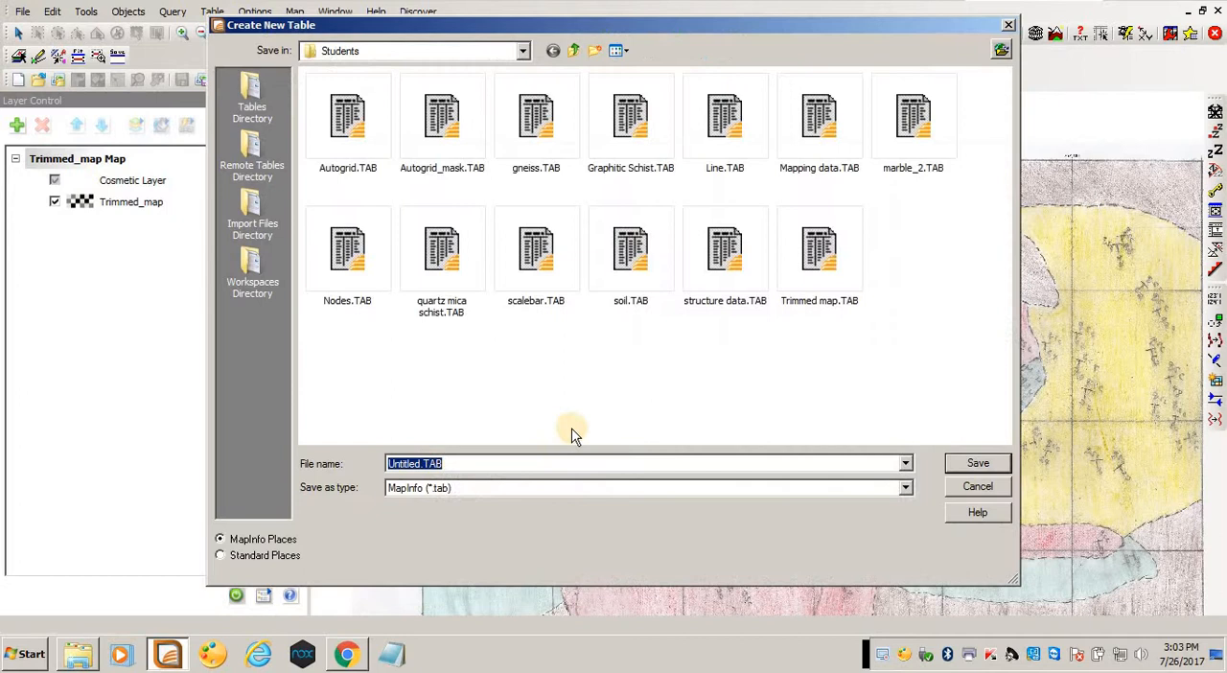
mouse_move(445, 406)
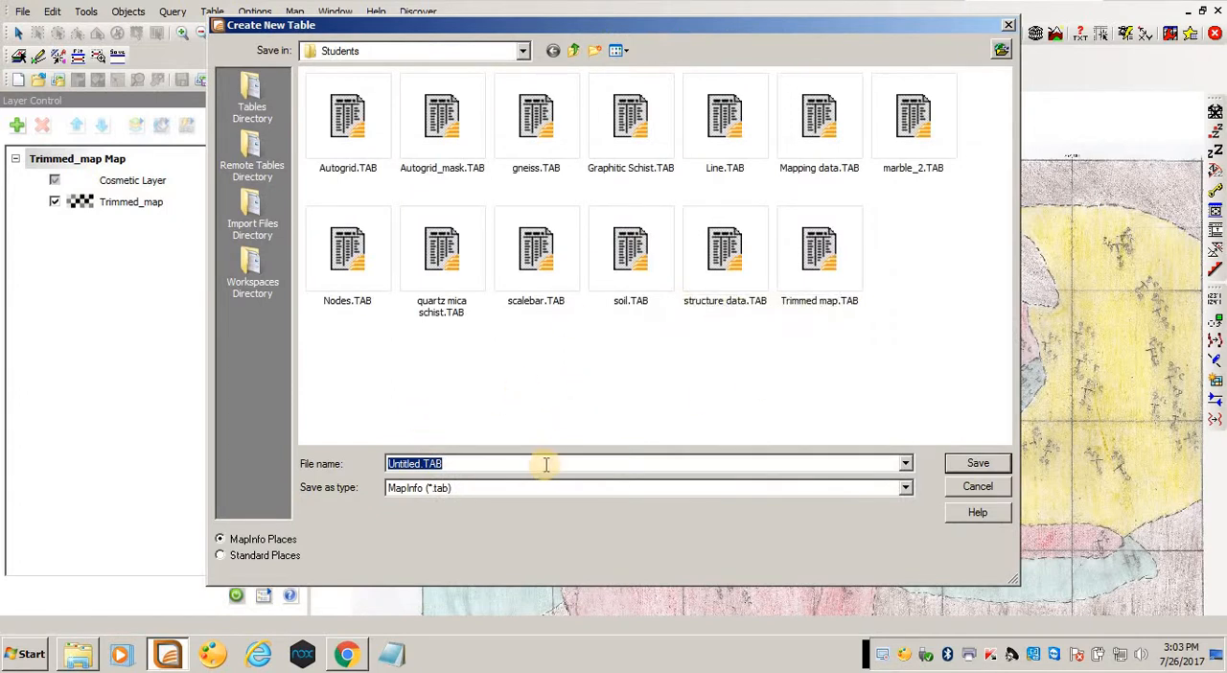
type("Quartz Mica")
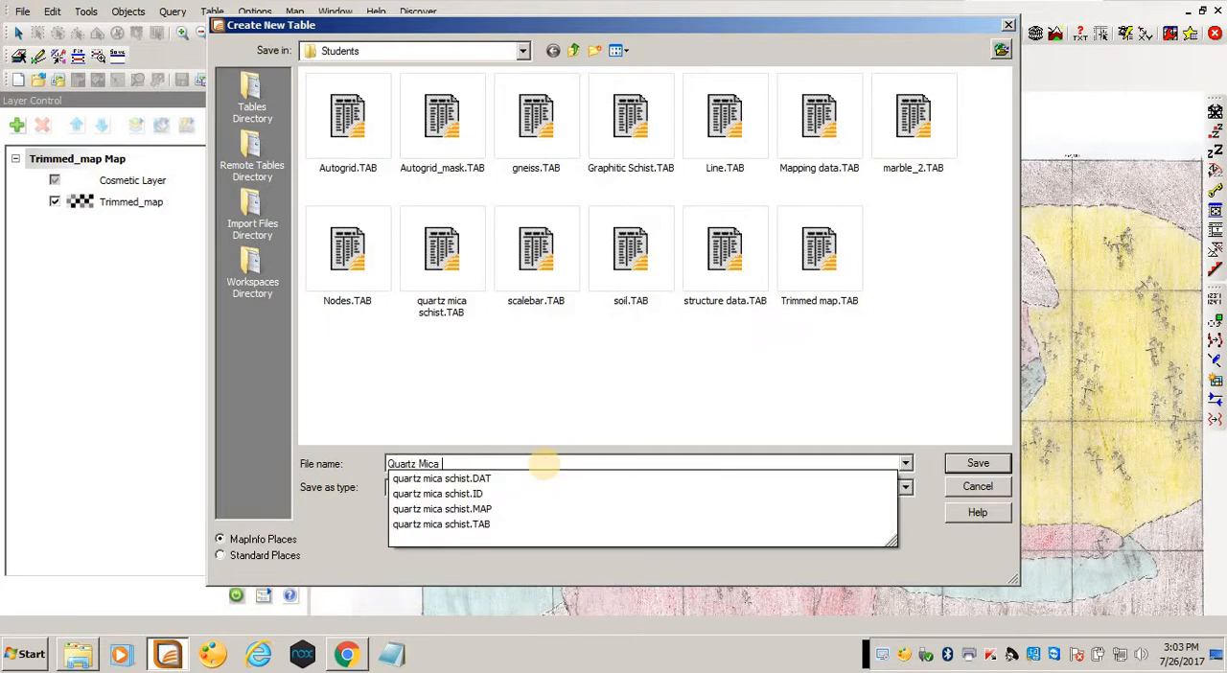
type("Schist_2")
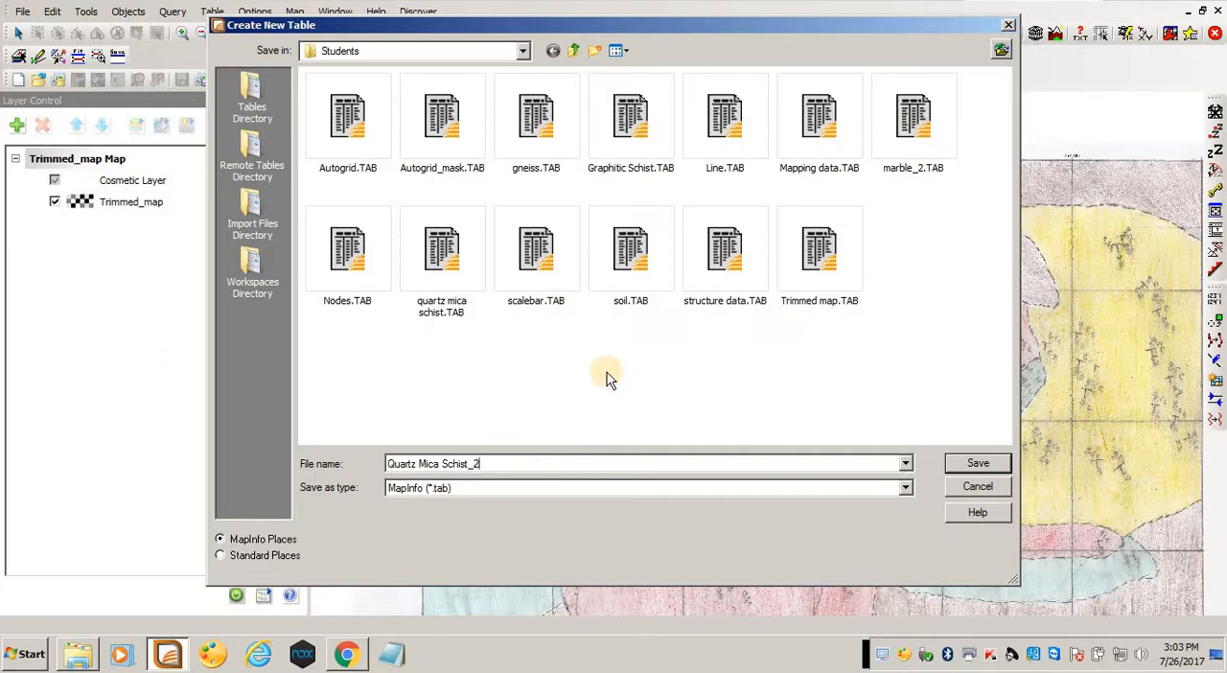
left_click(978, 464)
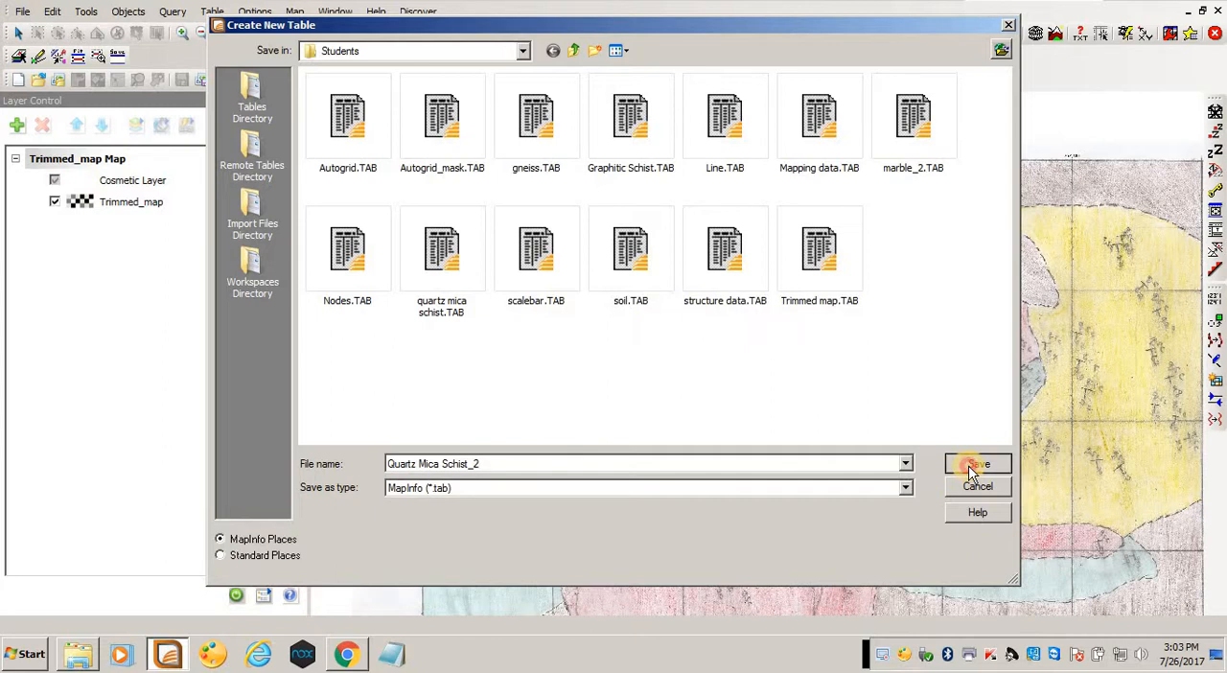
left_click(978, 464)
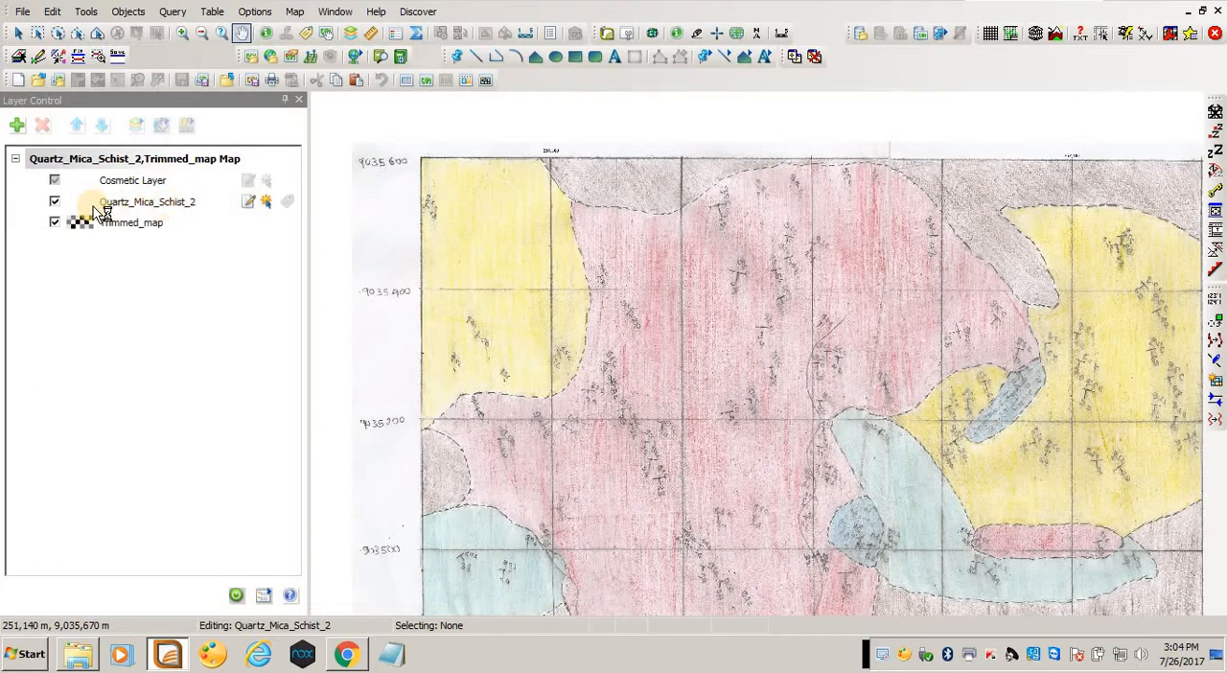
mouse_move(134, 209)
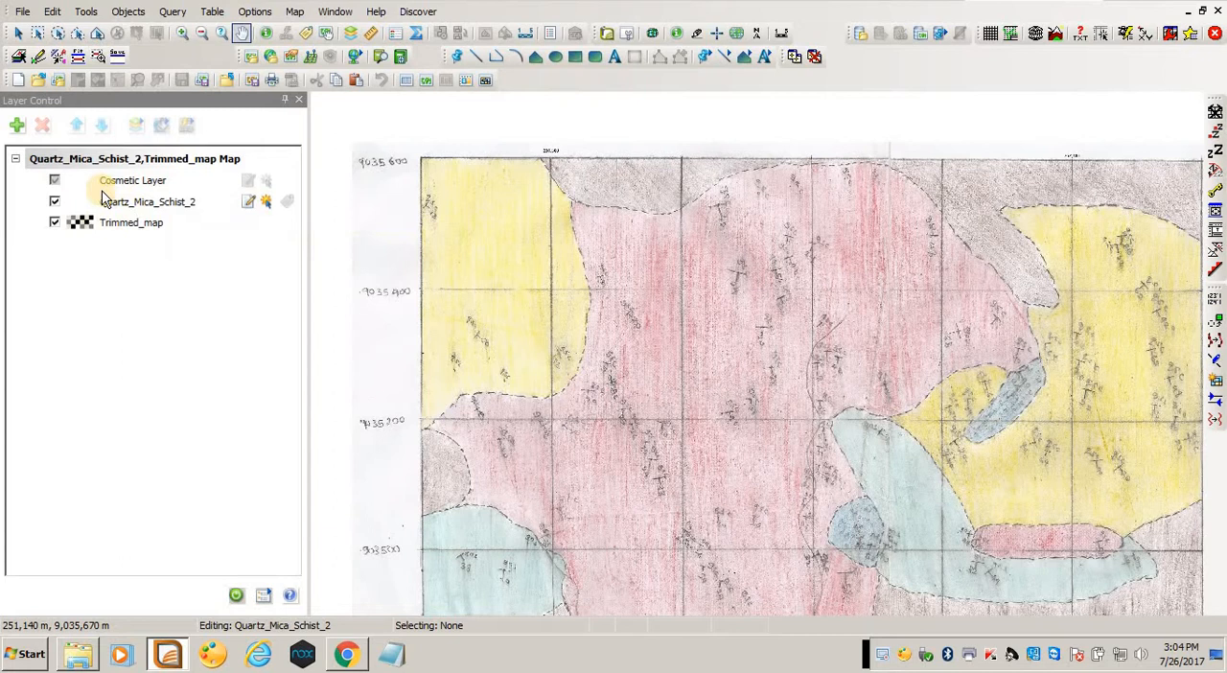
Browse the empty Quartz_Mica_Schist_2 table showing its Lithology column.
right_click(145, 202)
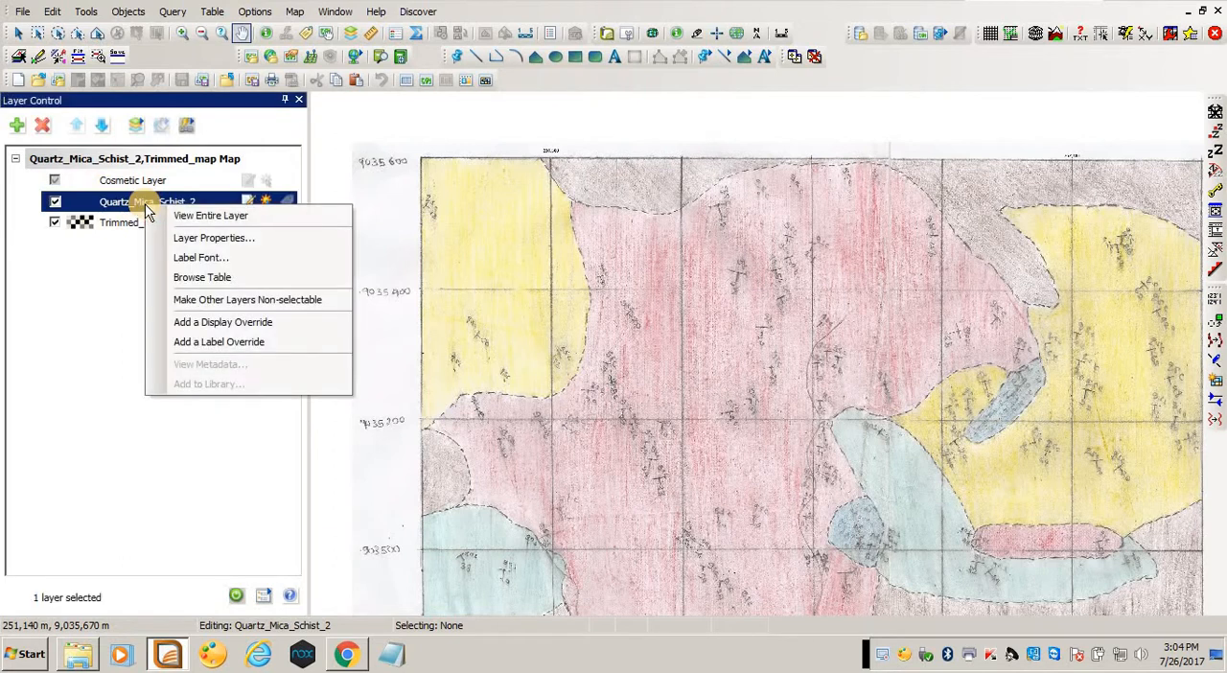
left_click(201, 276)
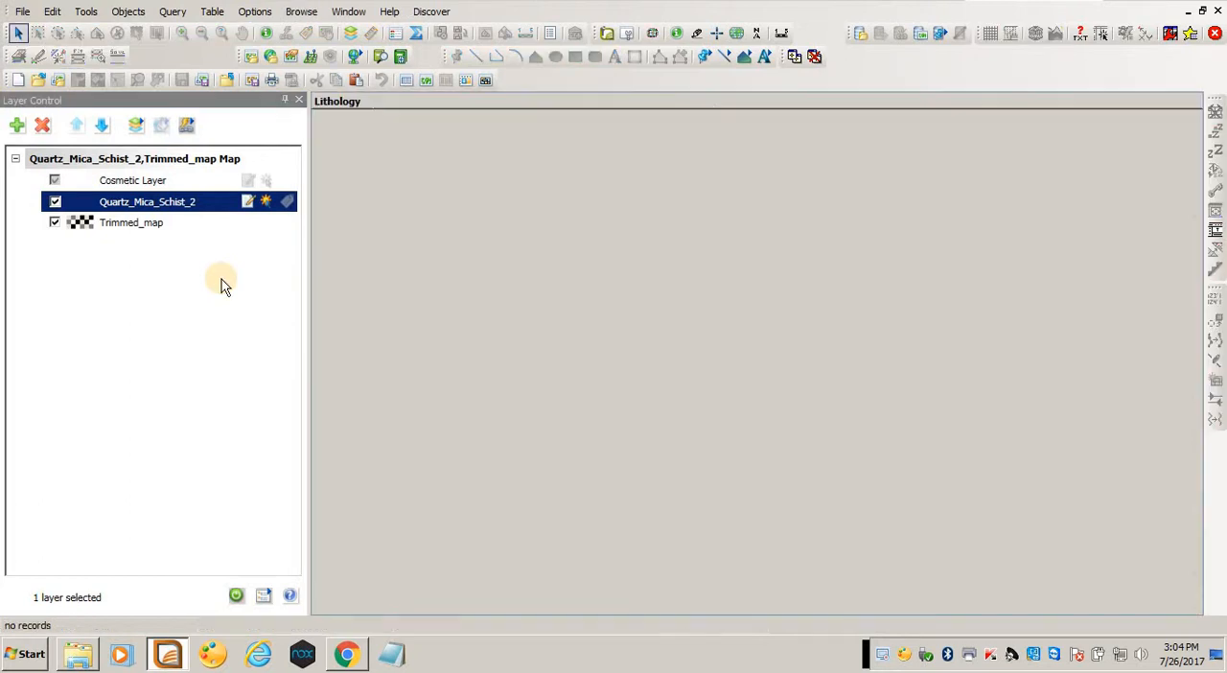
mouse_move(383, 135)
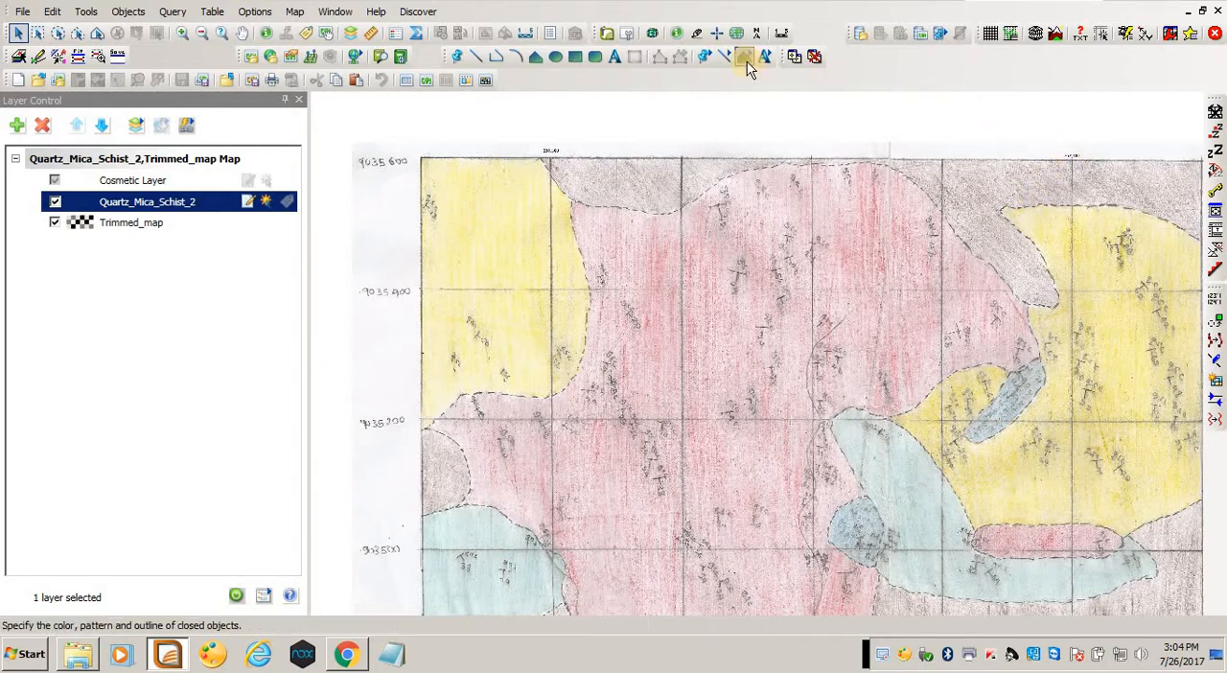
mouse_move(748, 59)
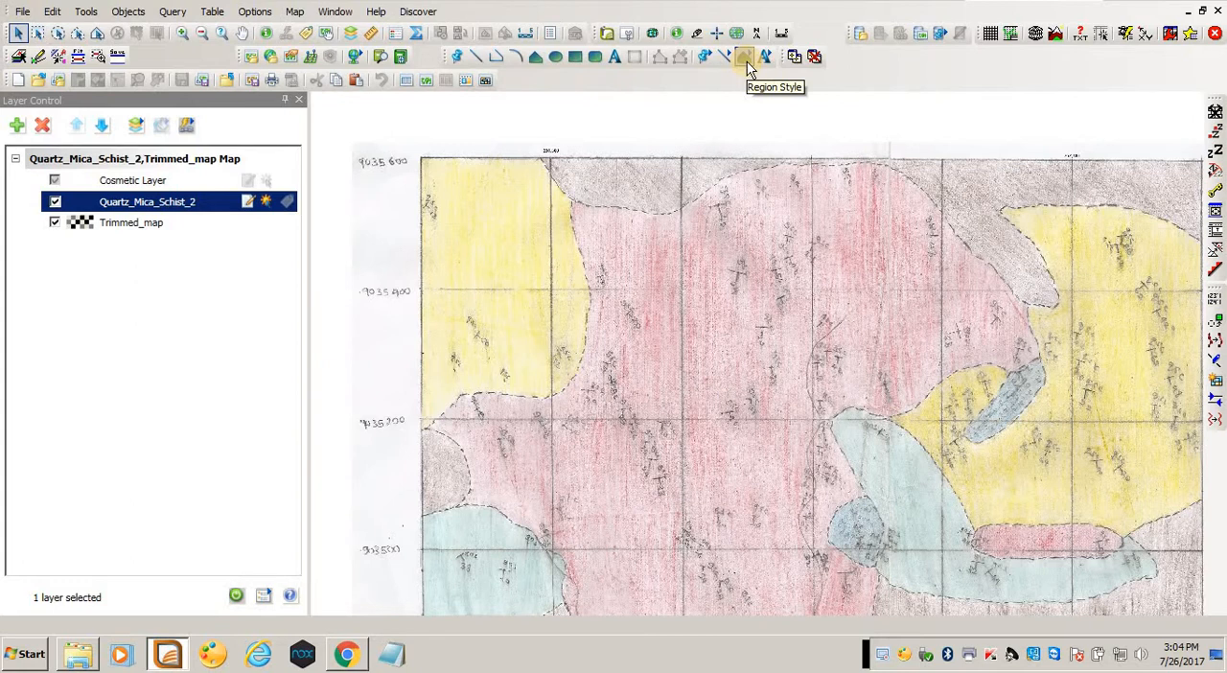
mouse_move(748, 65)
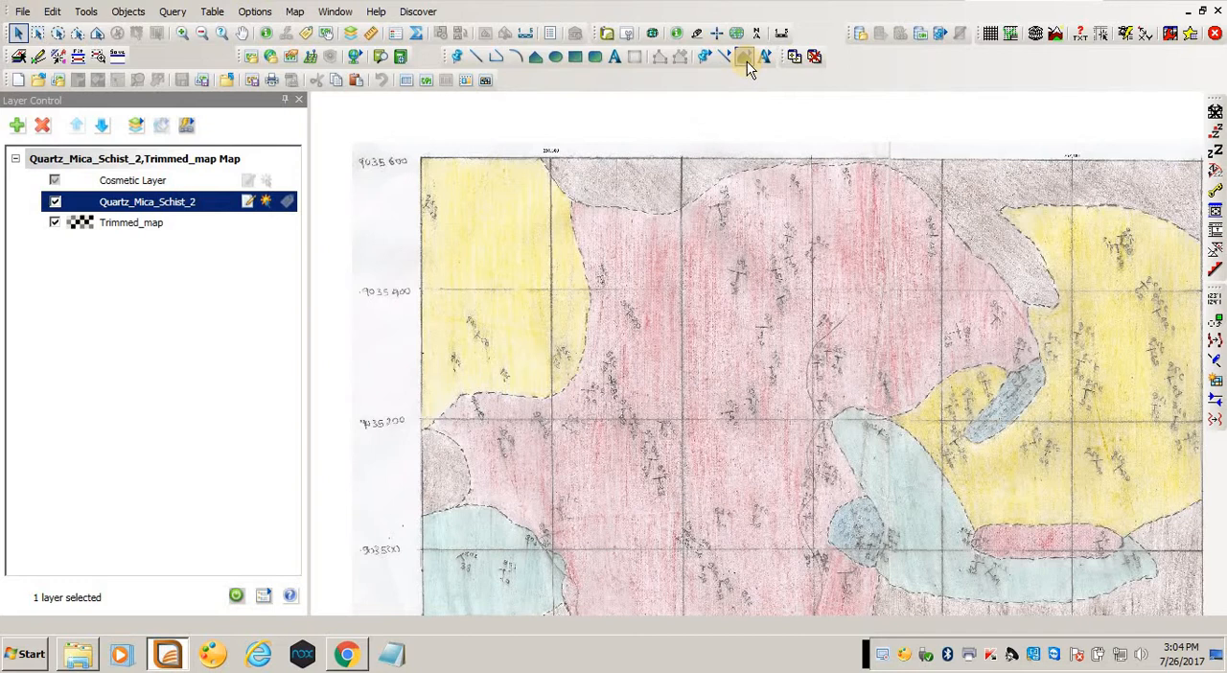
Set the region style to a solid light-yellow fill with no border.
left_click(747, 57)
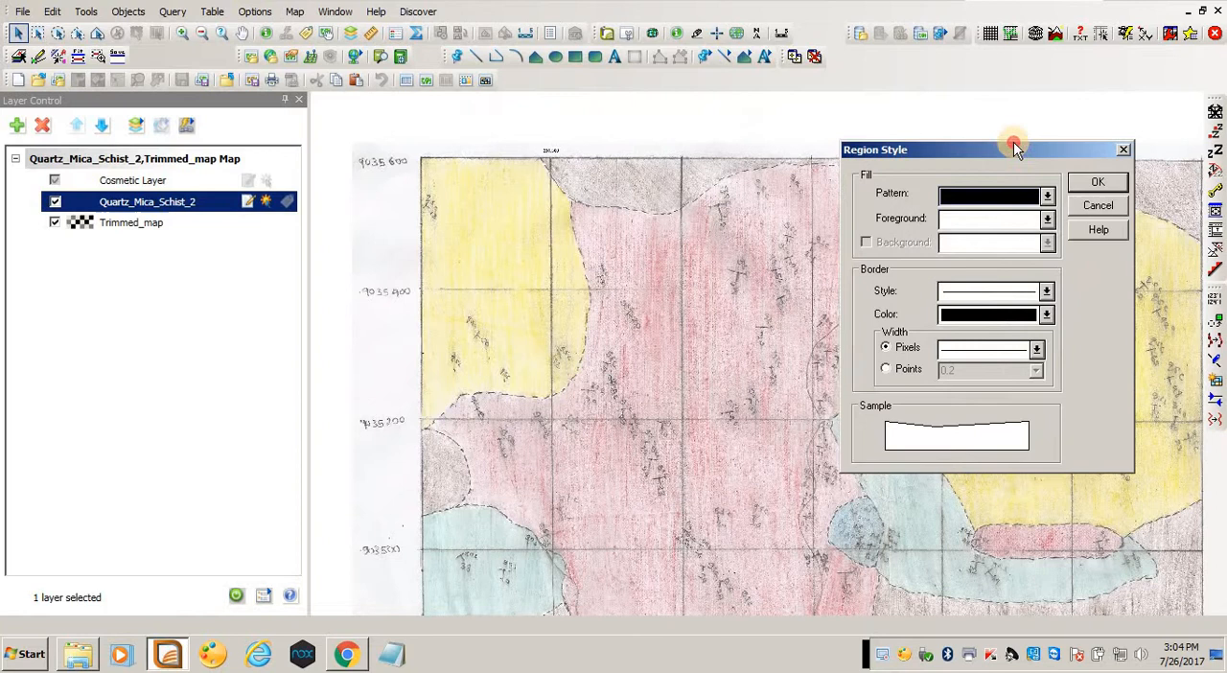
left_click_drag(988, 149, 982, 142)
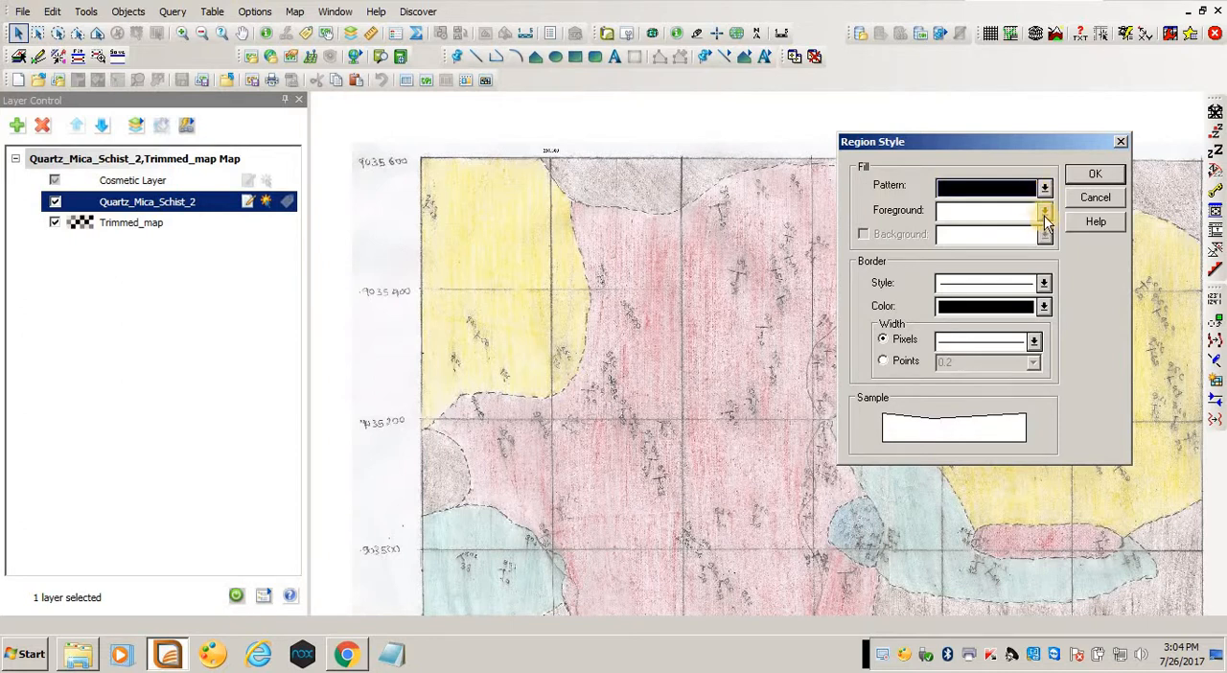
left_click(1043, 211)
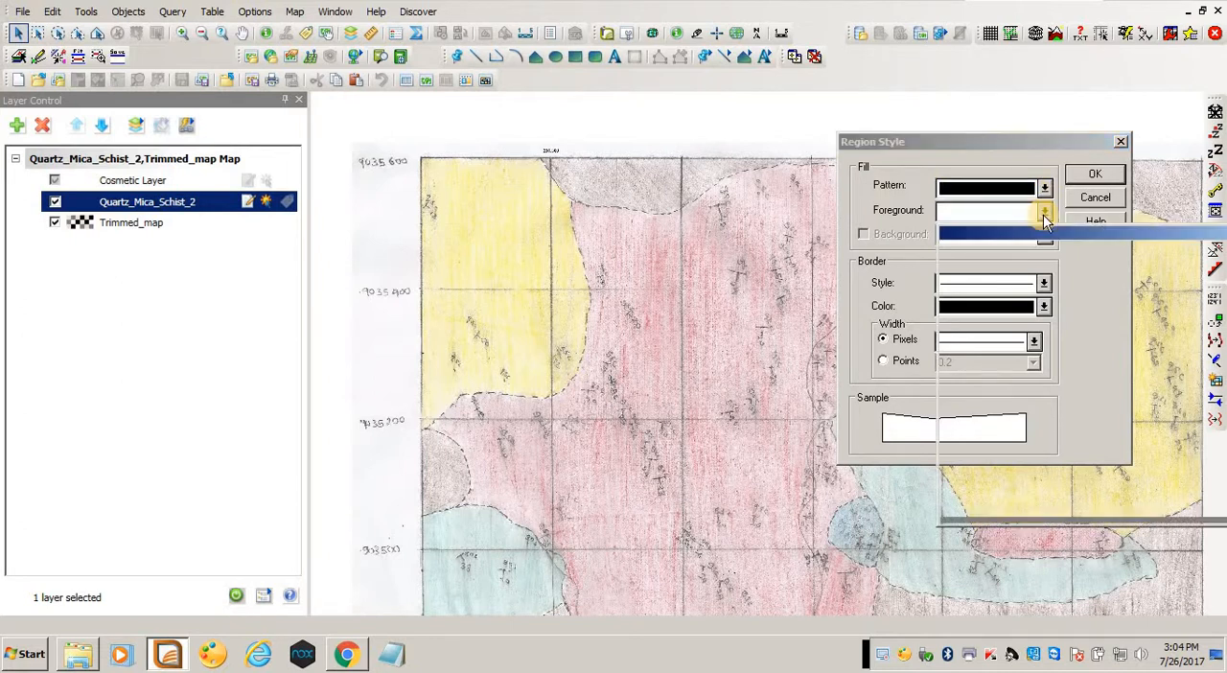
left_click(1043, 211)
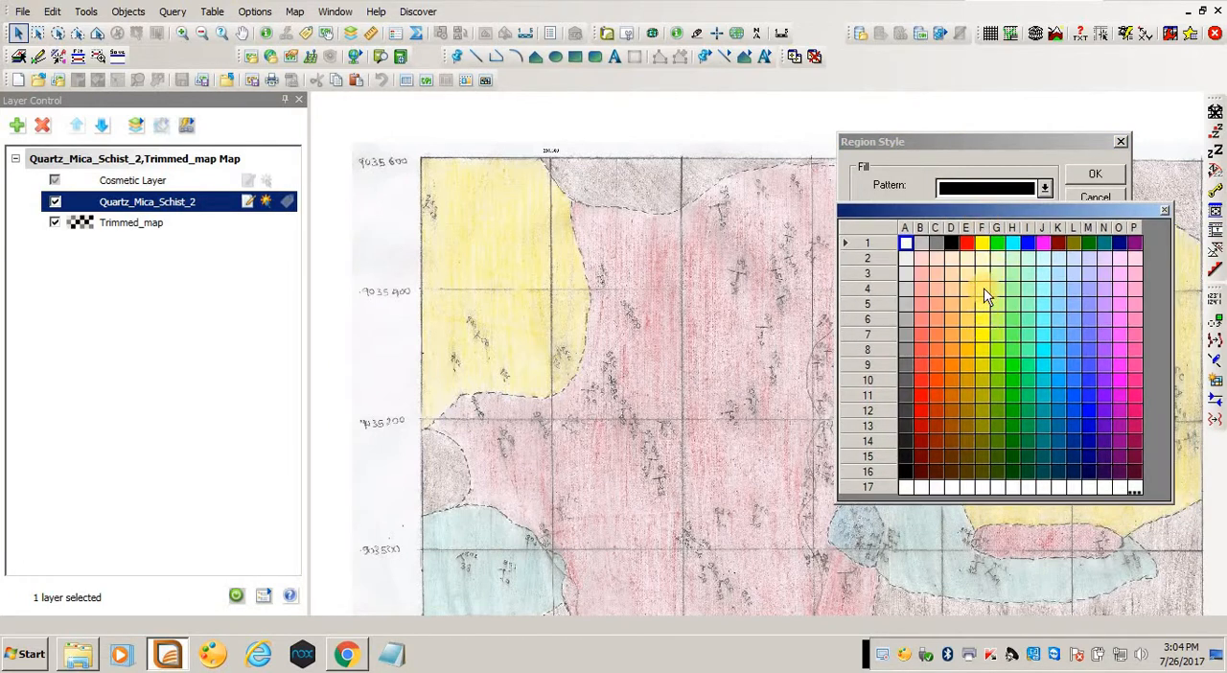
left_click(988, 293)
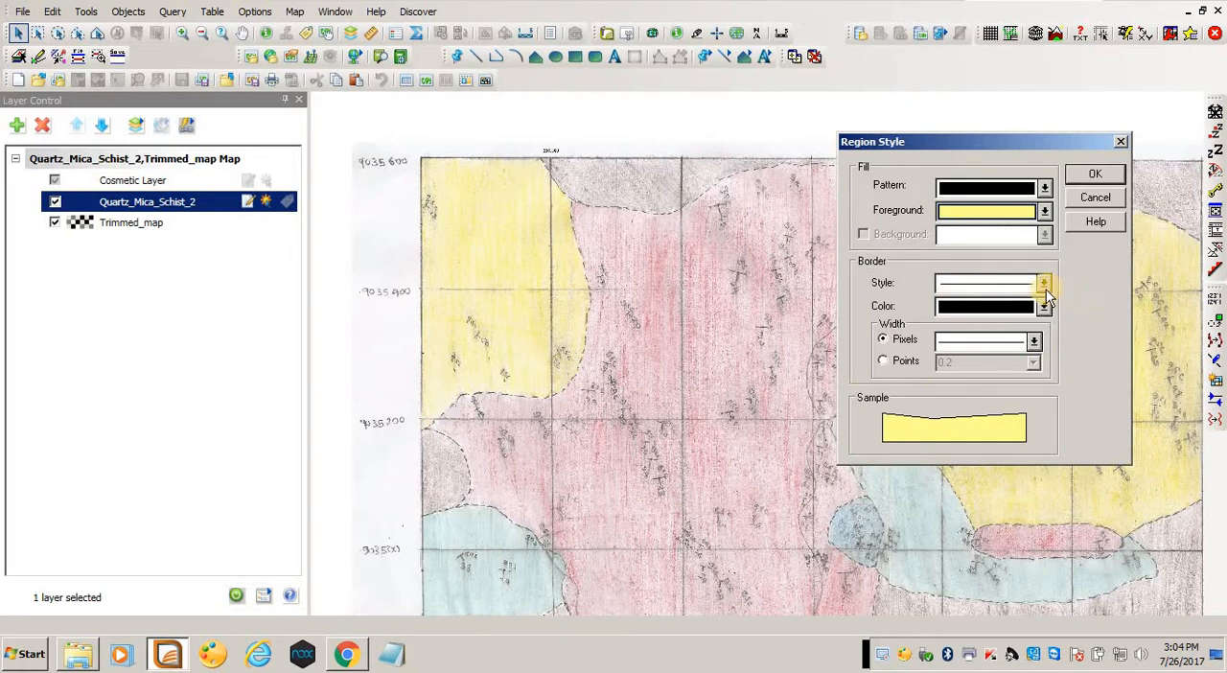
left_click(1043, 282)
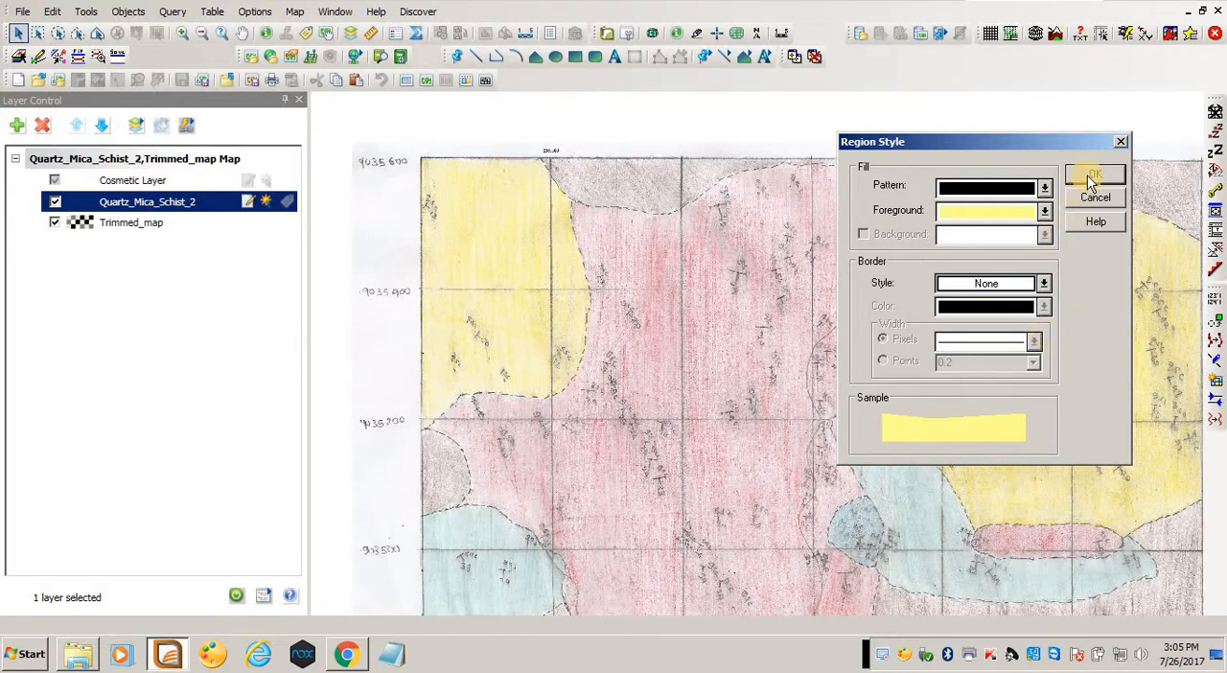
left_click(1093, 174)
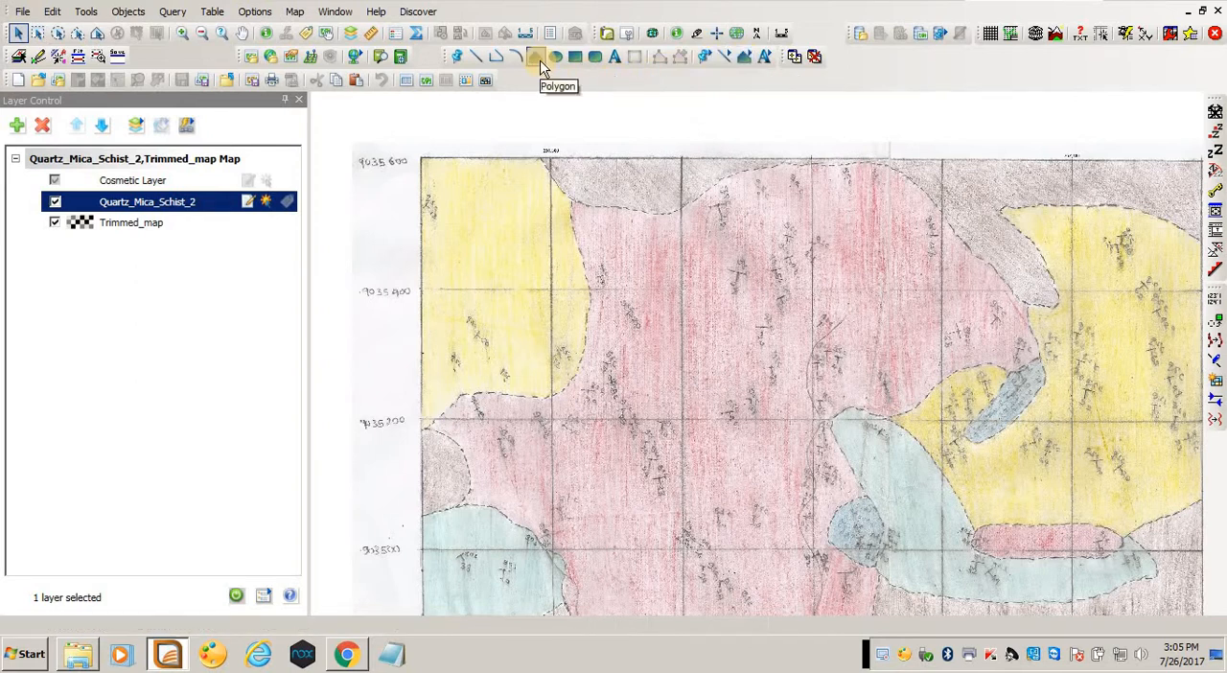
Arm the Polygon tool to trace the upper-left yellow schist area.
left_click(537, 56)
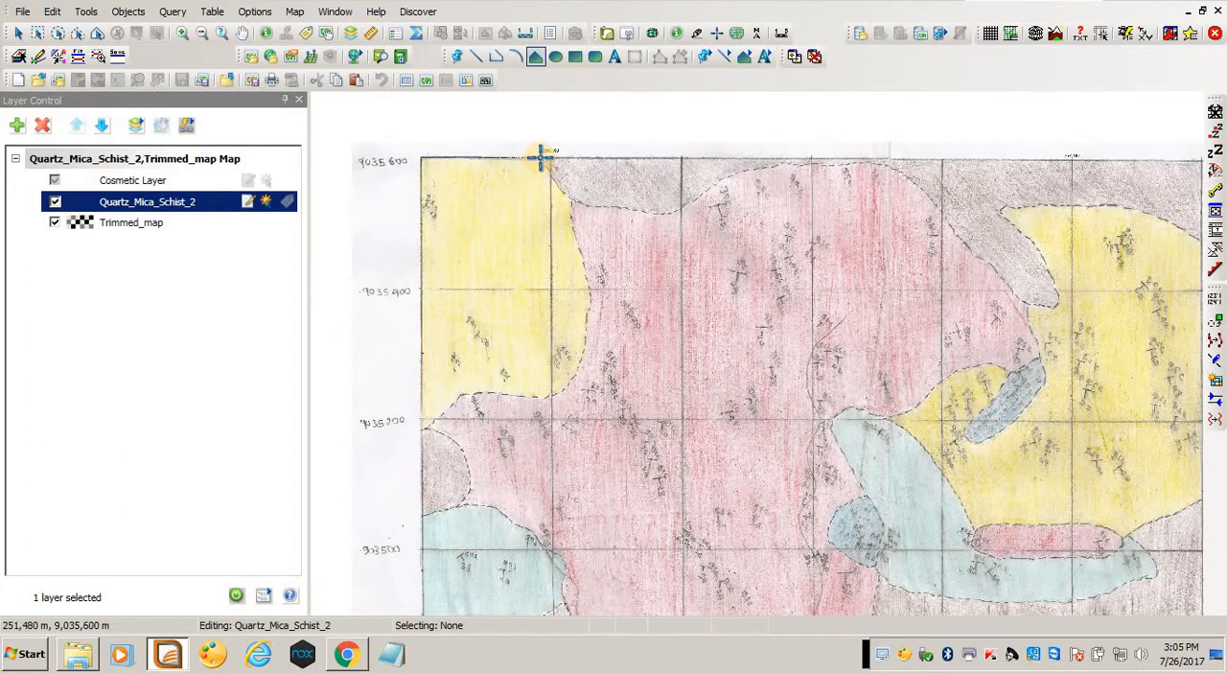
mouse_move(580, 203)
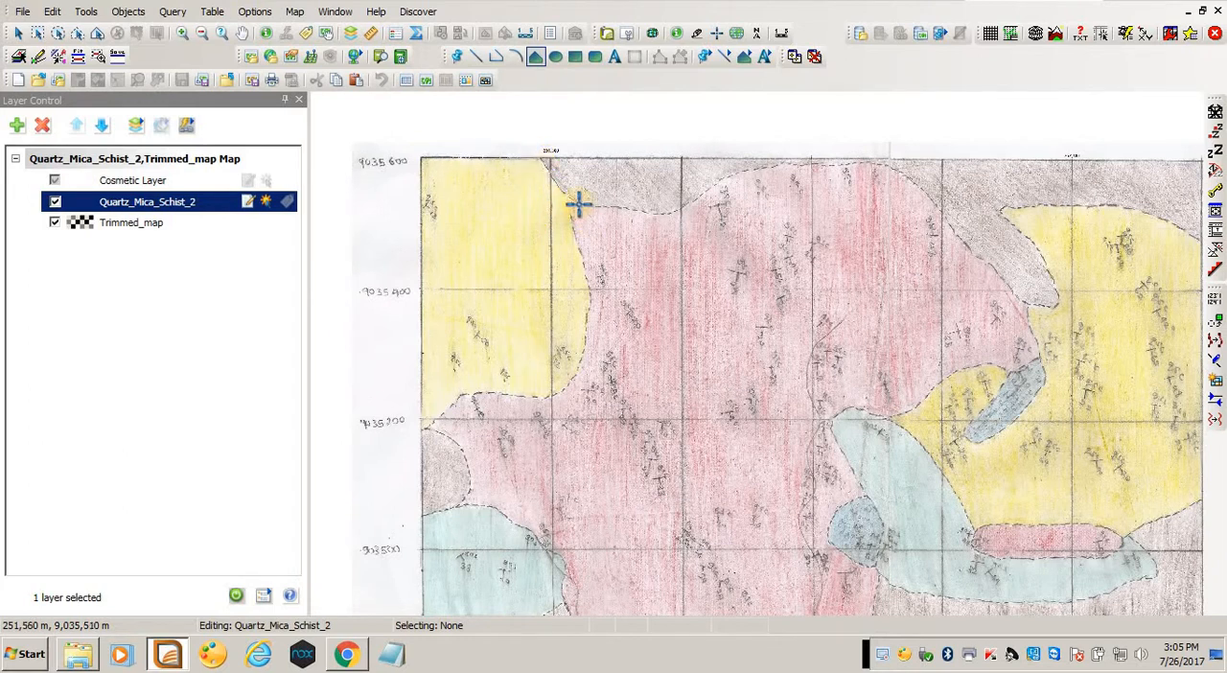
mouse_move(556, 184)
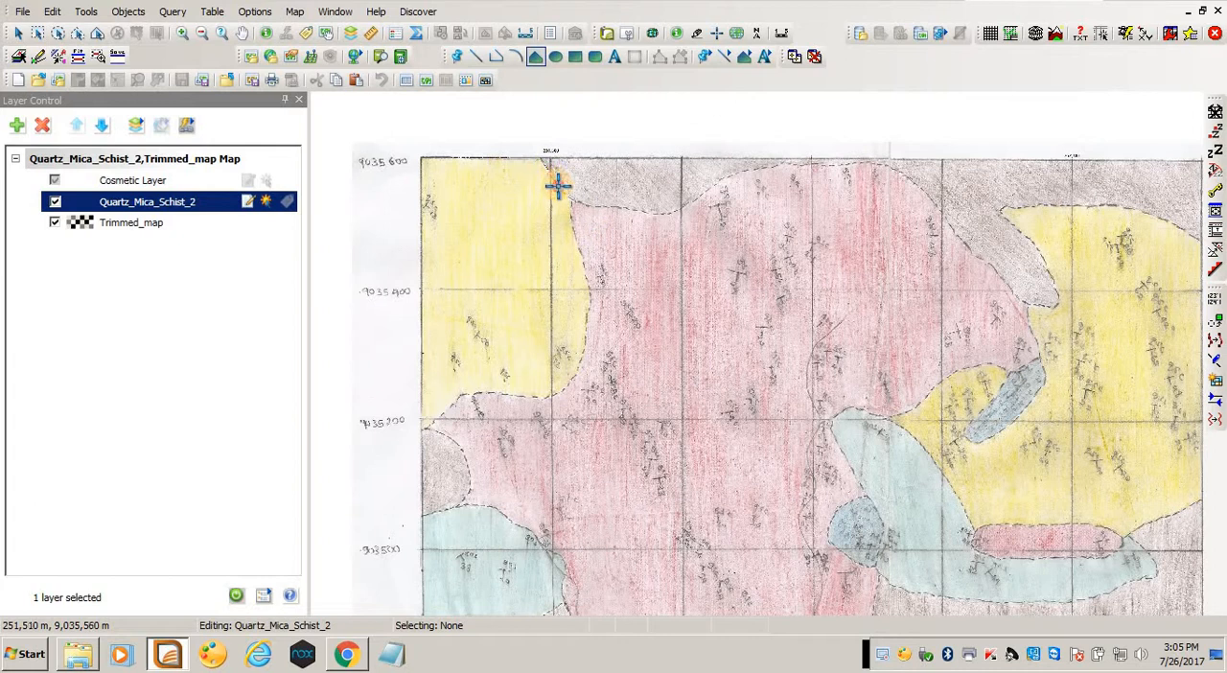
mouse_move(572, 213)
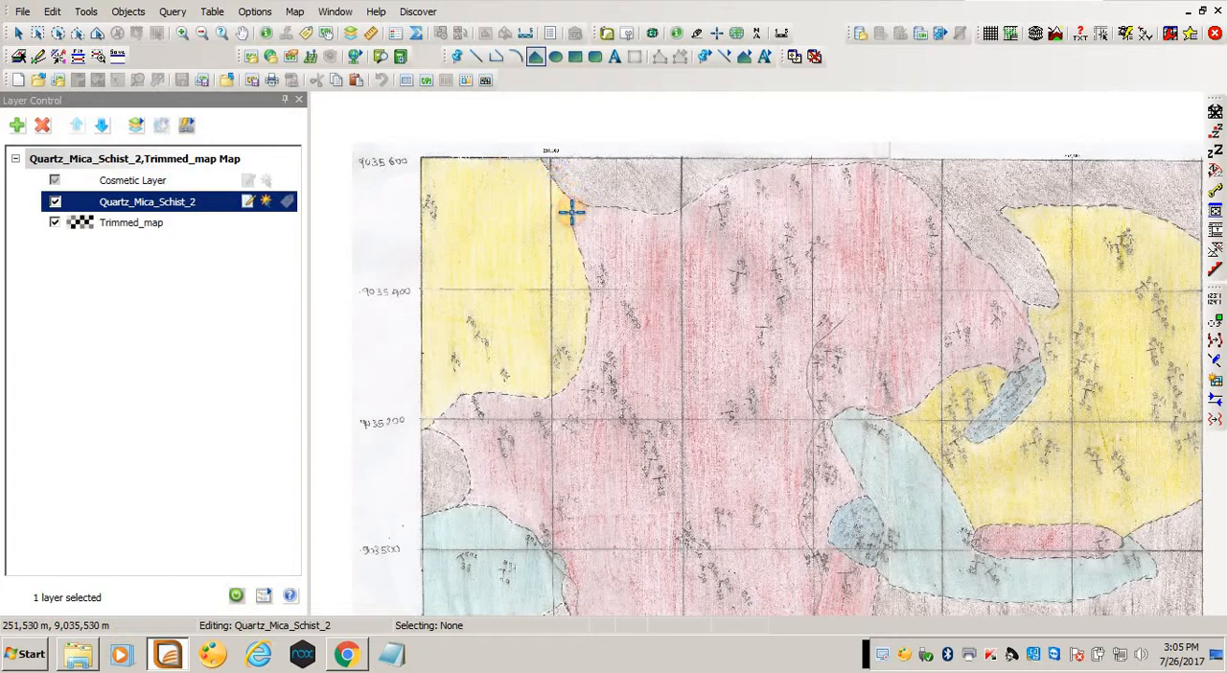
mouse_move(585, 261)
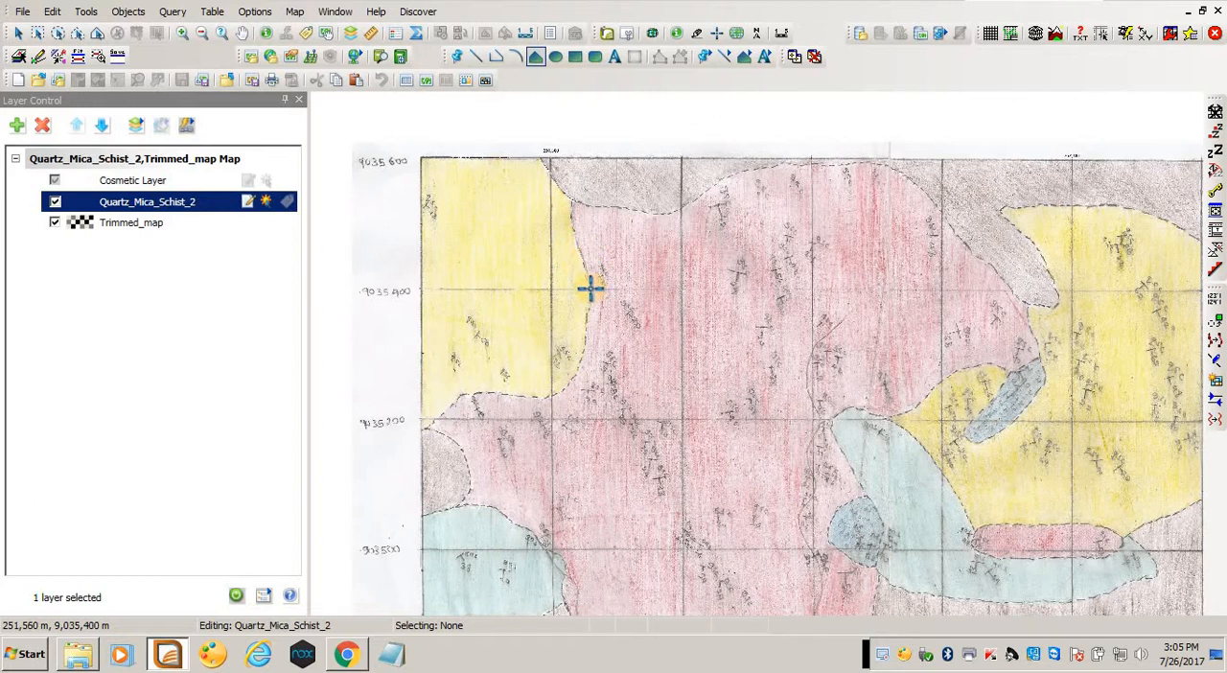
mouse_move(587, 338)
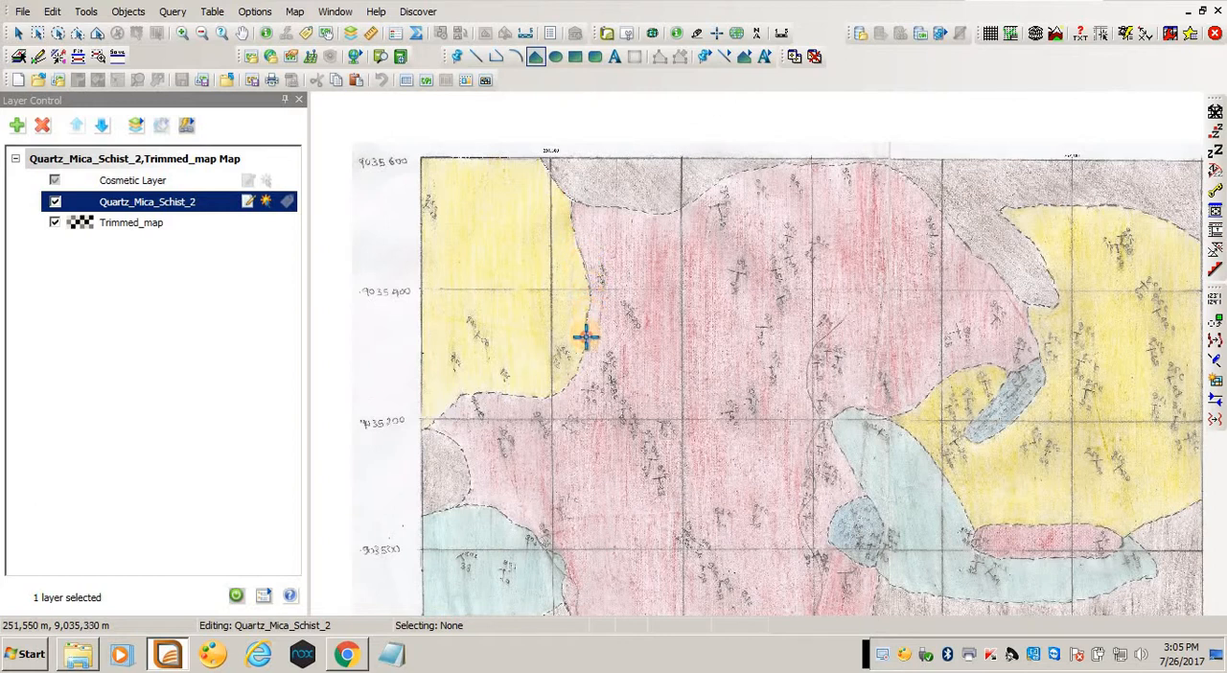
mouse_move(559, 395)
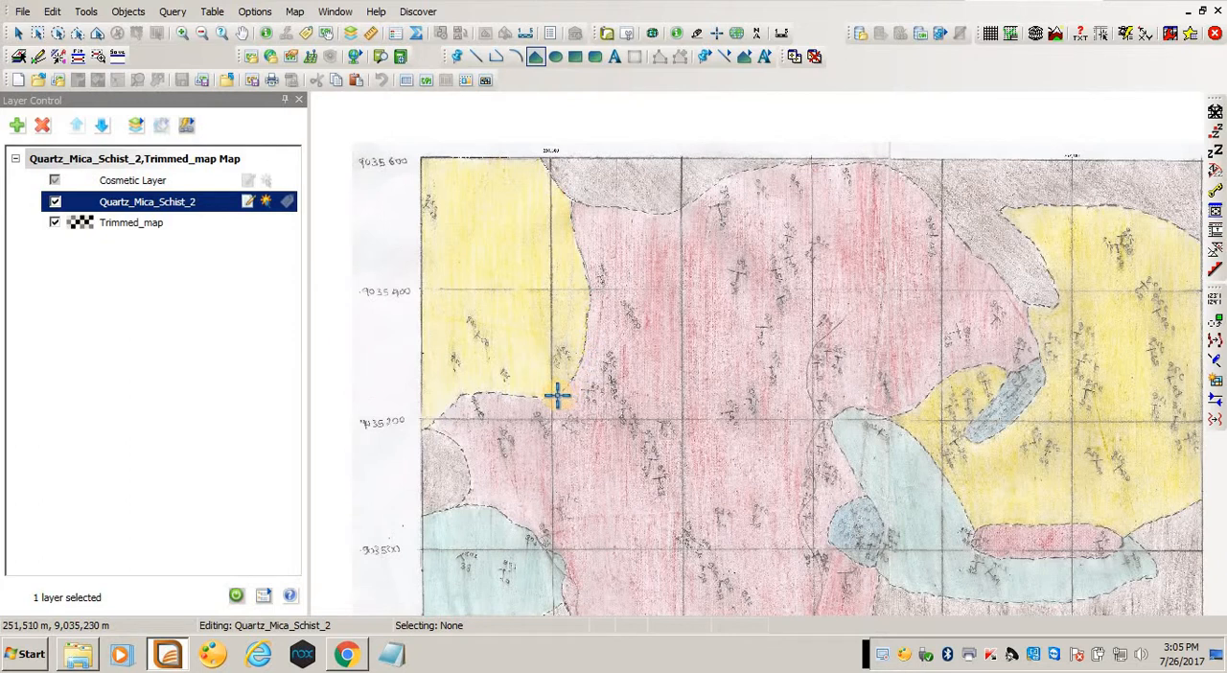
mouse_move(514, 395)
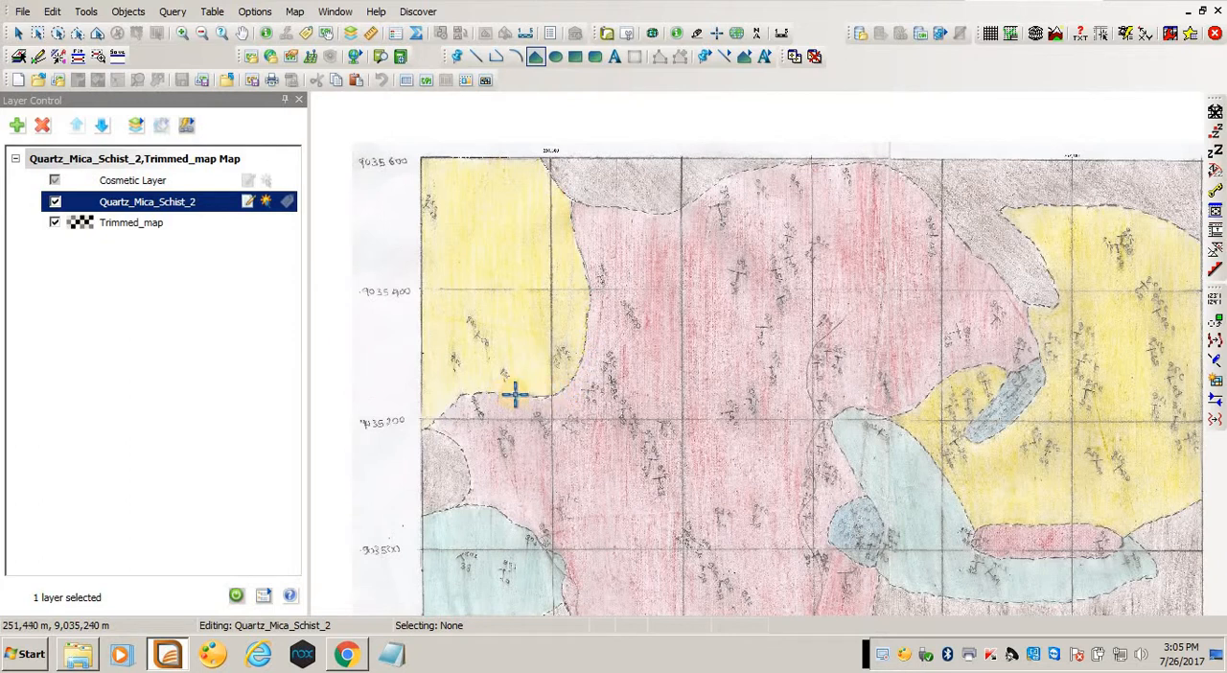
mouse_move(456, 399)
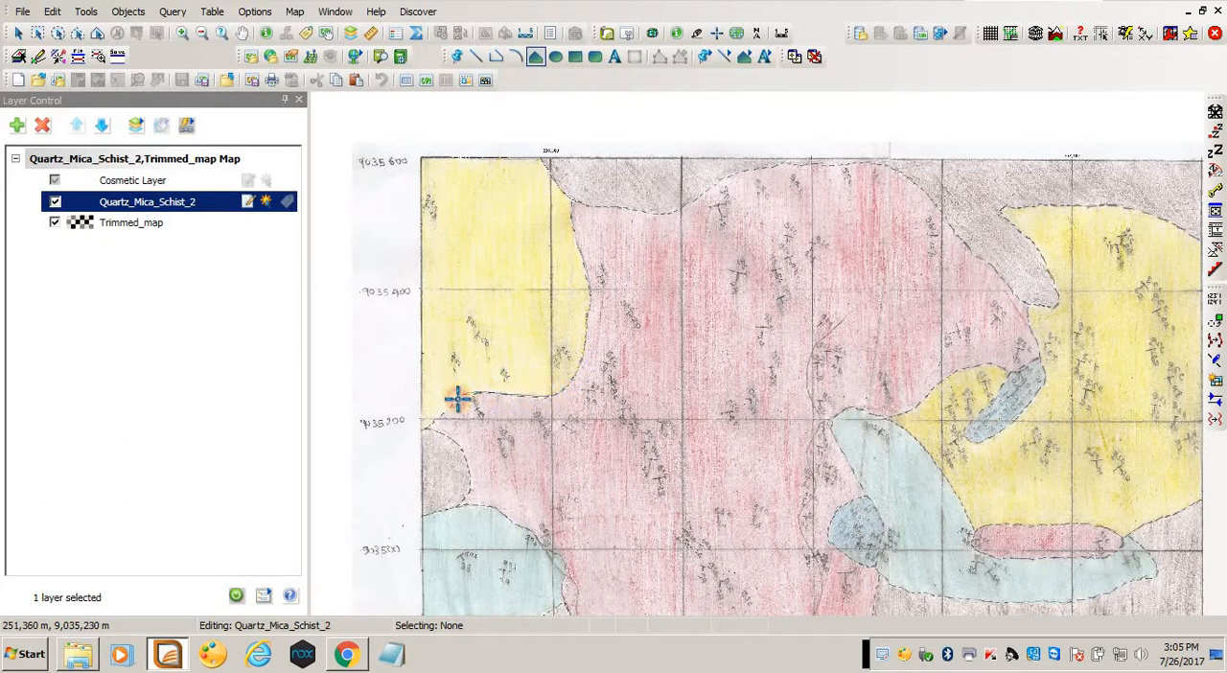
mouse_move(430, 430)
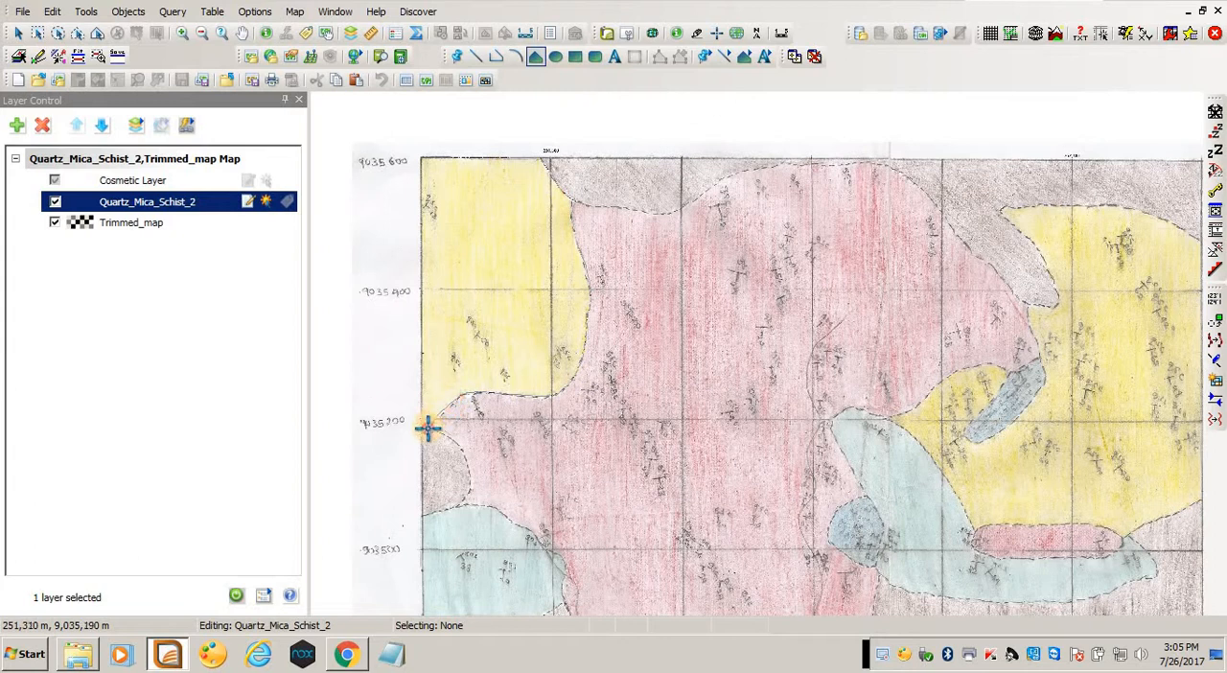
mouse_move(422, 433)
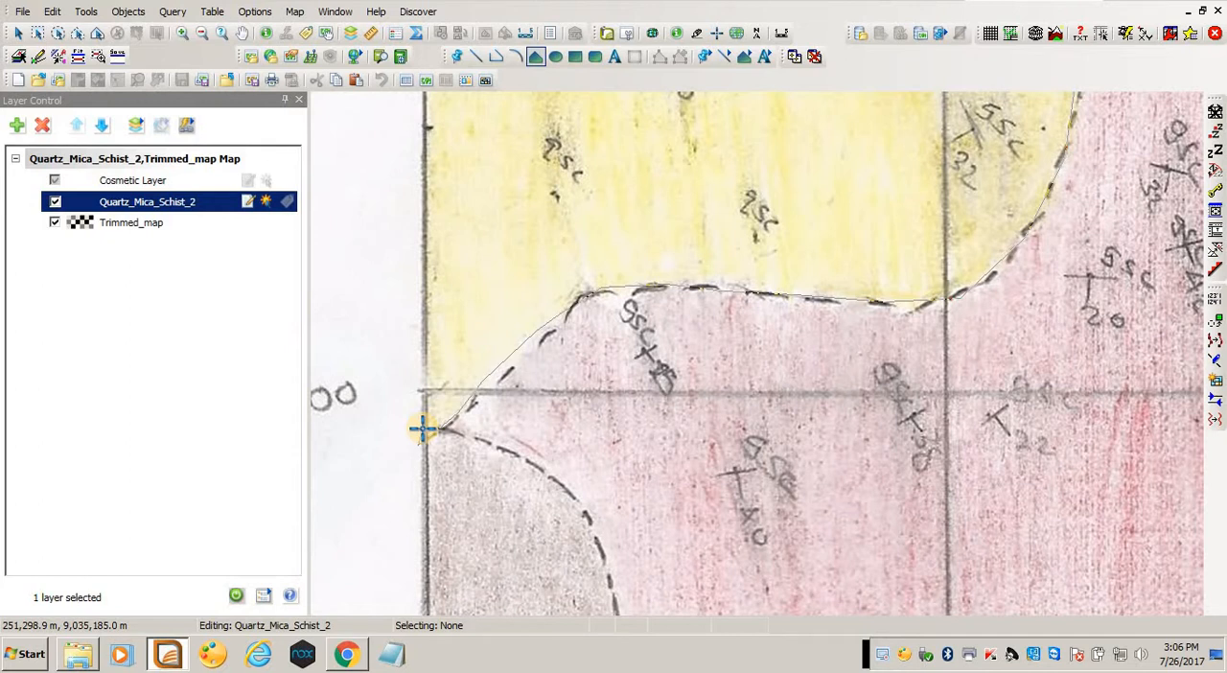
mouse_move(424, 420)
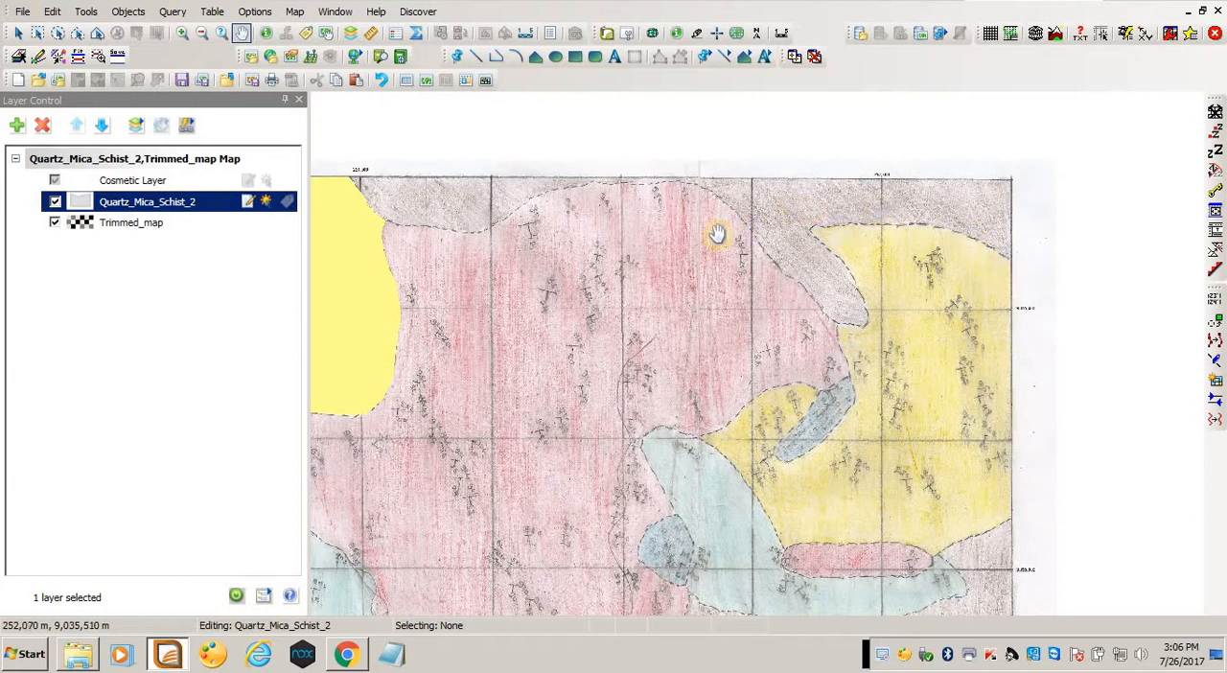
mouse_move(710, 98)
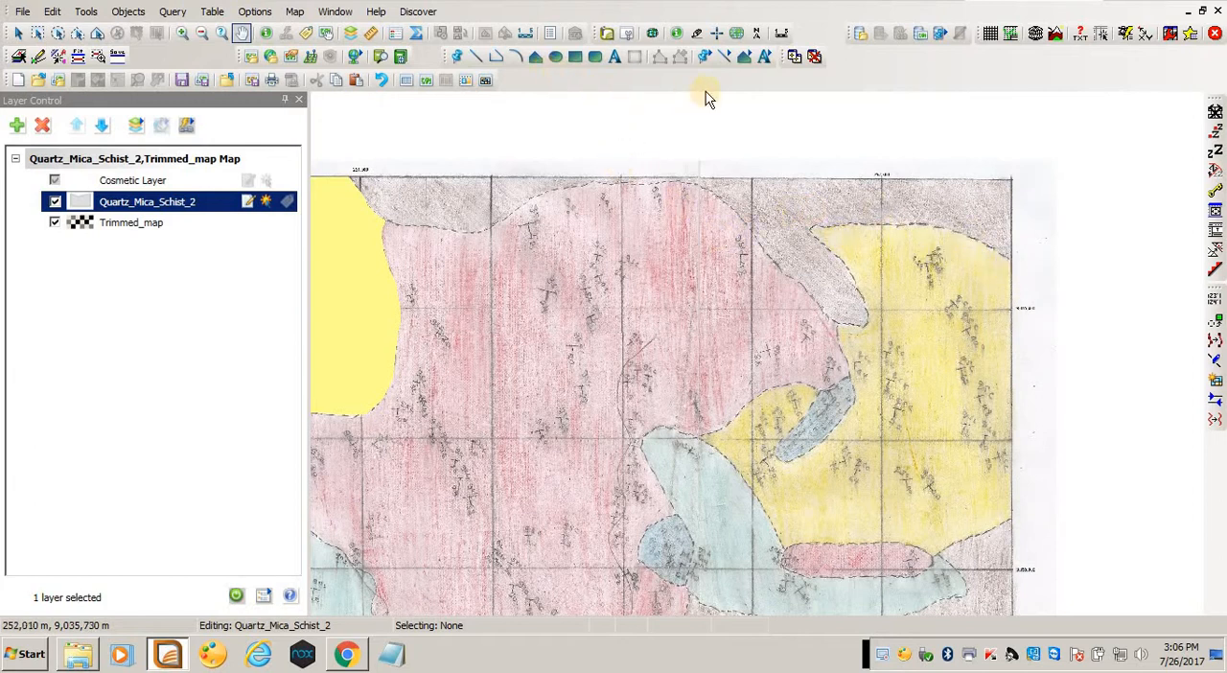
mouse_move(537, 58)
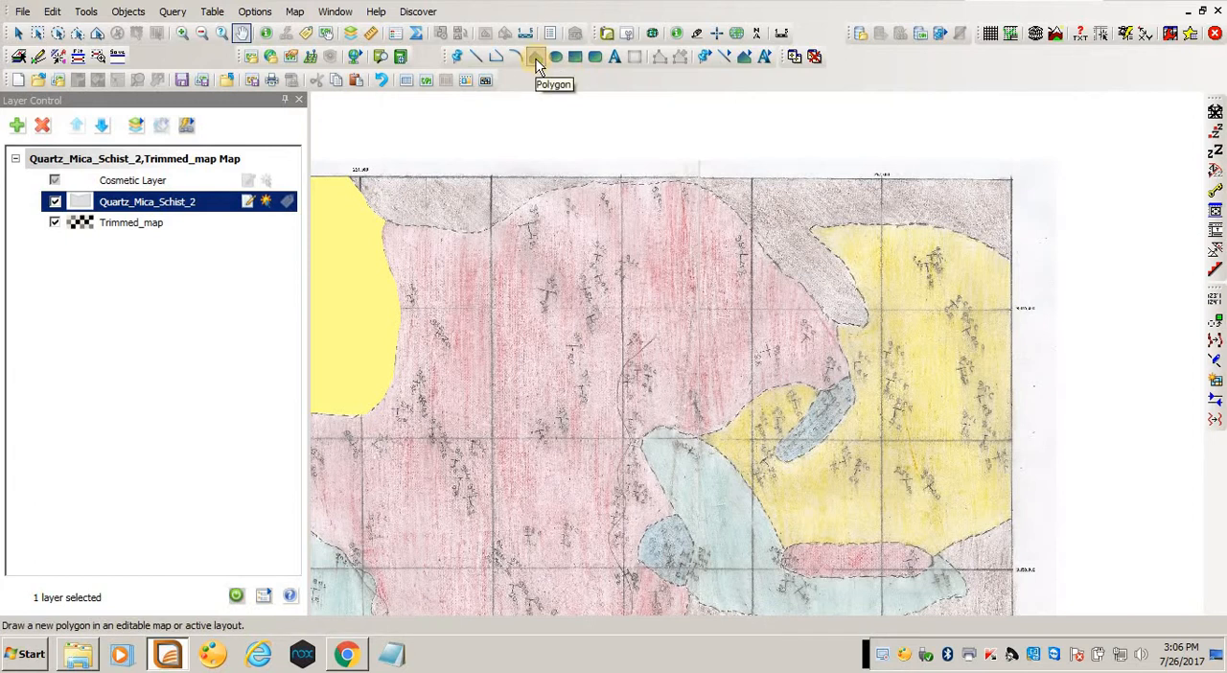
Re-arm the Polygon tool to trace the remaining yellow schist areas.
left_click(535, 55)
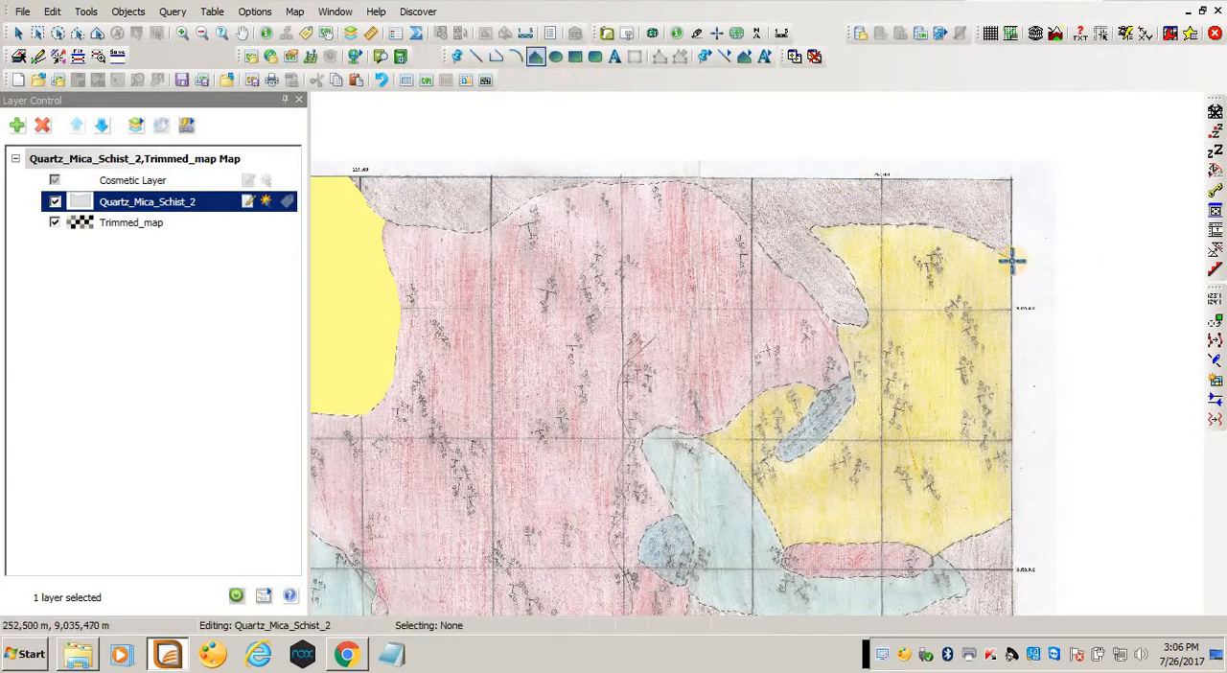
mouse_move(993, 253)
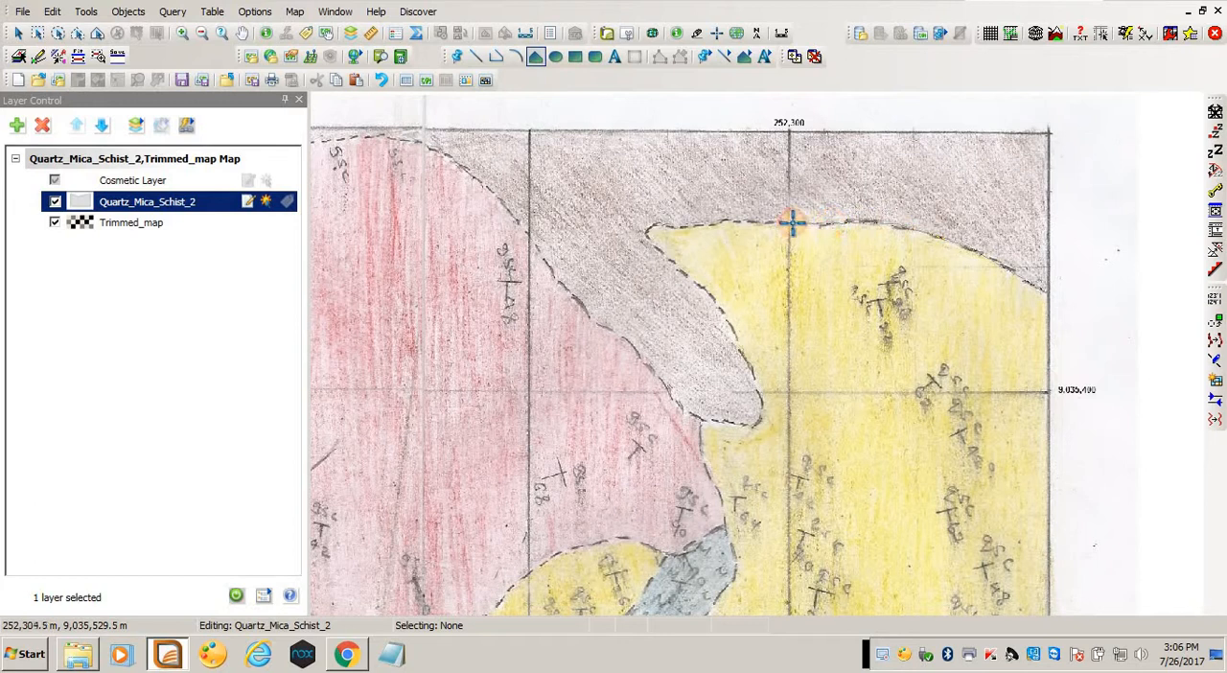
mouse_move(714, 225)
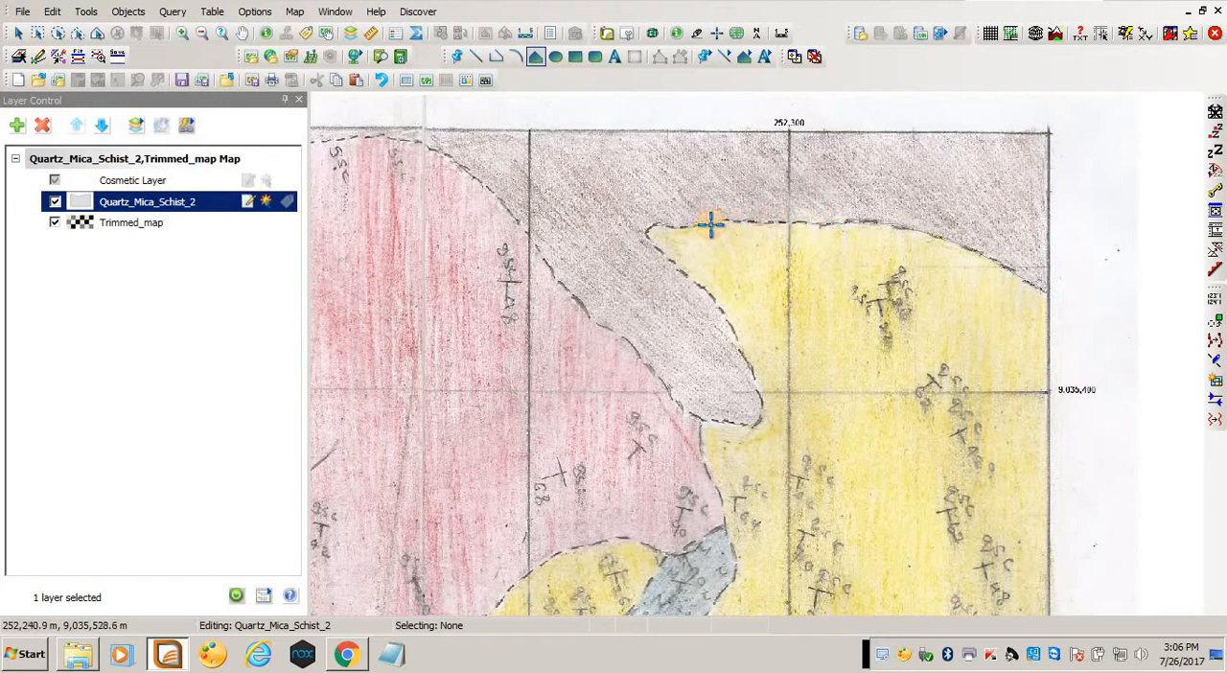
mouse_move(670, 226)
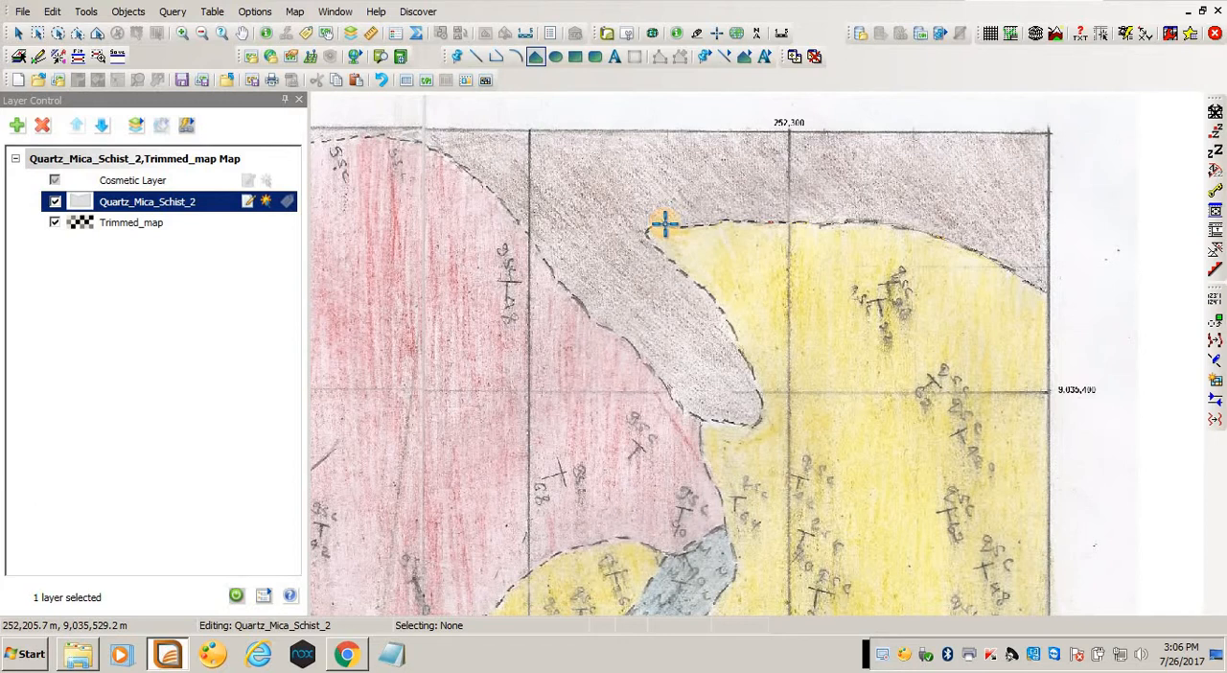
mouse_move(645, 234)
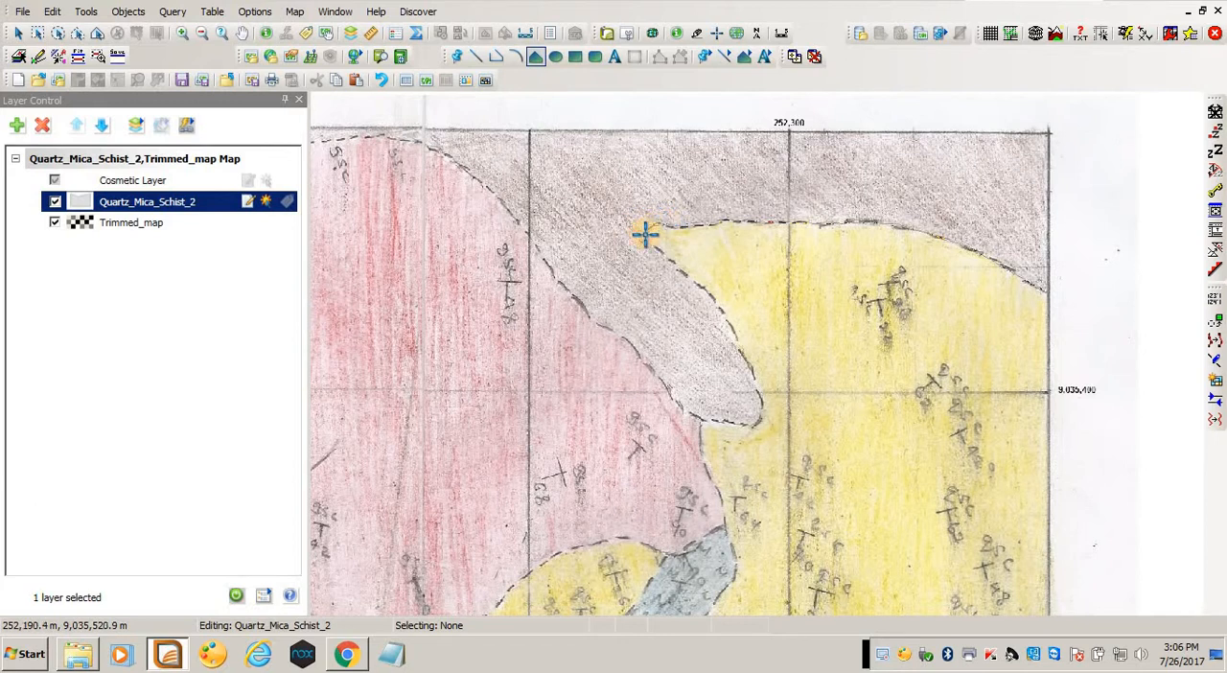
mouse_move(698, 291)
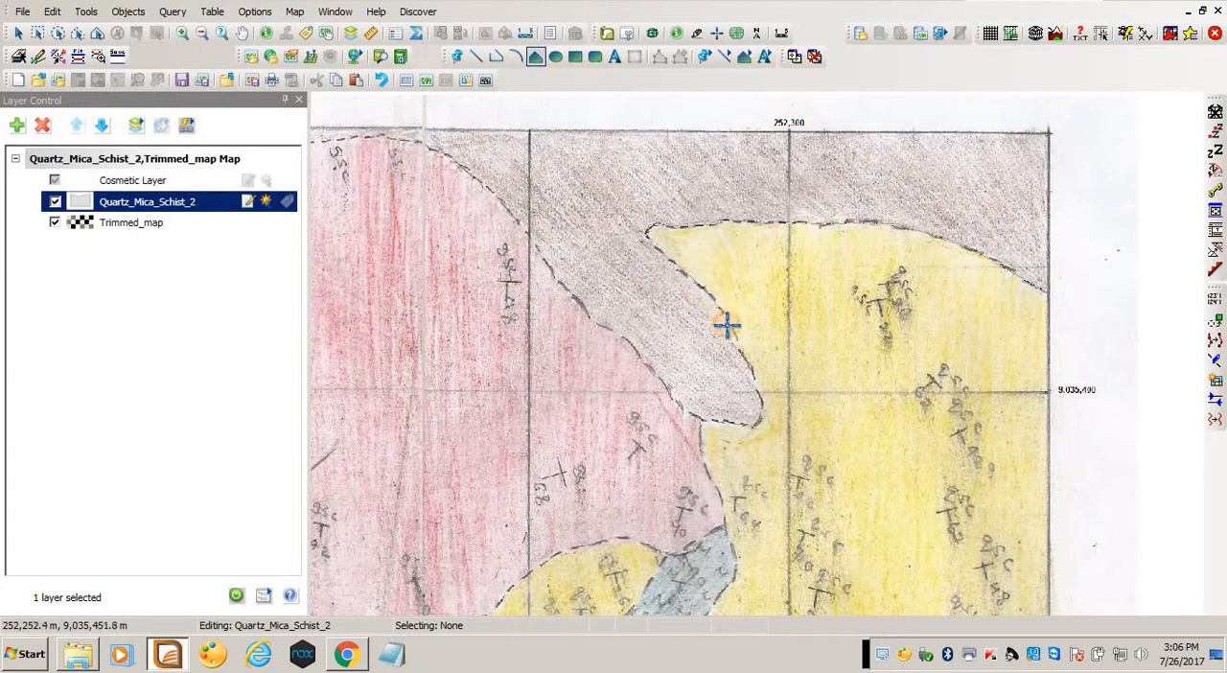
mouse_move(748, 372)
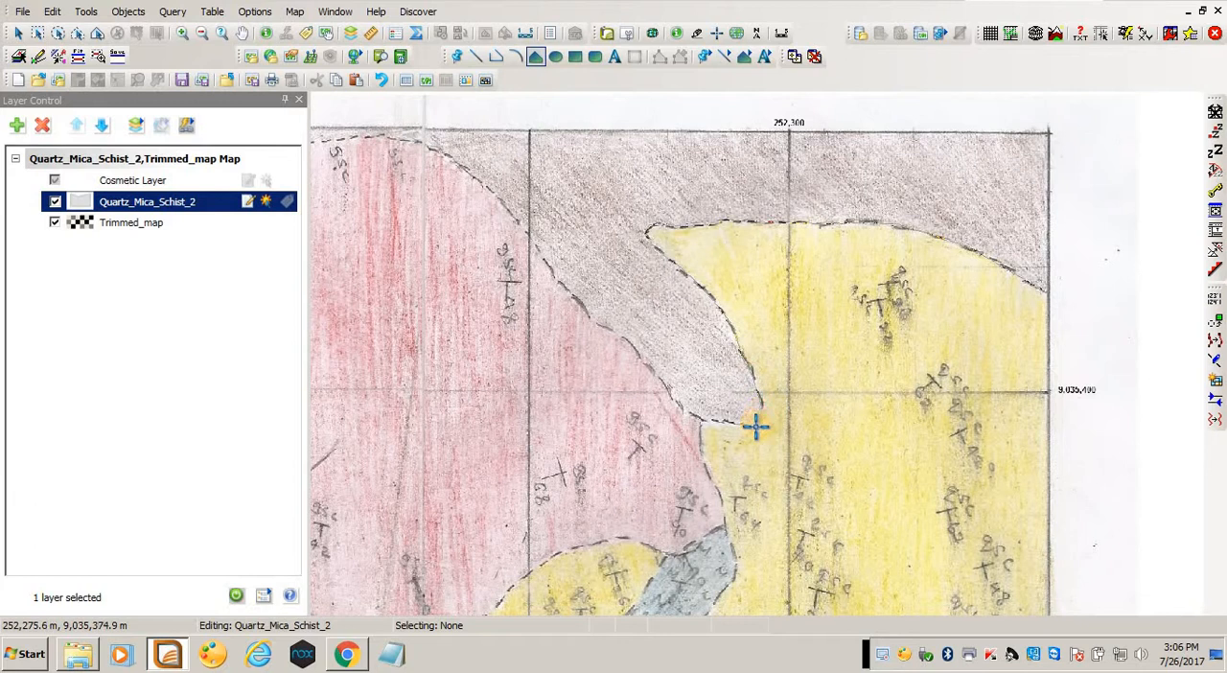
mouse_move(700, 424)
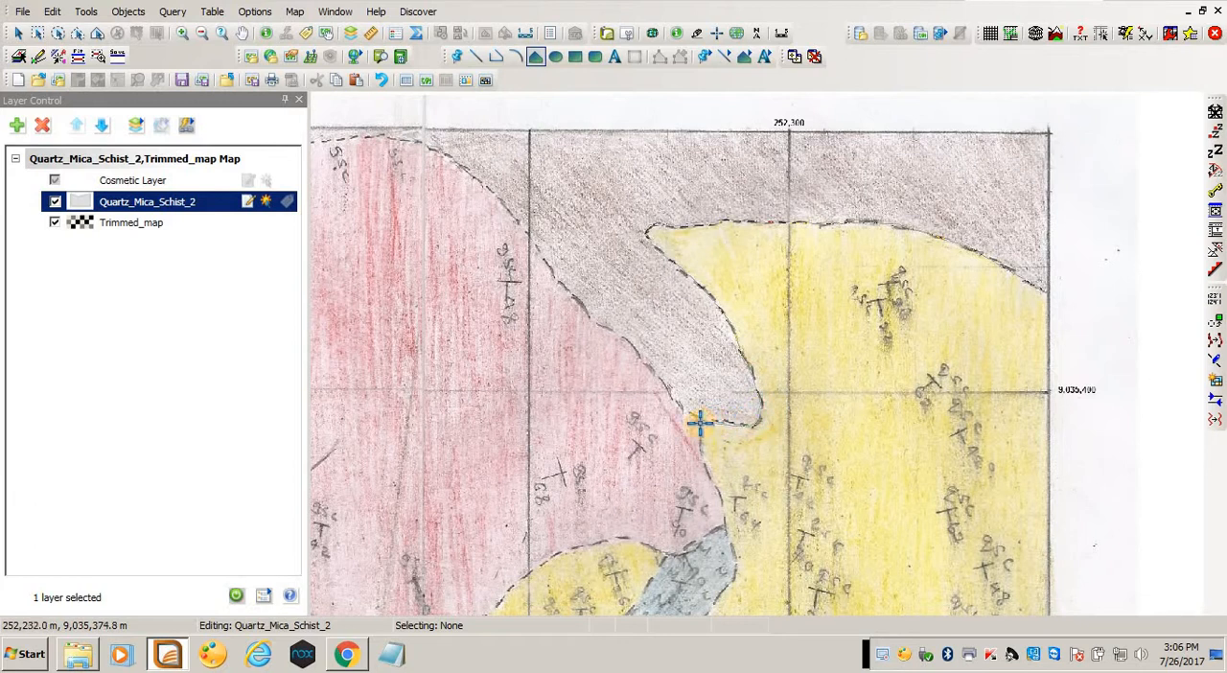
mouse_move(710, 488)
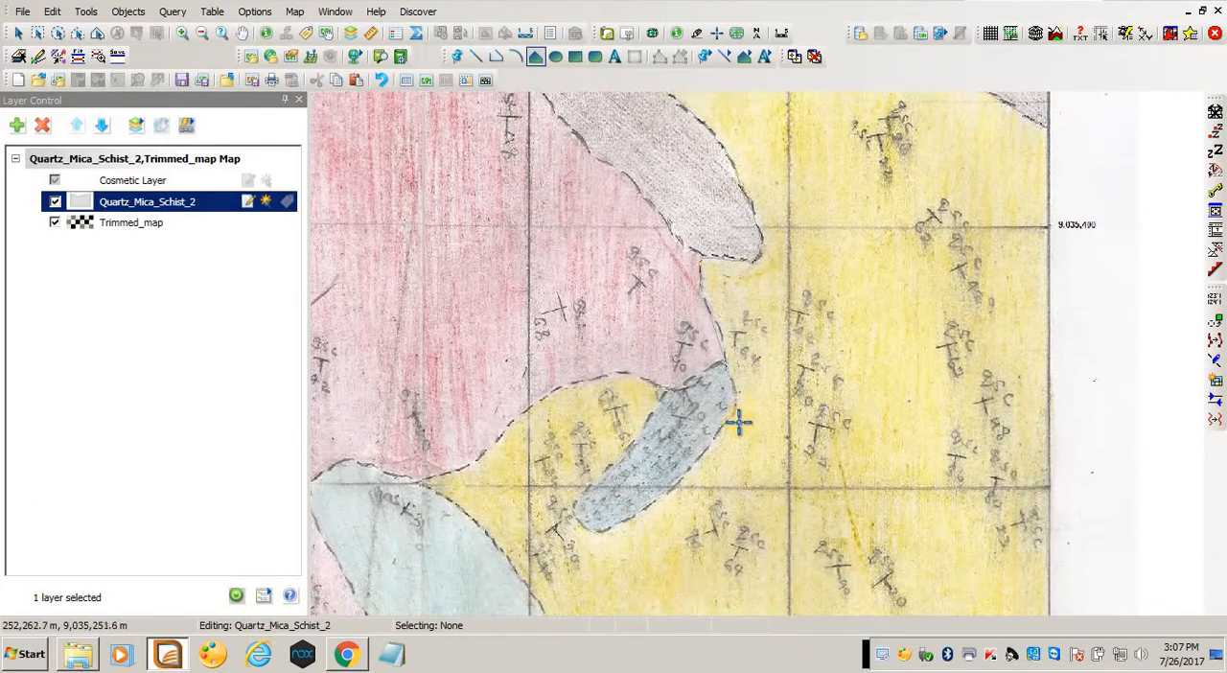
mouse_move(729, 422)
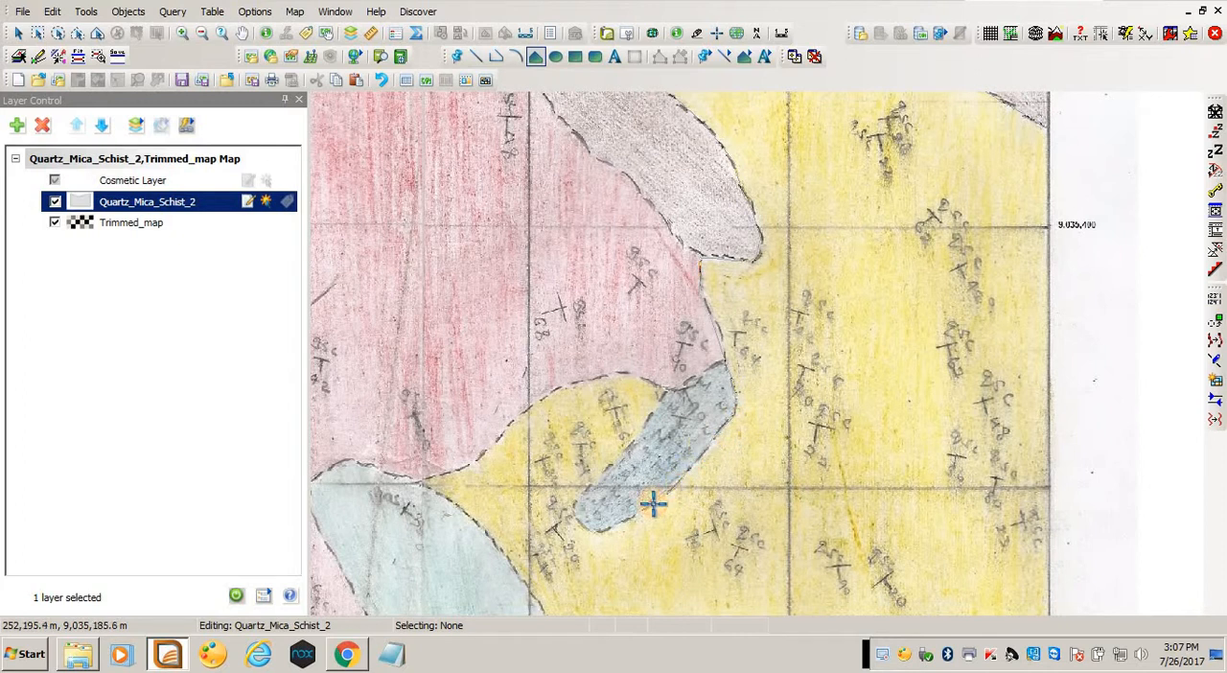
mouse_move(568, 507)
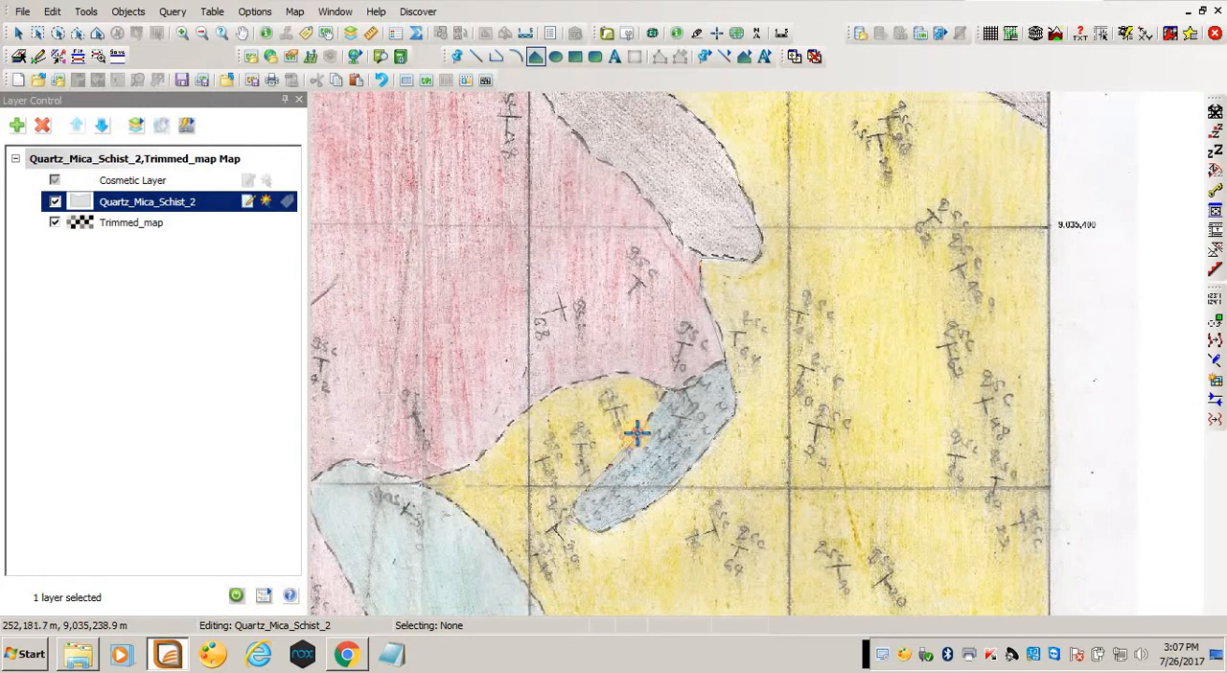
mouse_move(648, 379)
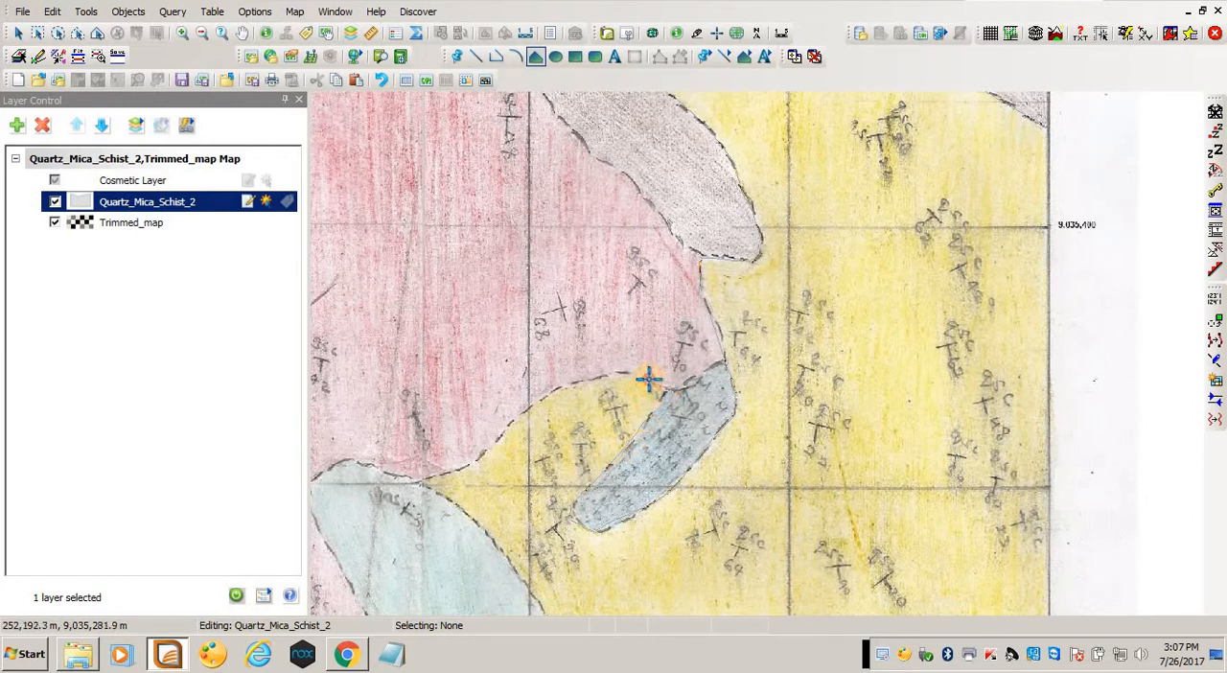
mouse_move(534, 403)
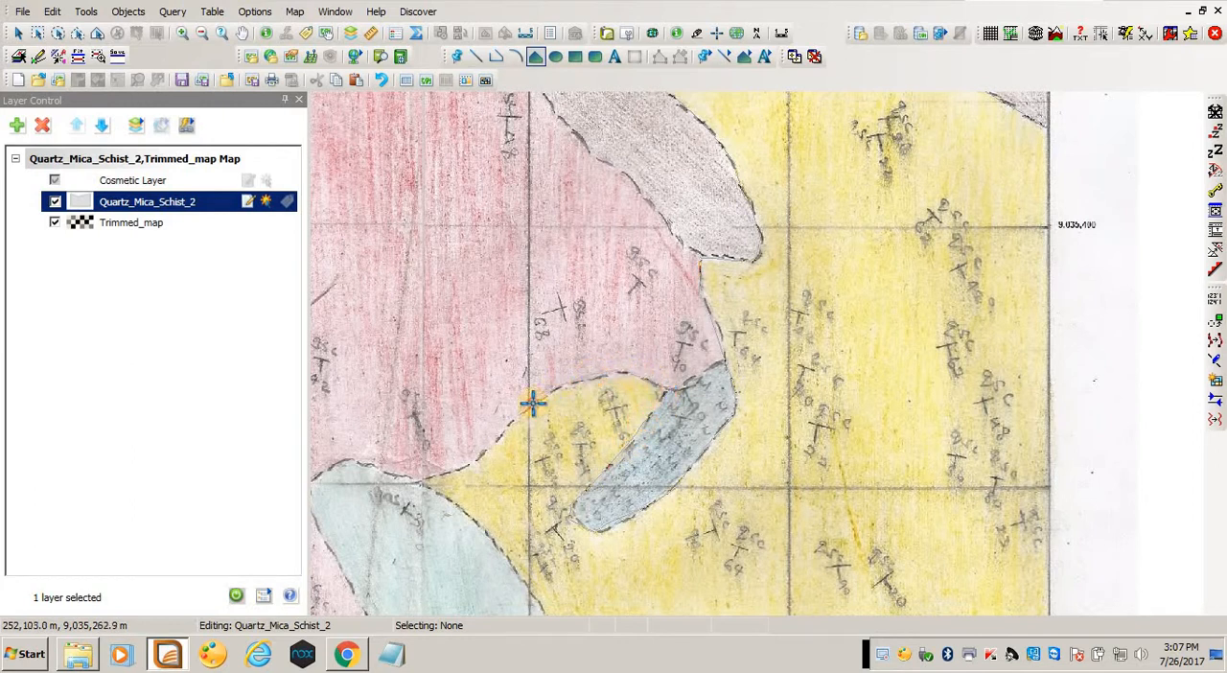
mouse_move(418, 476)
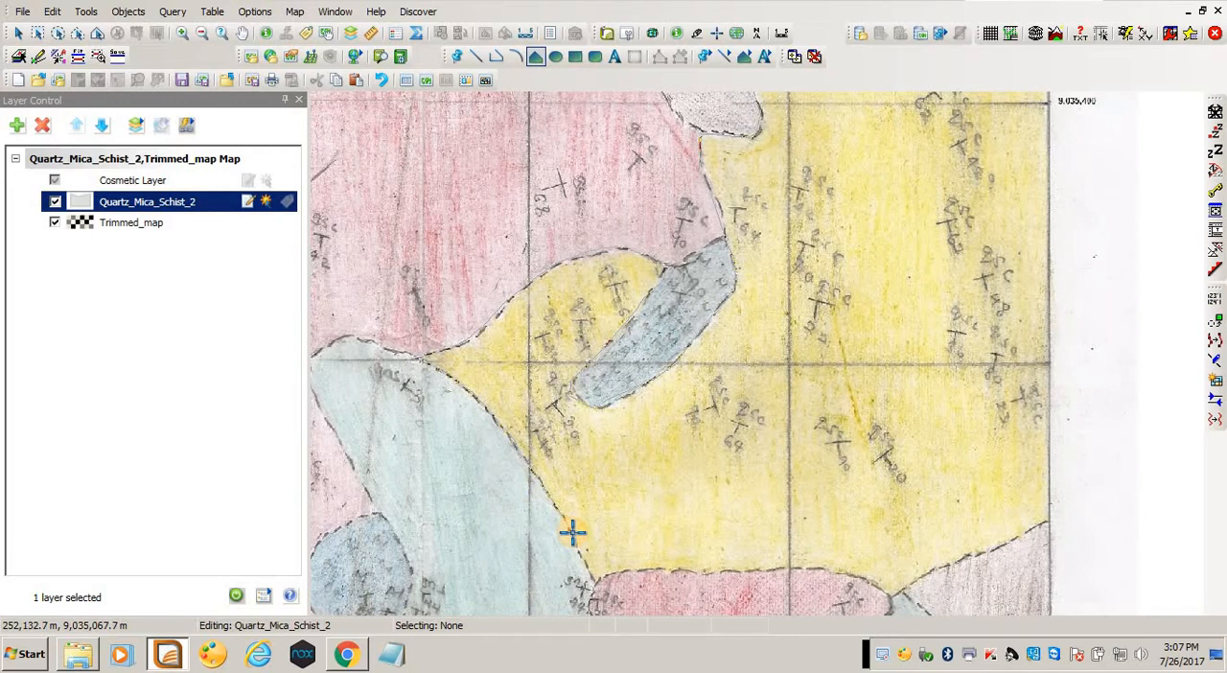
mouse_move(610, 573)
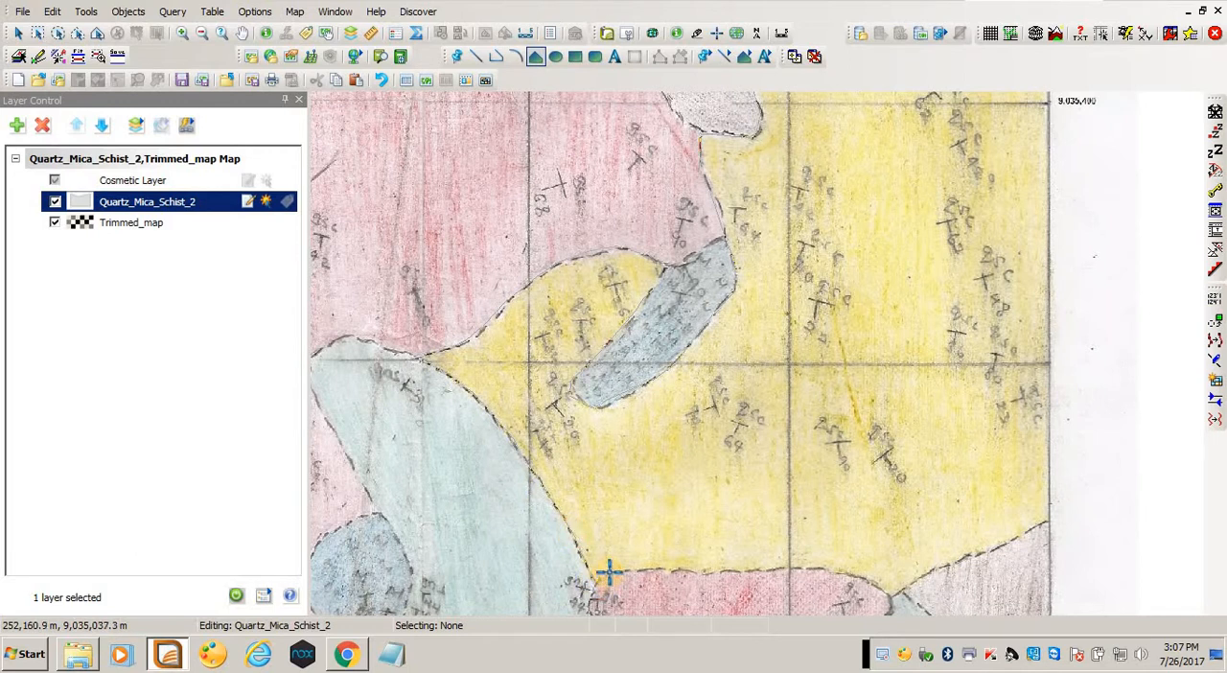
mouse_move(737, 571)
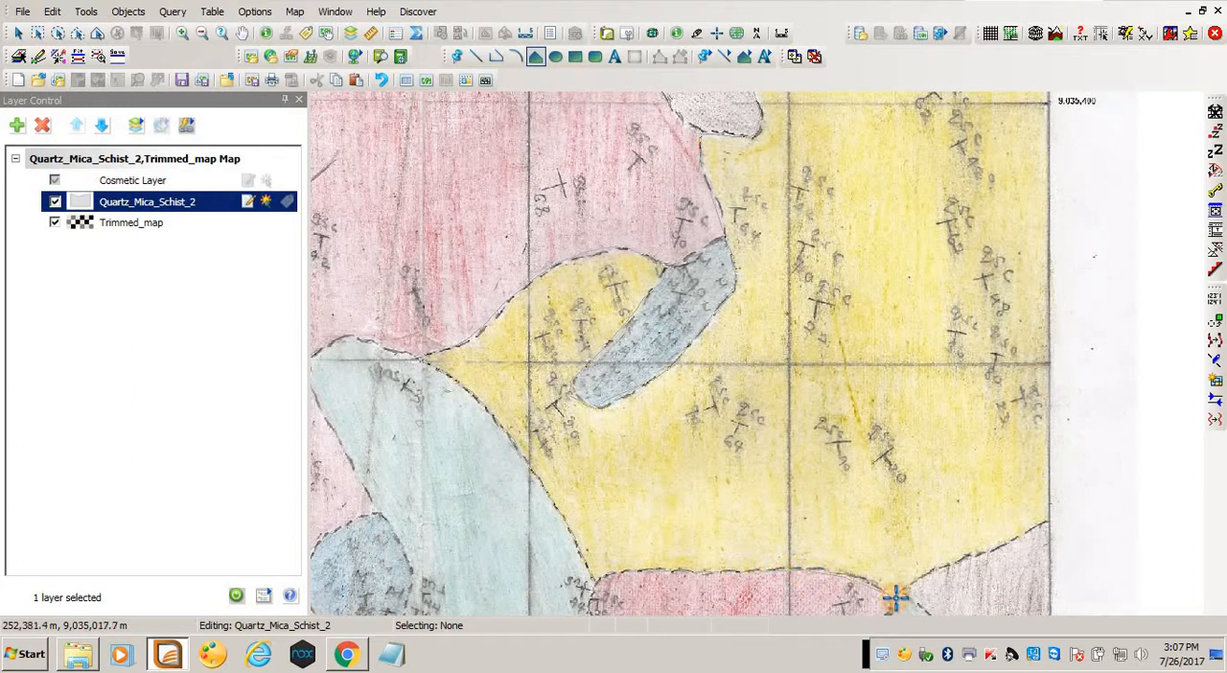
mouse_move(892, 602)
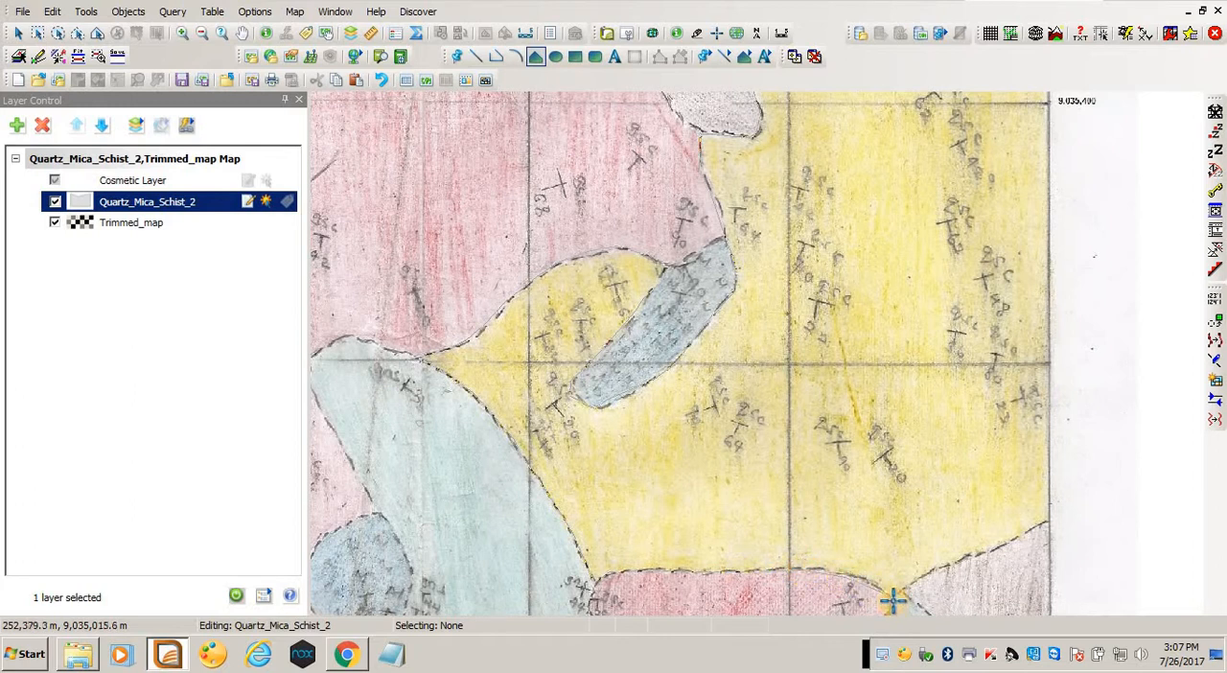
mouse_move(990, 547)
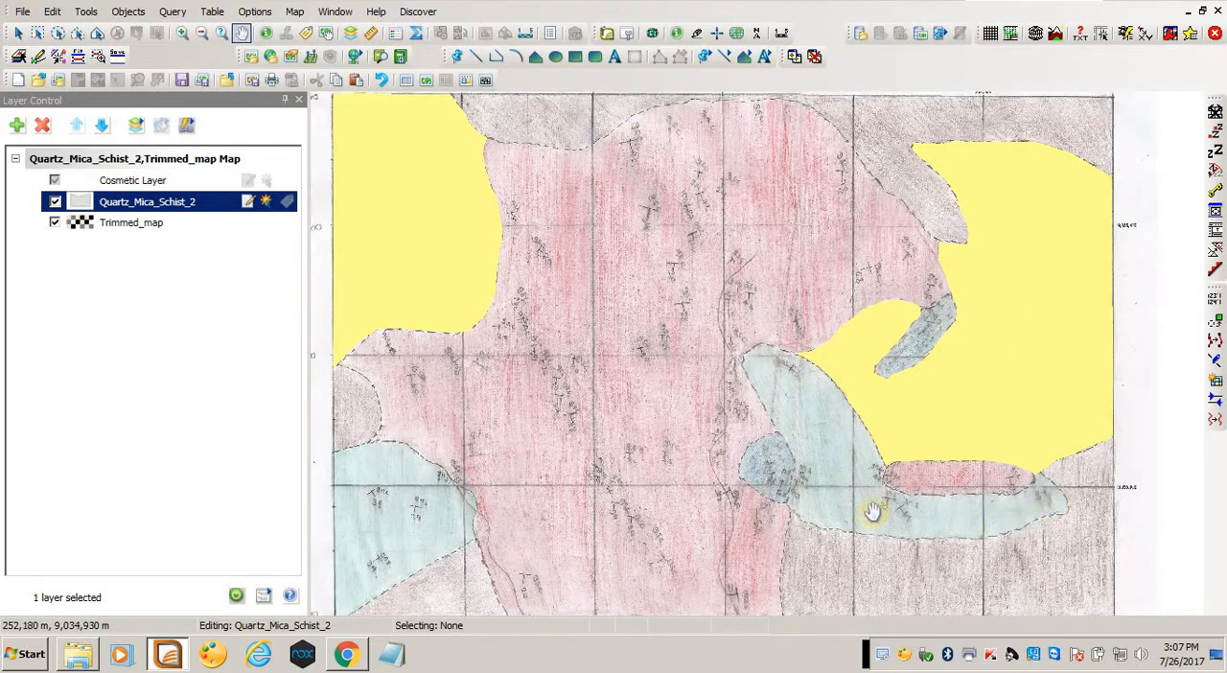
Save the edited Quartz_Mica_Schist_2 table.
left_click_drag(873, 510, 949, 334)
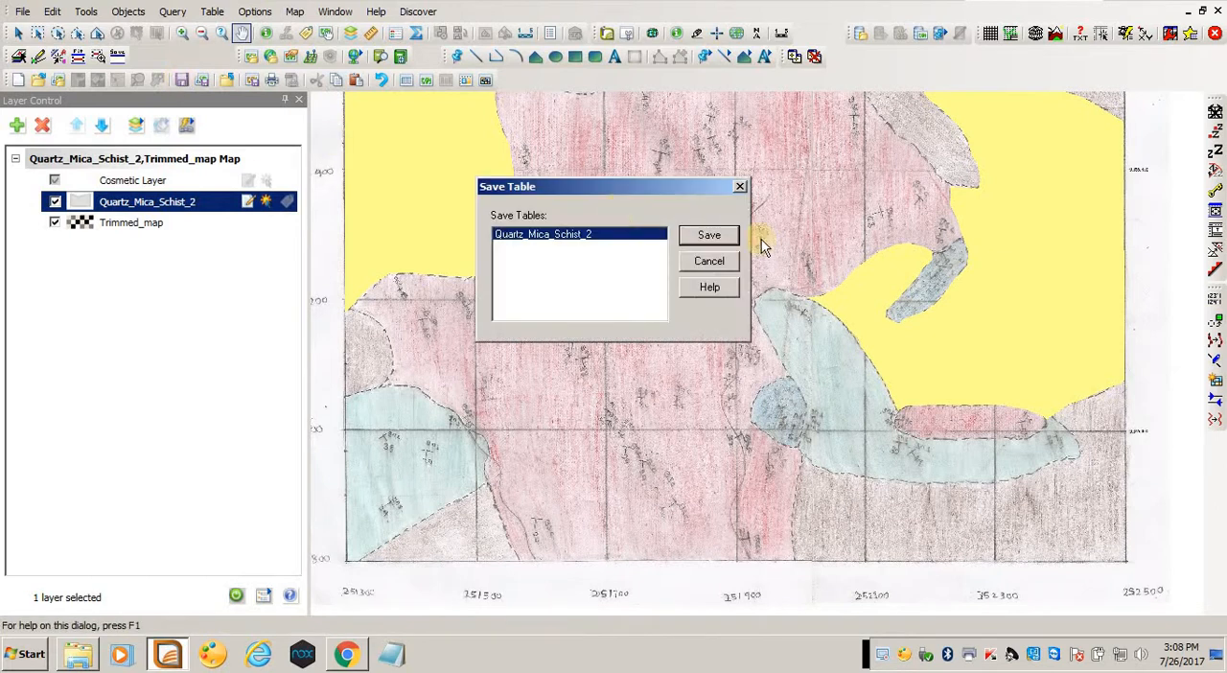
left_click(709, 234)
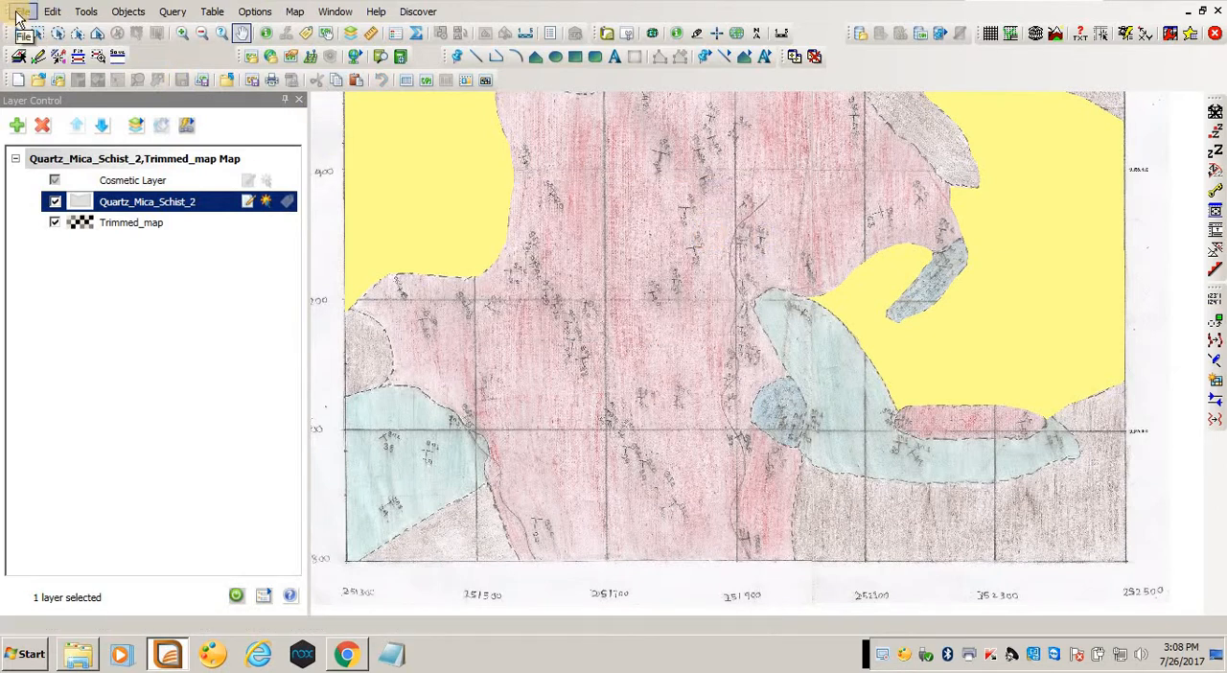
Start a new table added to the current mapper with a Lithology field.
left_click(204, 81)
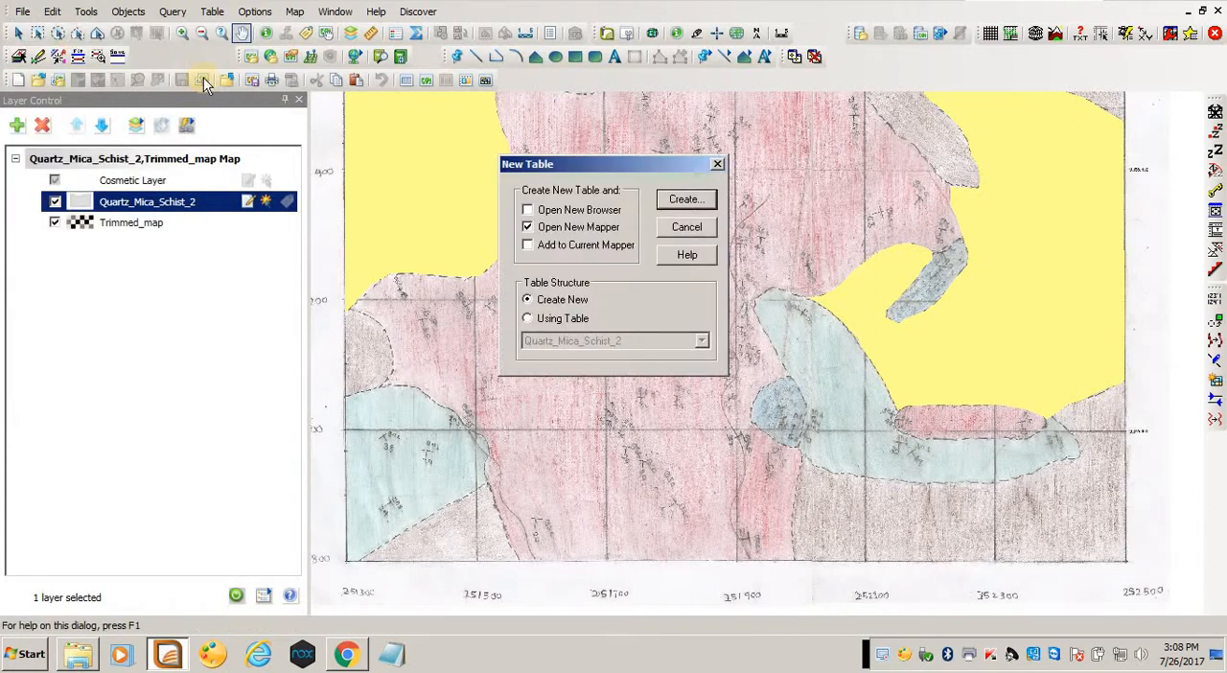
left_click(528, 244)
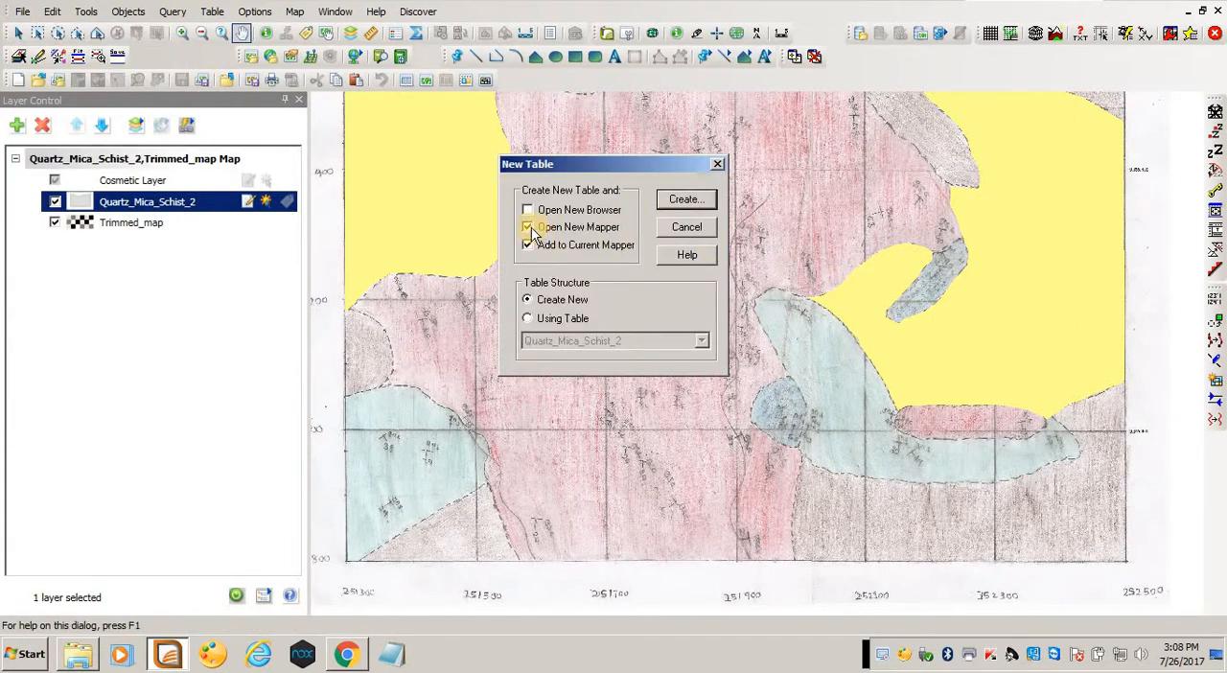
left_click(685, 200)
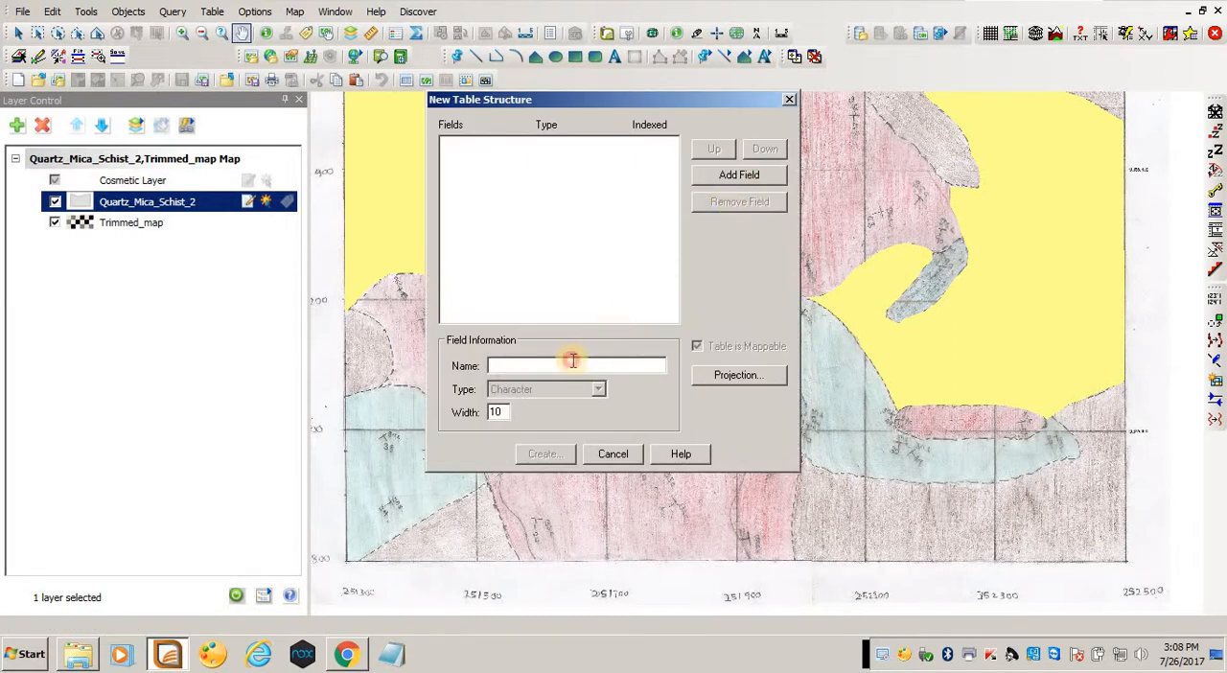
type("Lithology")
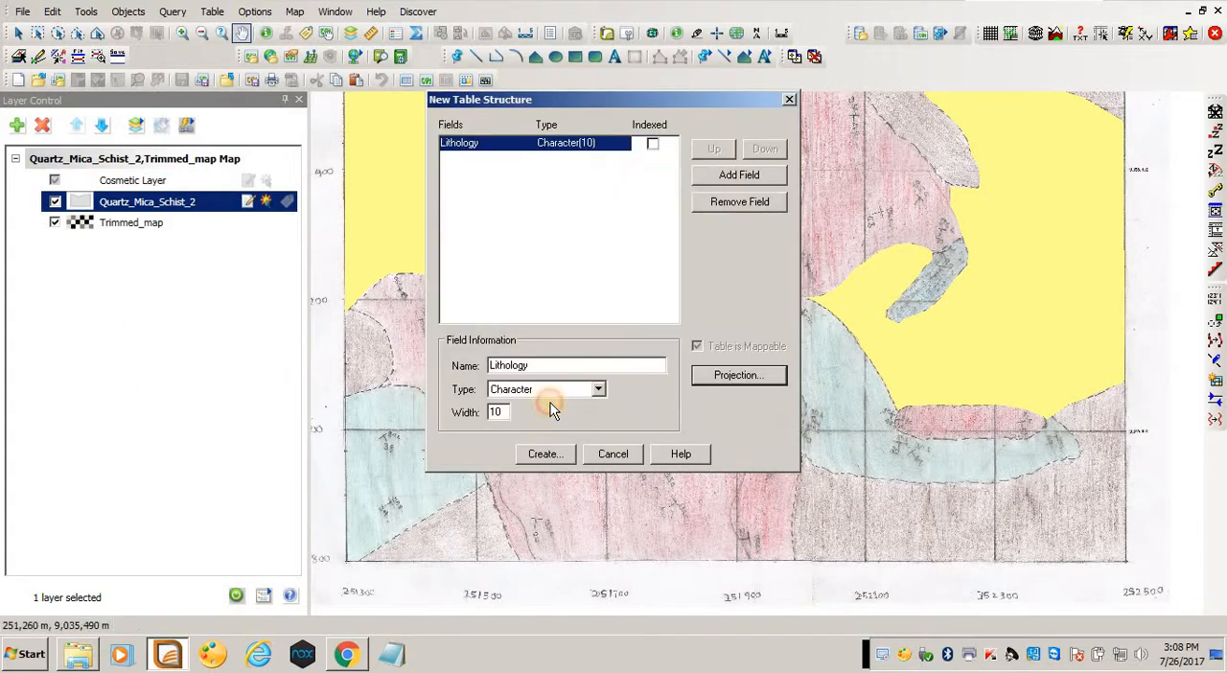
Create it and save as marble_2, replacing the existing file.
left_click(545, 453)
type("M")
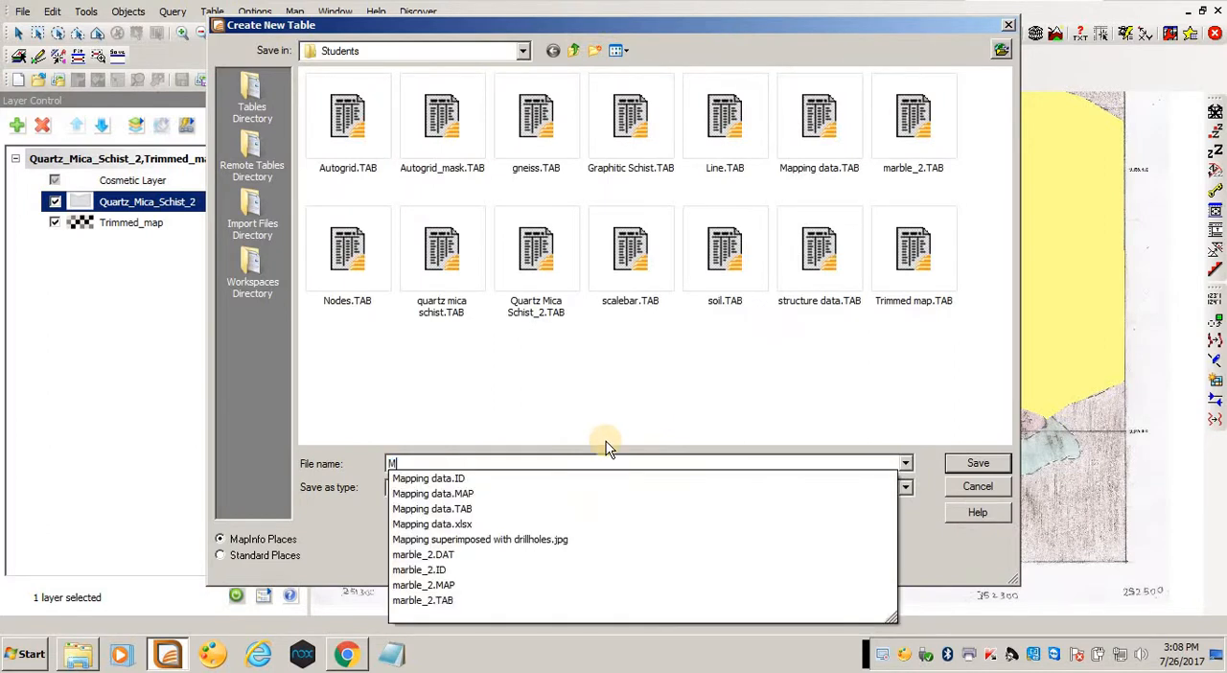
type("arble_2")
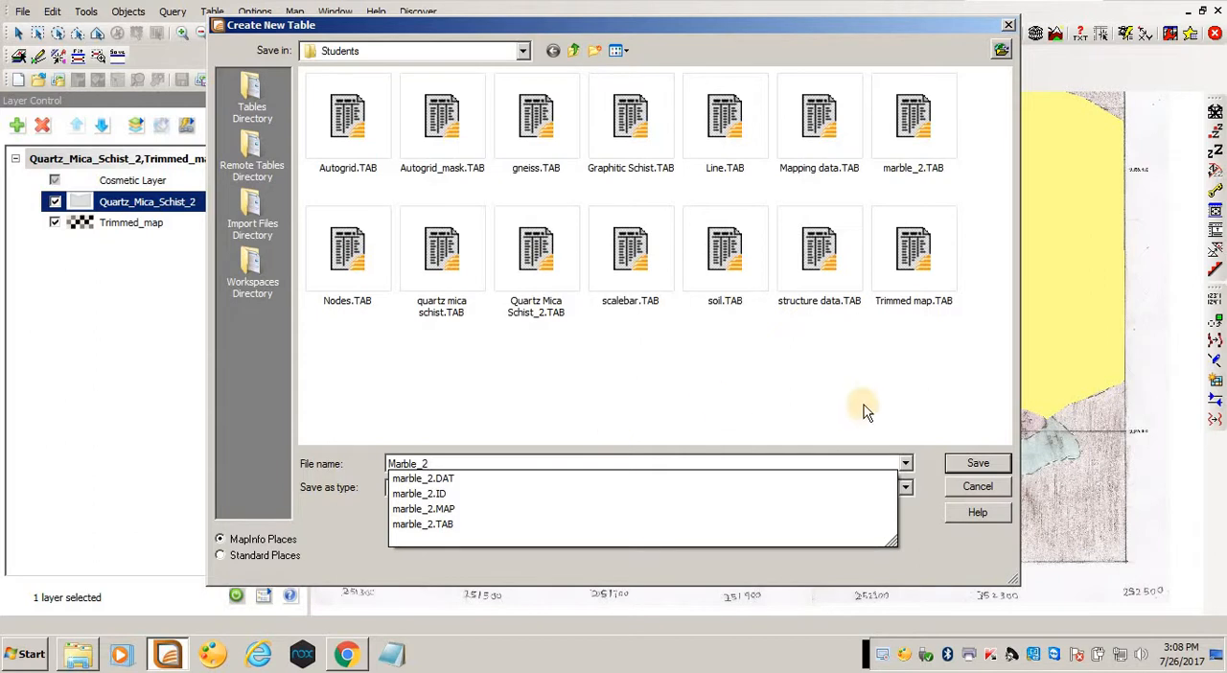
left_click(979, 464)
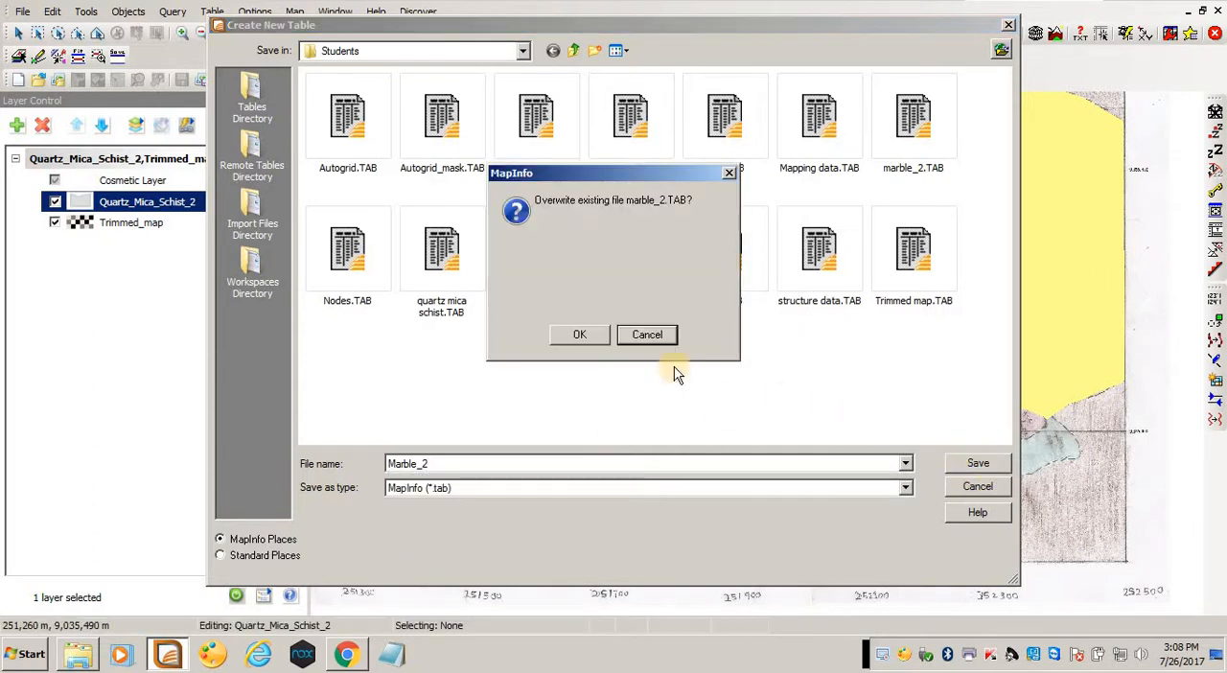
left_click(579, 333)
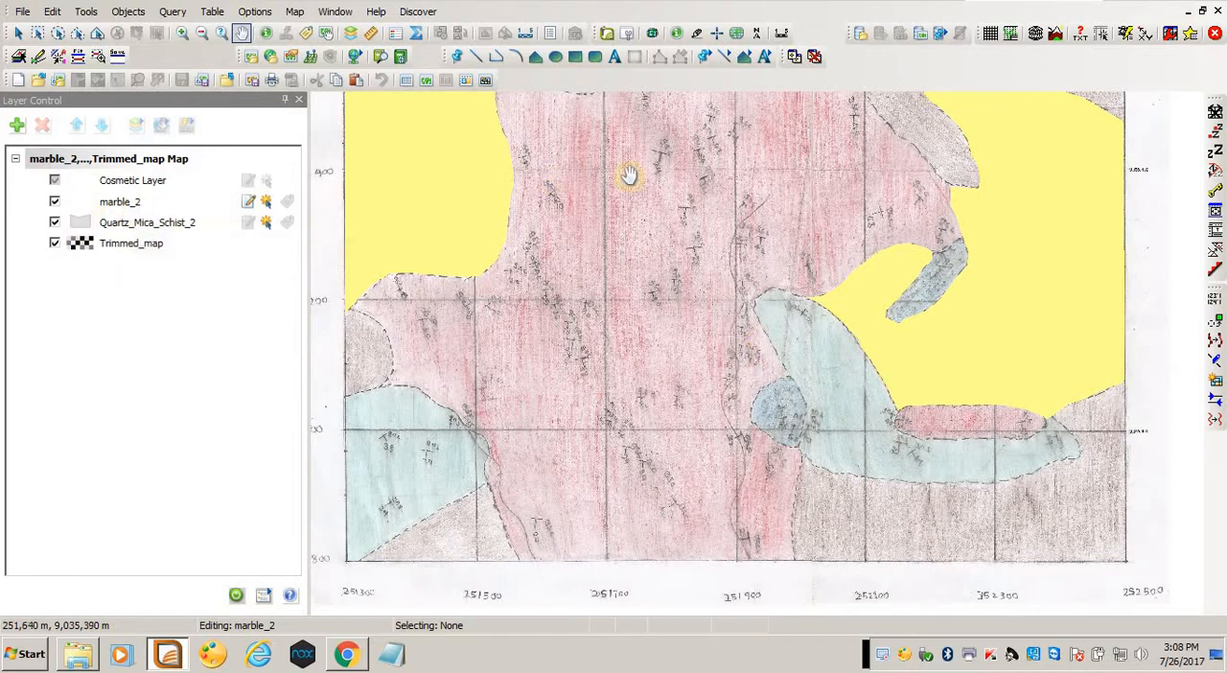
left_click(54, 223)
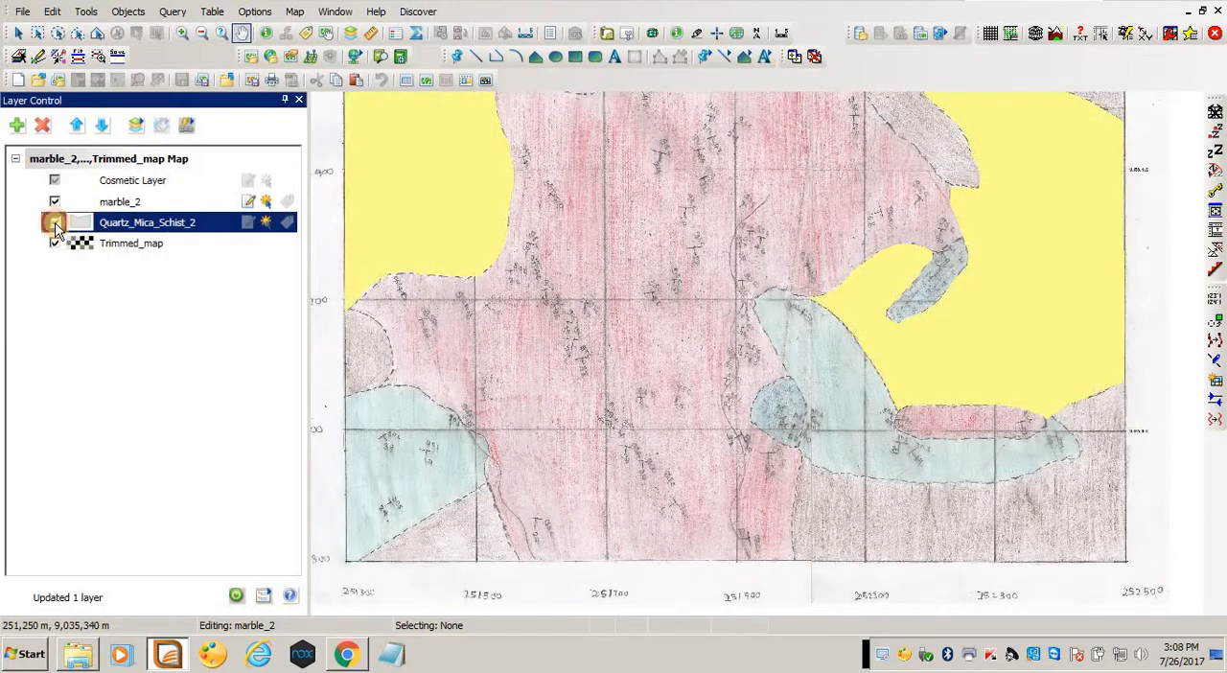
left_click(54, 223)
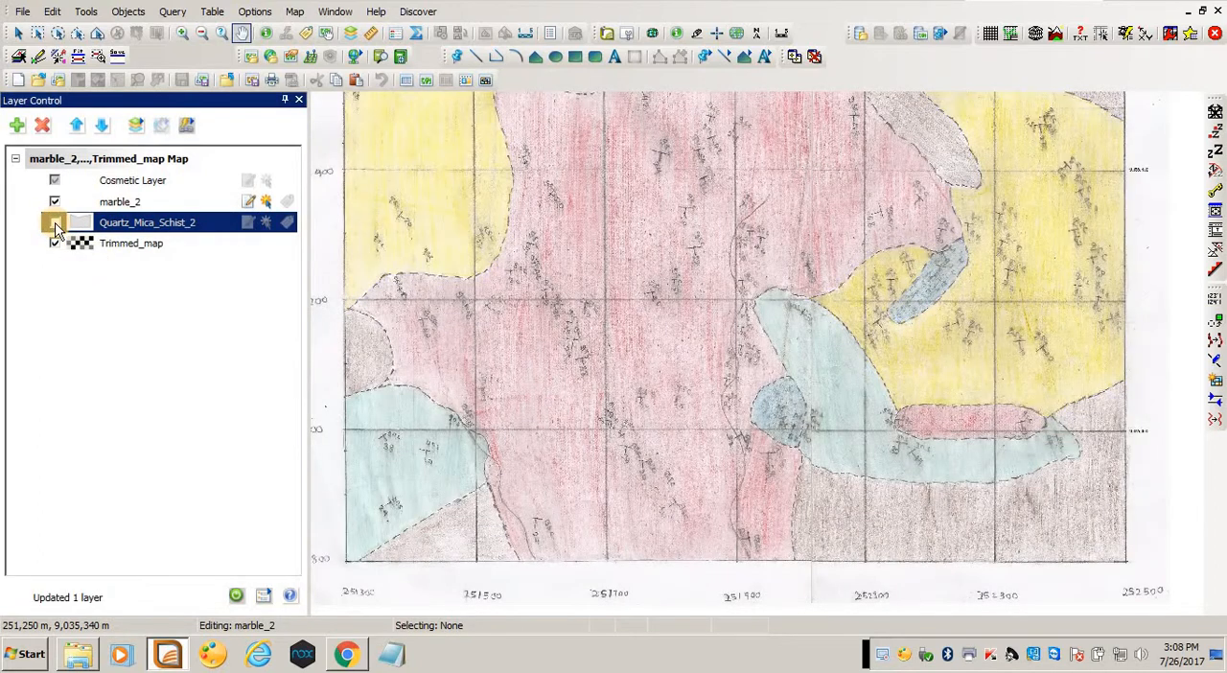
left_click(53, 223)
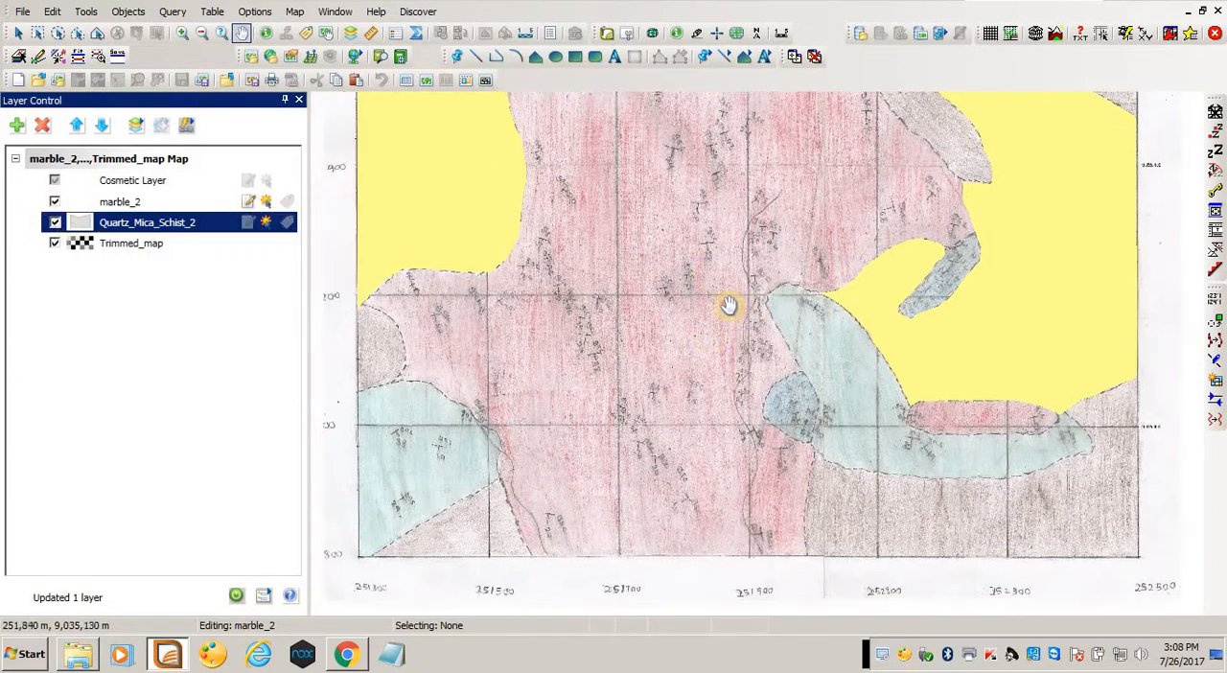
left_click_drag(729, 307, 856, 338)
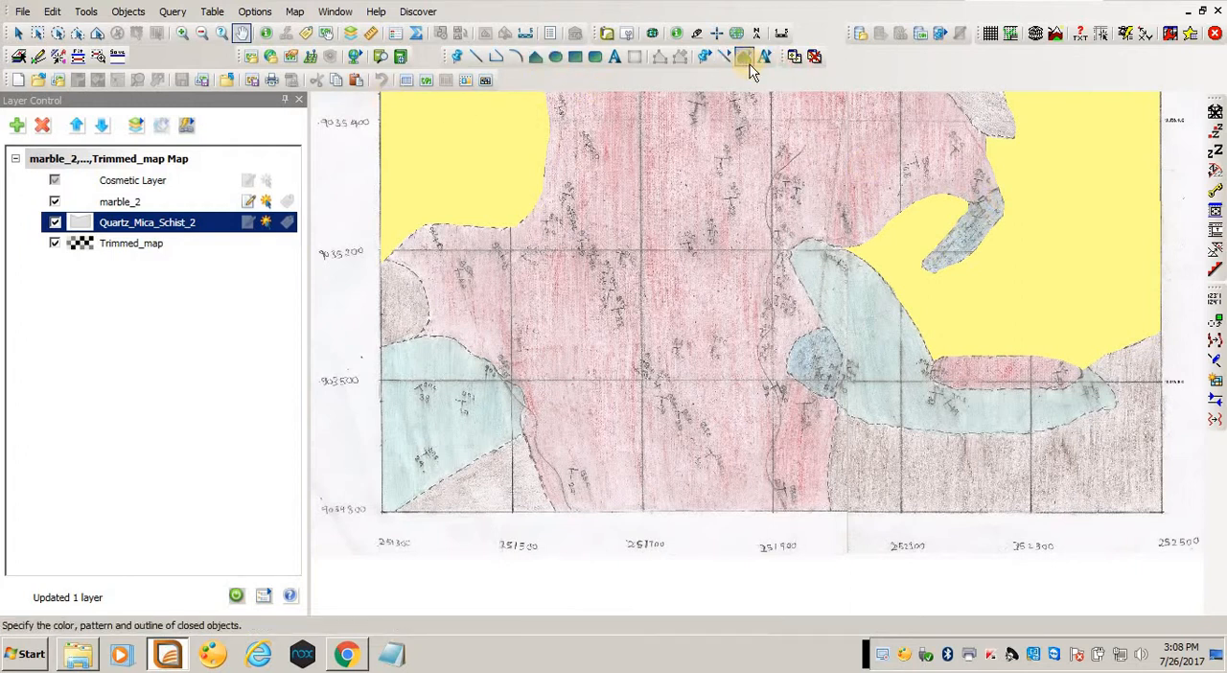
Set the region fill colour to light blue for new marble polygons.
left_click(744, 56)
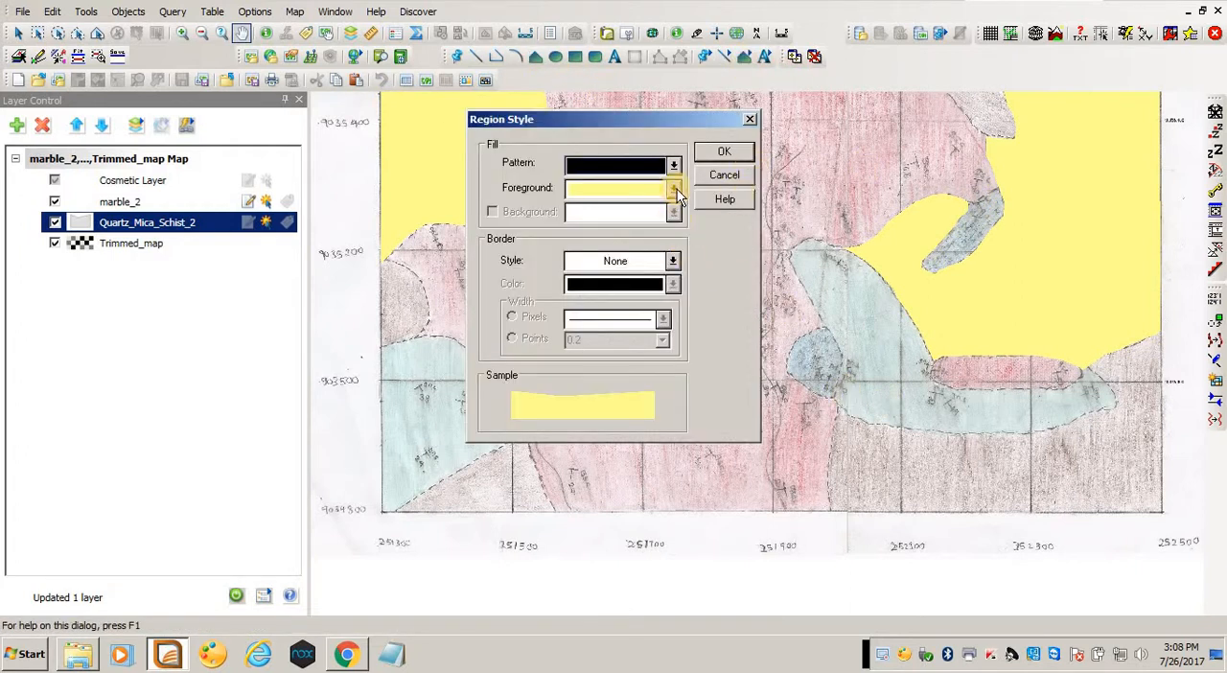
left_click(676, 188)
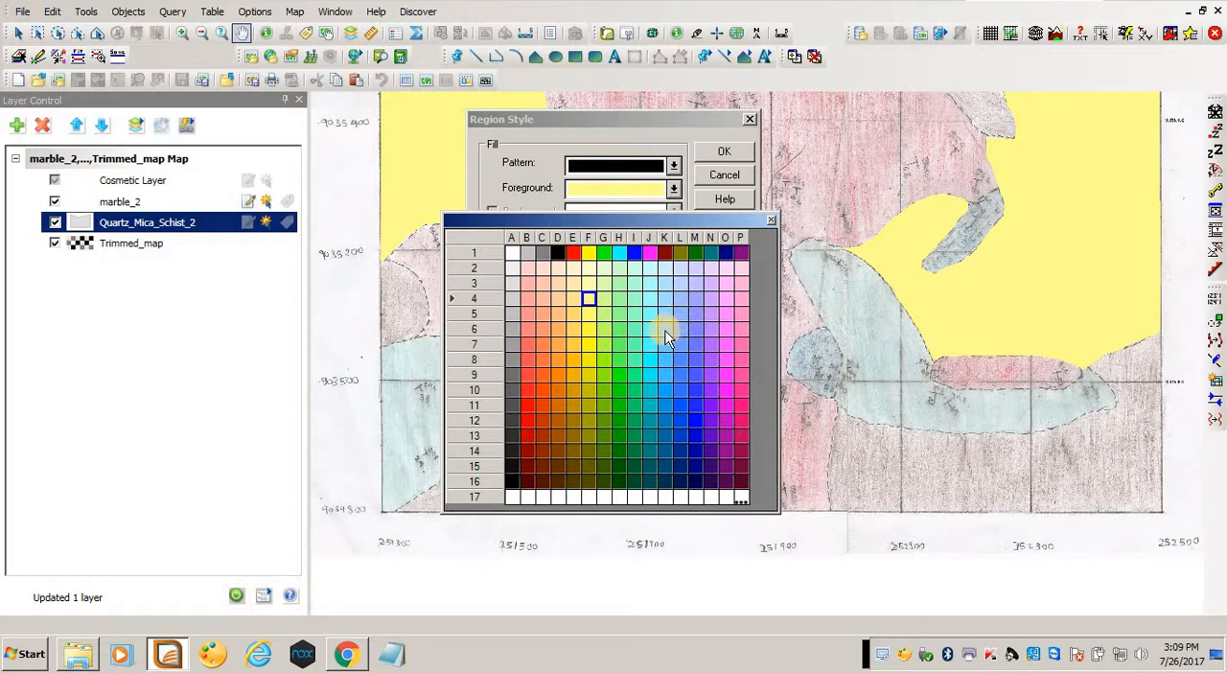
left_click(668, 330)
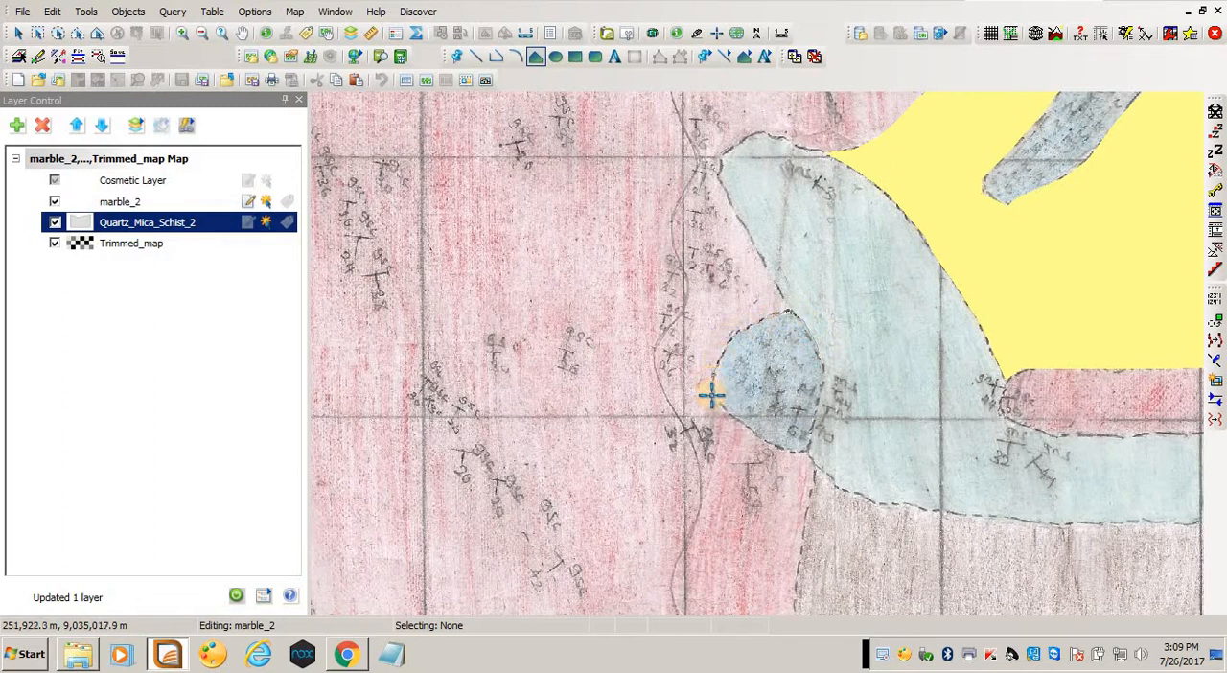
mouse_move(758, 433)
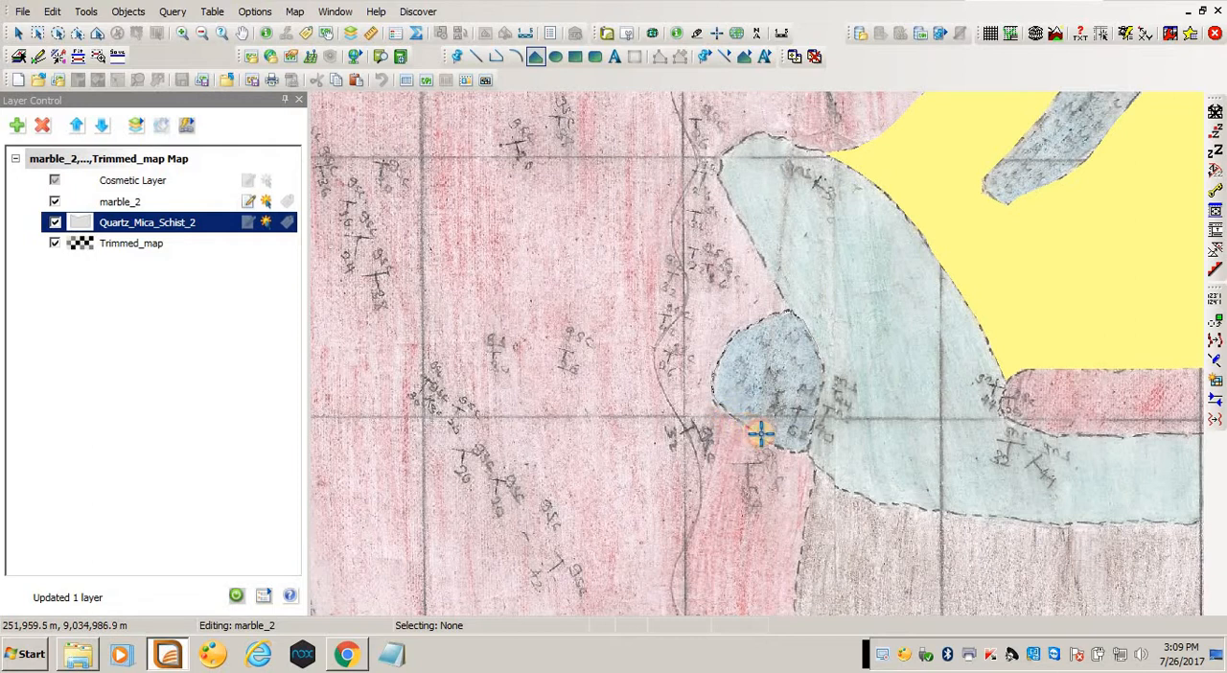
mouse_move(809, 452)
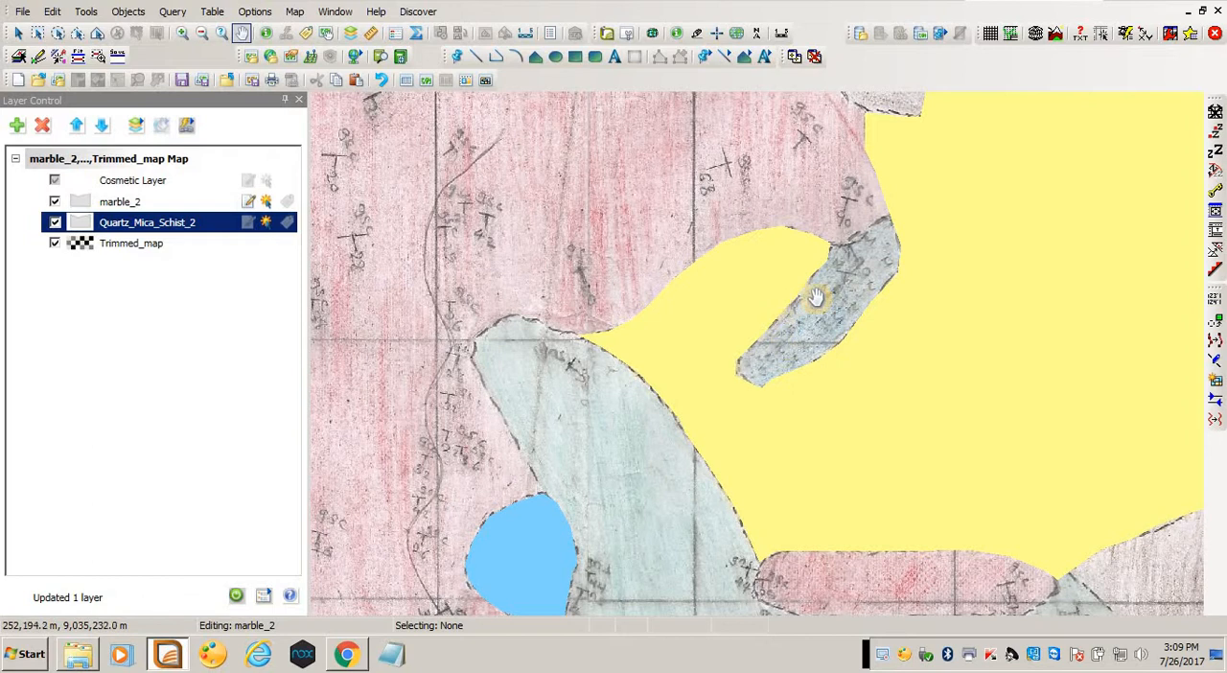
Begin tracing the outline of the next curved marble band on the marble_2 layer.
left_click(556, 56)
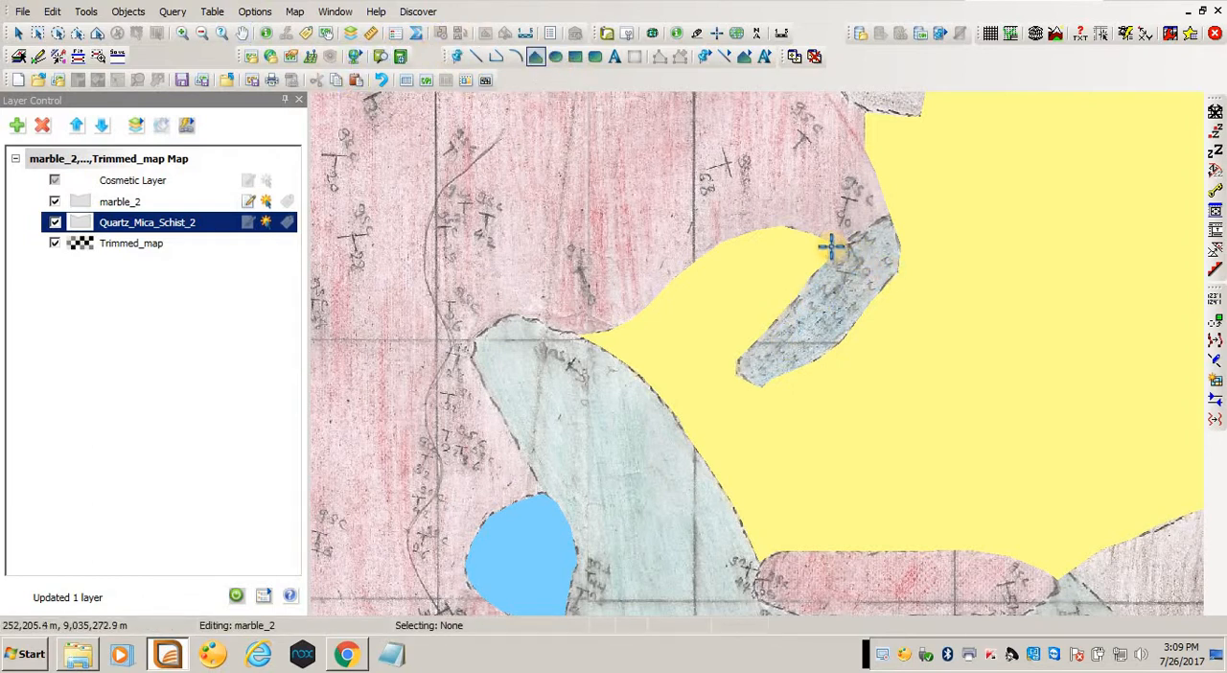
mouse_move(881, 223)
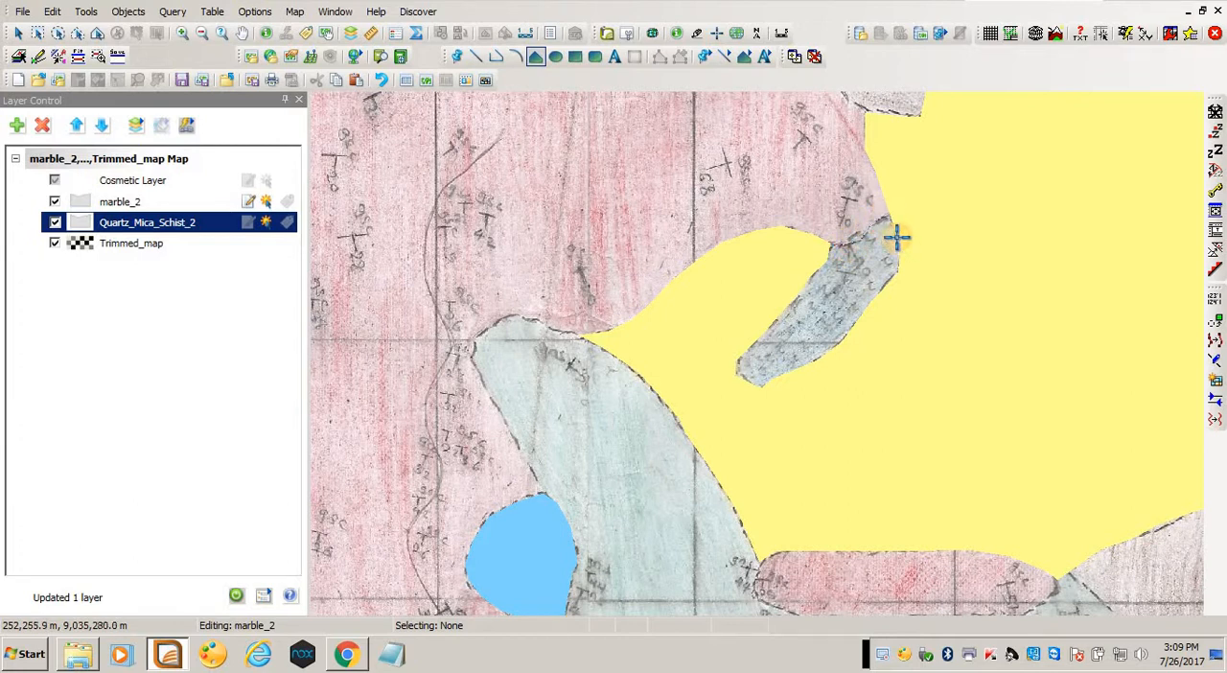
mouse_move(855, 330)
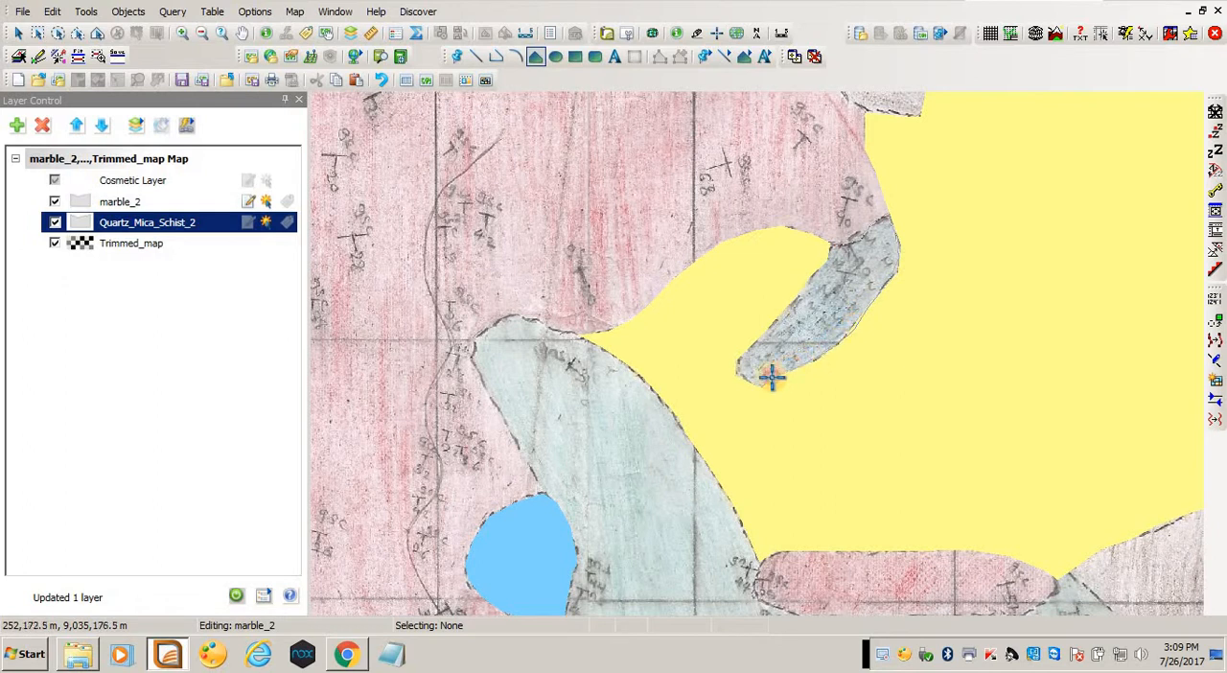
mouse_move(733, 368)
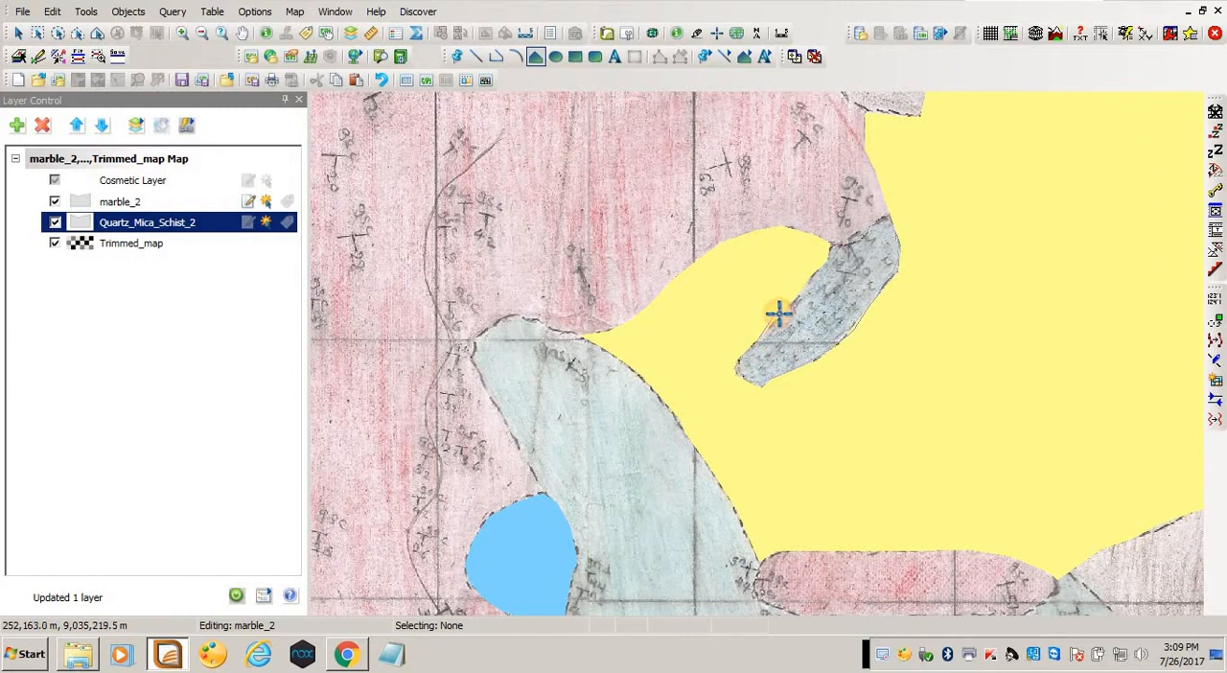
mouse_move(823, 264)
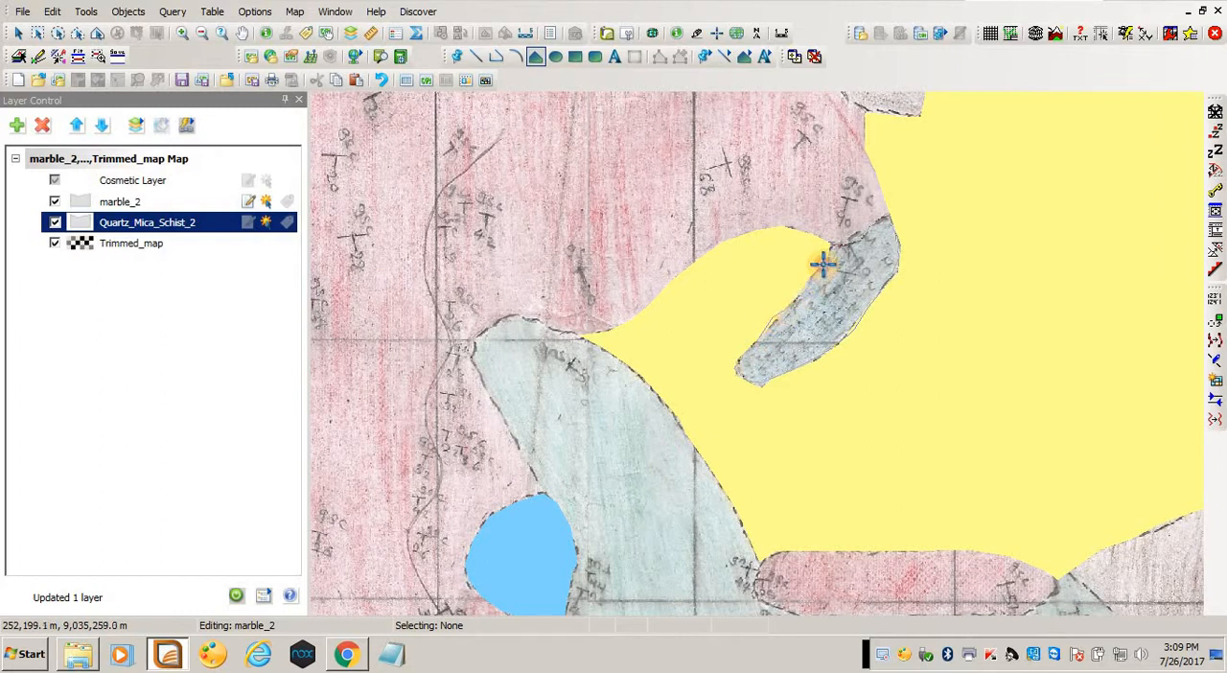